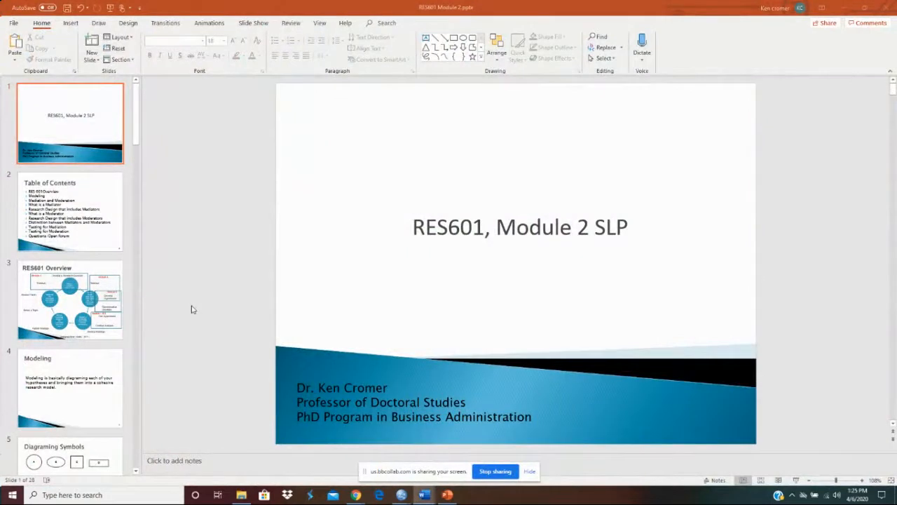
{"action": "mouse_move", "coordinate": [223, 300]}
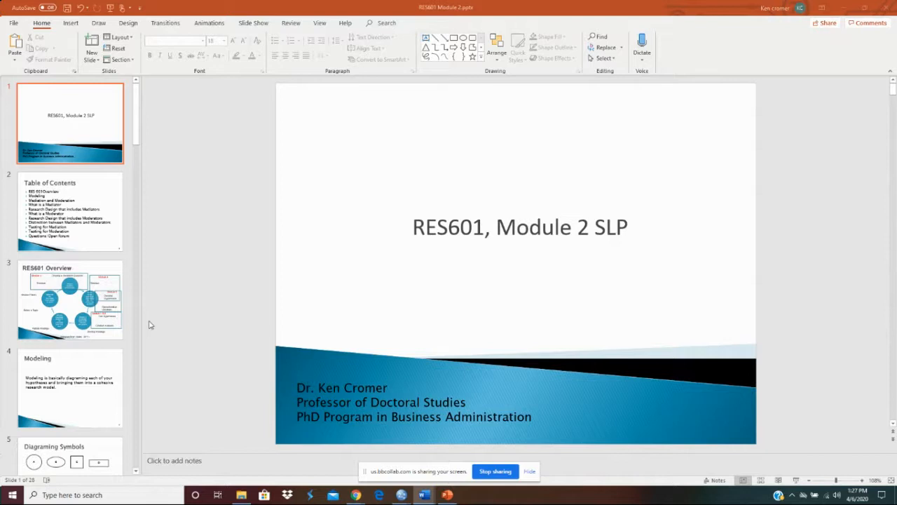
{"action": "mouse_move", "coordinate": [710, 59]}
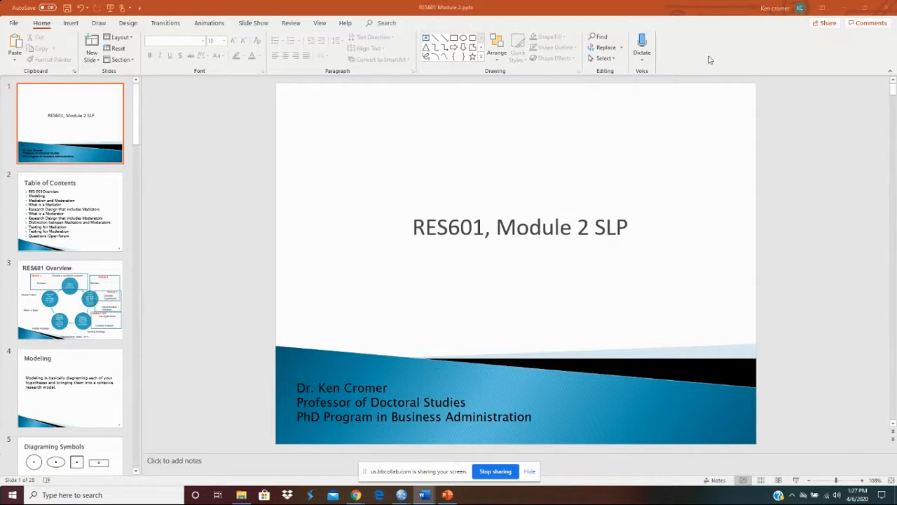
{"action": "mouse_move", "coordinate": [400, 495]}
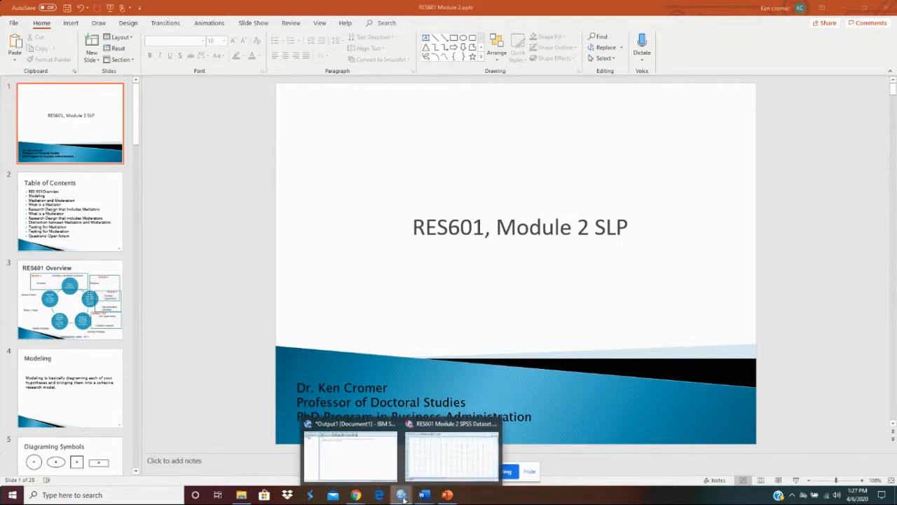
Switch to the survey data file and bring up the Analyze > Dimension Reduction procedures.
{"action": "left_click", "coordinate": [451, 451]}
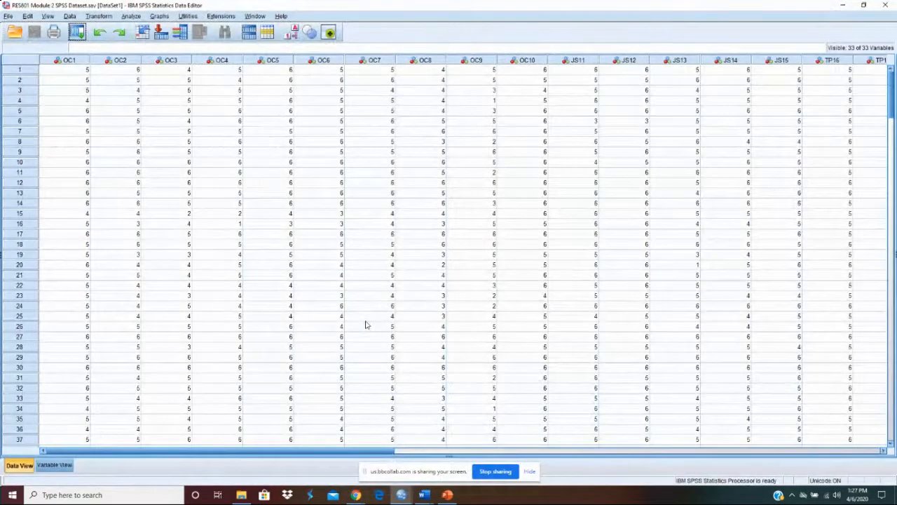
{"action": "mouse_move", "coordinate": [358, 328]}
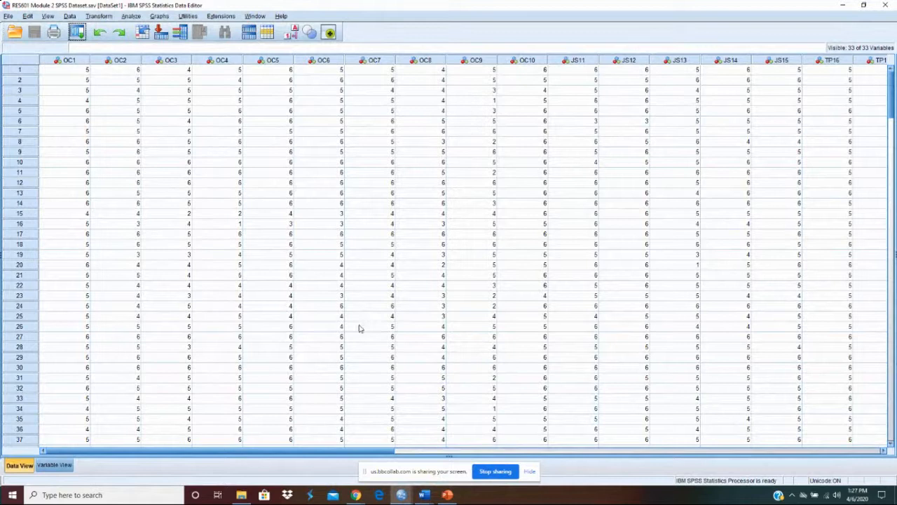
{"action": "mouse_move", "coordinate": [319, 319]}
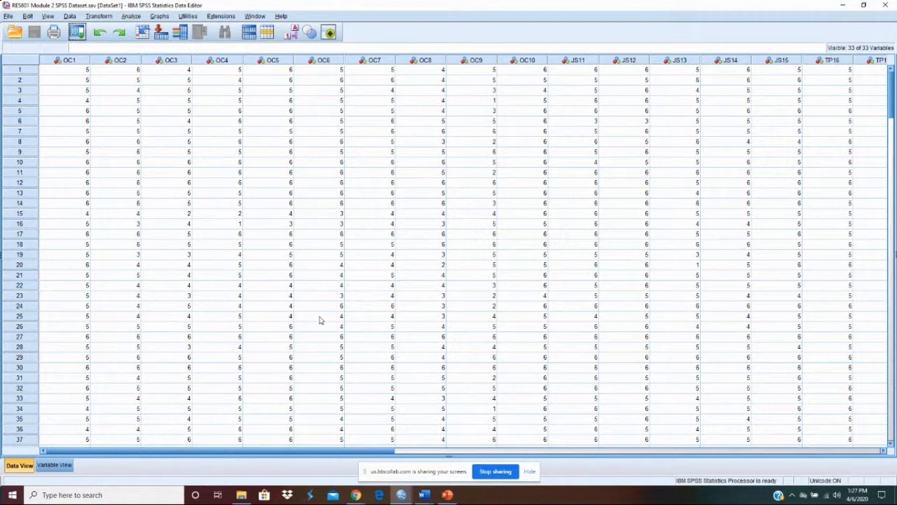
{"action": "mouse_move", "coordinate": [129, 78]}
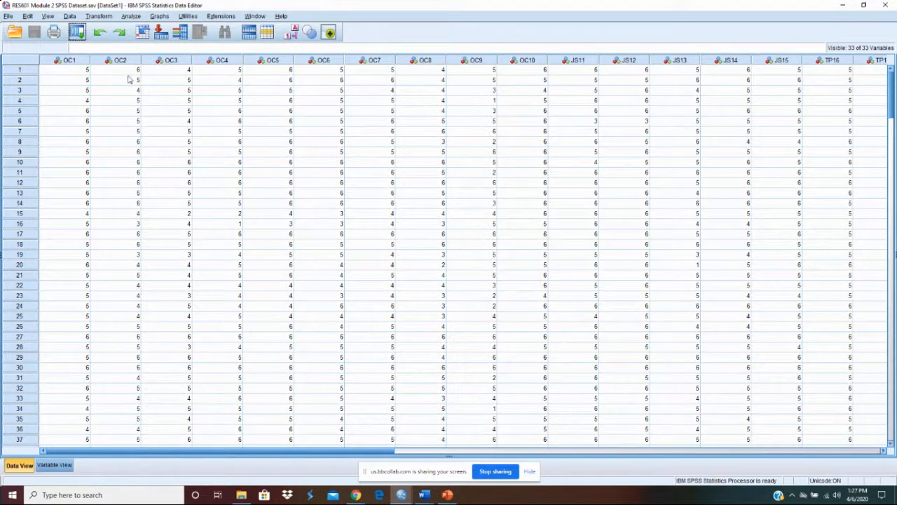
{"action": "left_click", "coordinate": [132, 16]}
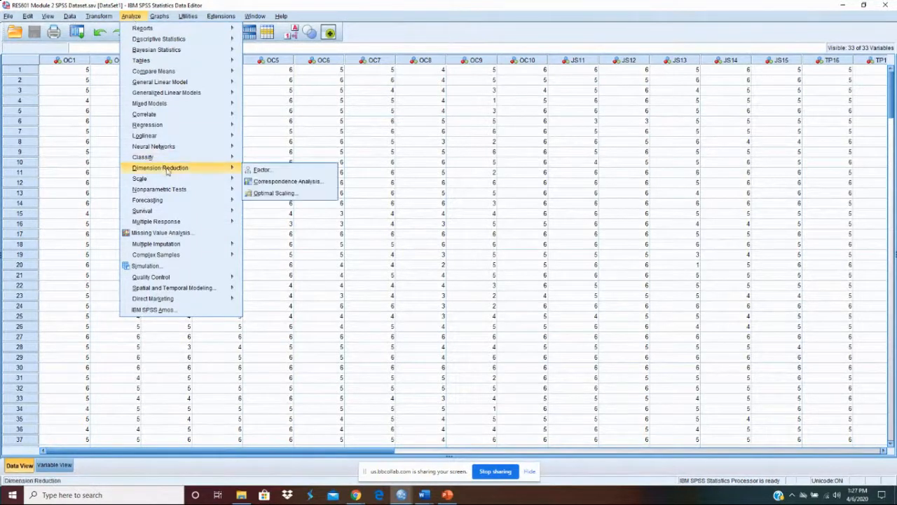
Start a factor analysis with the OC1 through JS15 items as the analysis variables.
{"action": "left_click", "coordinate": [262, 169]}
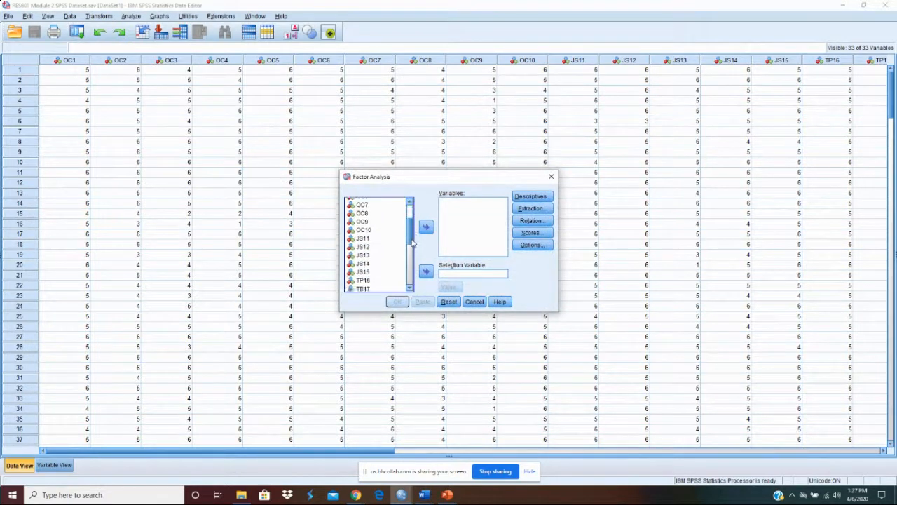
{"action": "scroll", "scroll_direction": "down", "scroll_amount": 3}
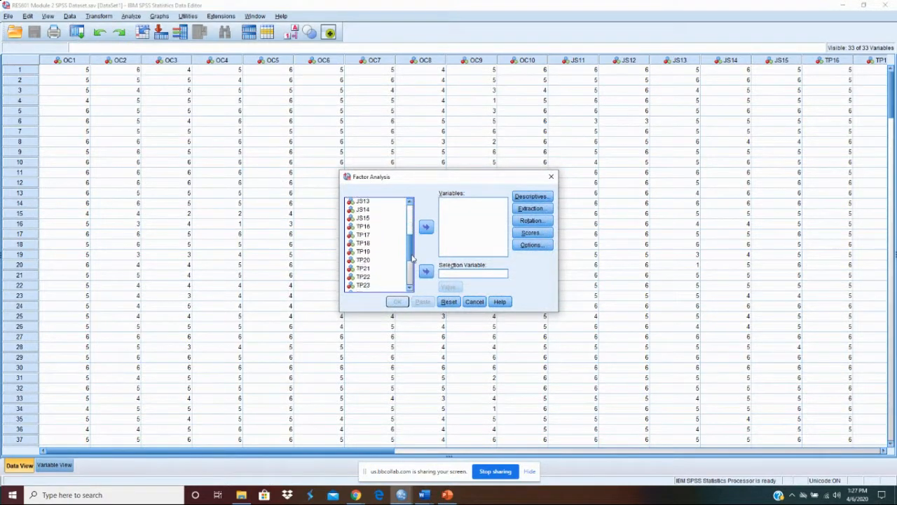
{"action": "scroll", "scroll_direction": "up", "scroll_amount": 3}
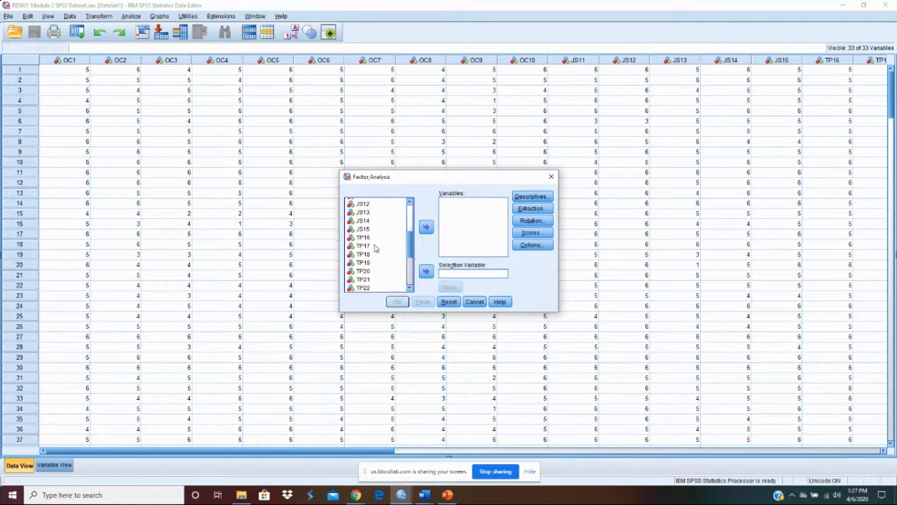
{"action": "left_click", "coordinate": [427, 227]}
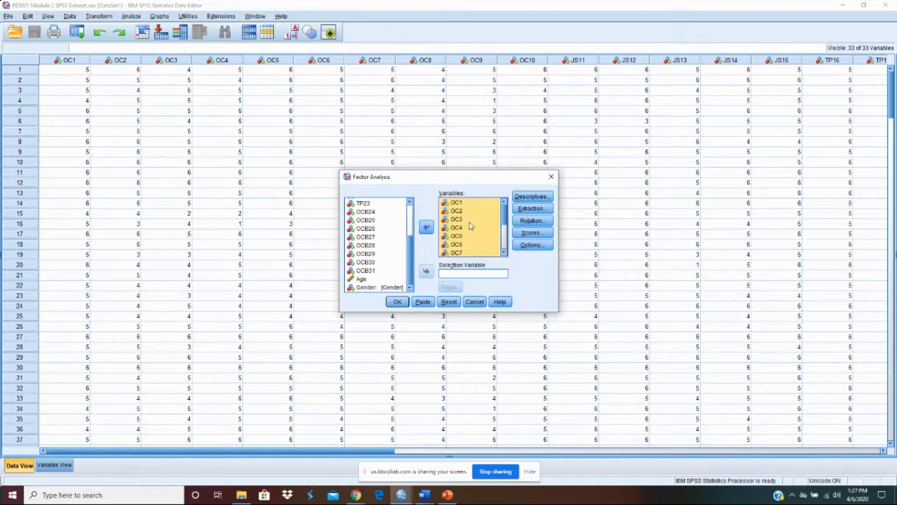
{"action": "left_click", "coordinate": [531, 196]}
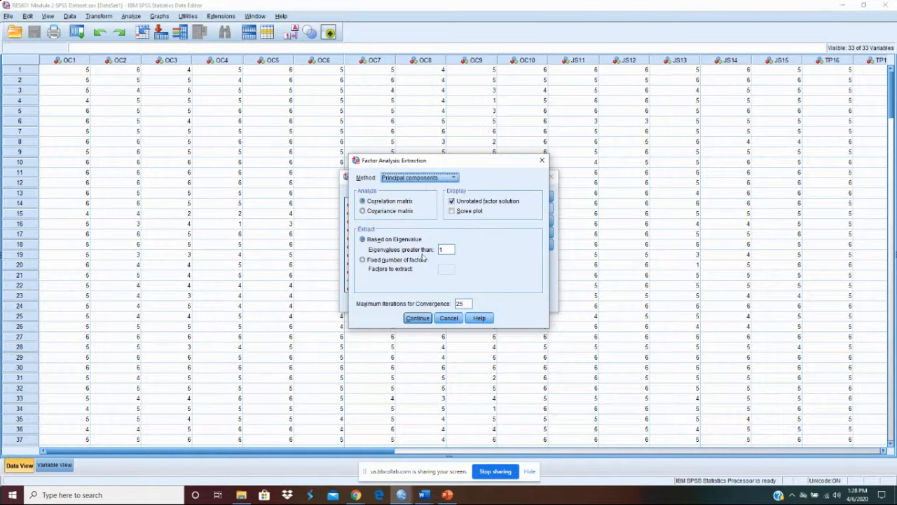
{"action": "mouse_move", "coordinate": [405, 280]}
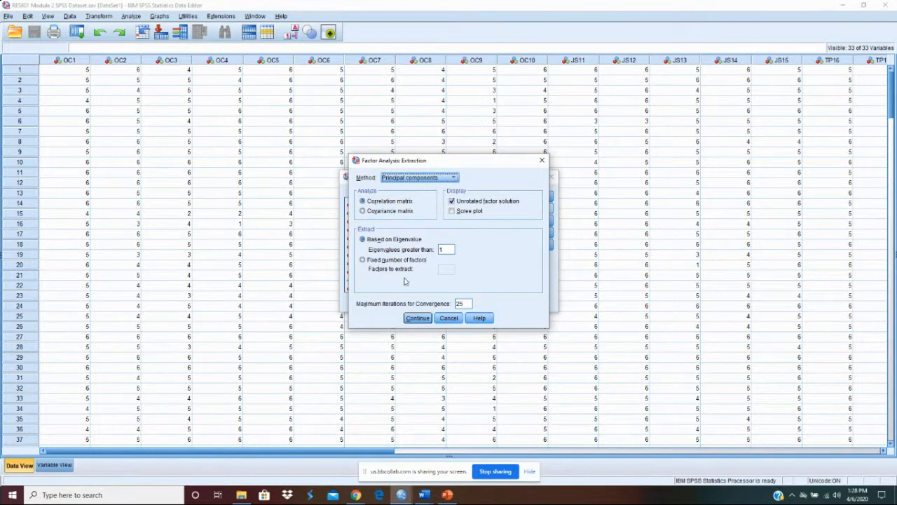
{"action": "mouse_move", "coordinate": [372, 268]}
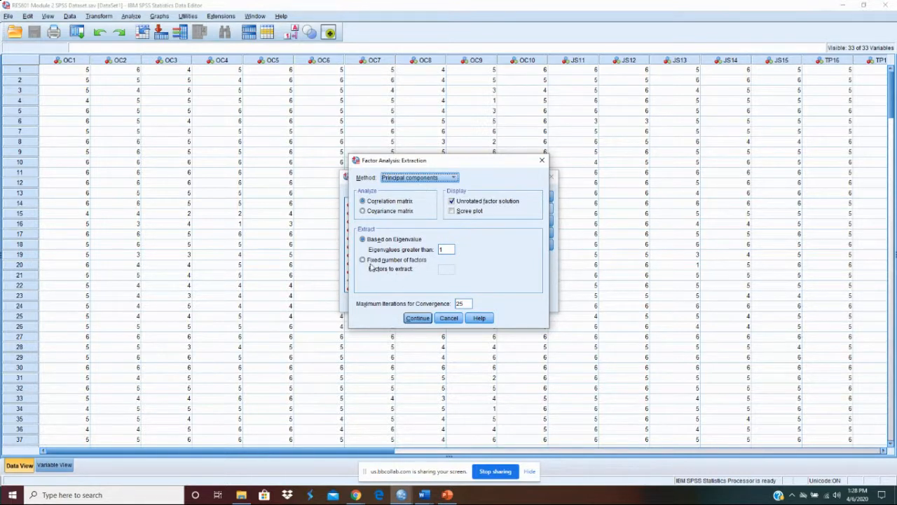
Set extraction to a fixed number of 2 factors.
{"action": "left_click", "coordinate": [361, 259]}
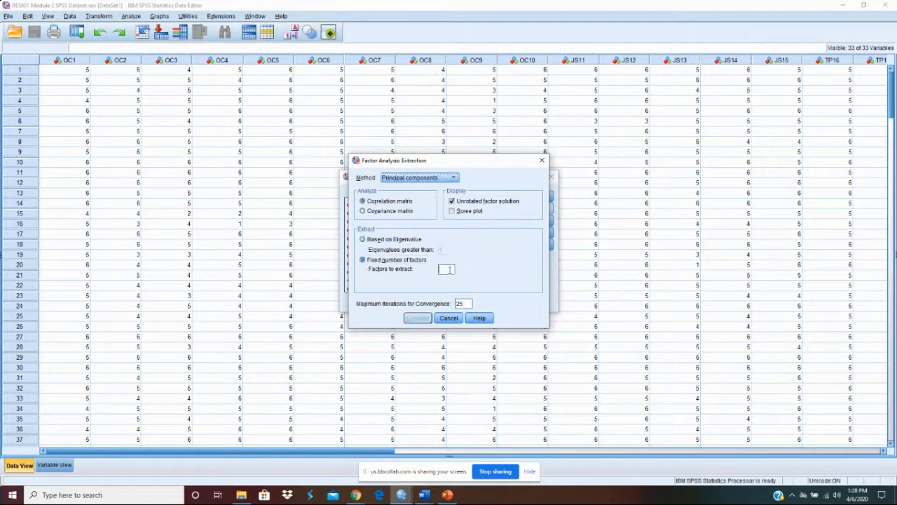
{"action": "type", "text": "2"}
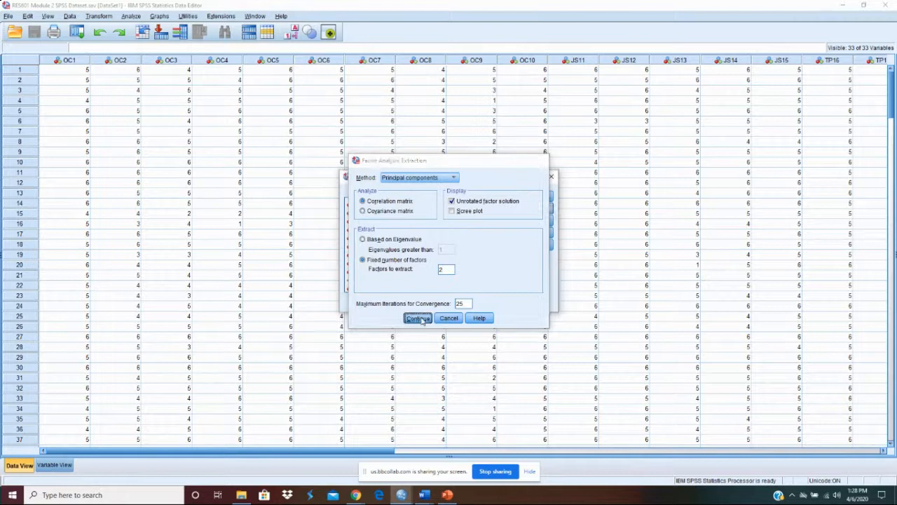
{"action": "left_click", "coordinate": [418, 317]}
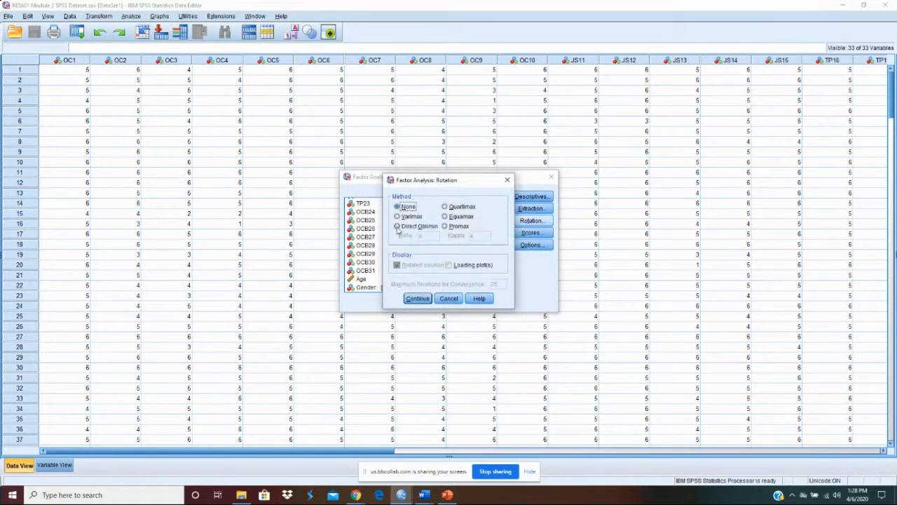
Set the rotation method to Direct Oblimin.
{"action": "left_click", "coordinate": [398, 226]}
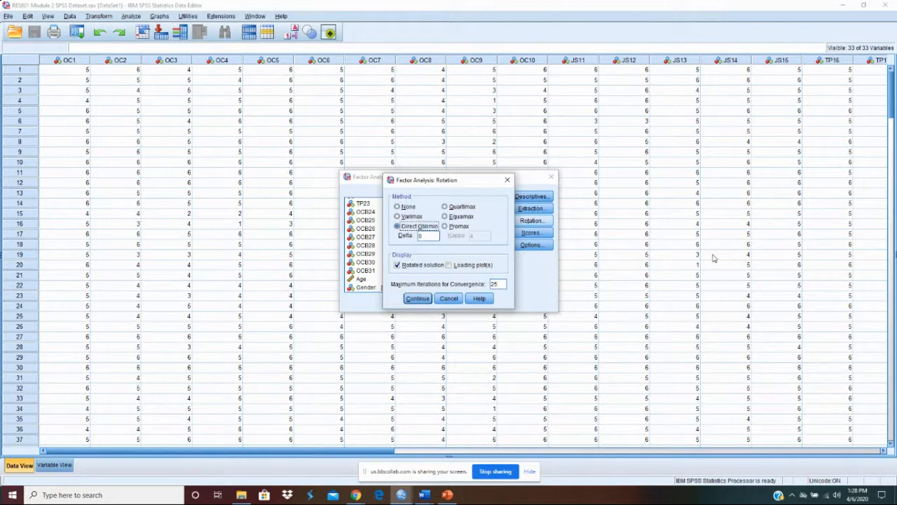
{"action": "mouse_move", "coordinate": [417, 297]}
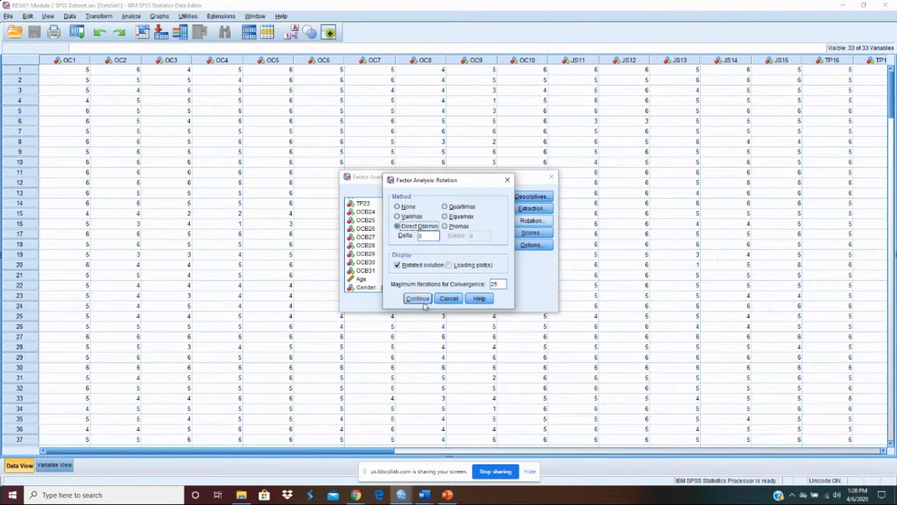
{"action": "left_click", "coordinate": [418, 297]}
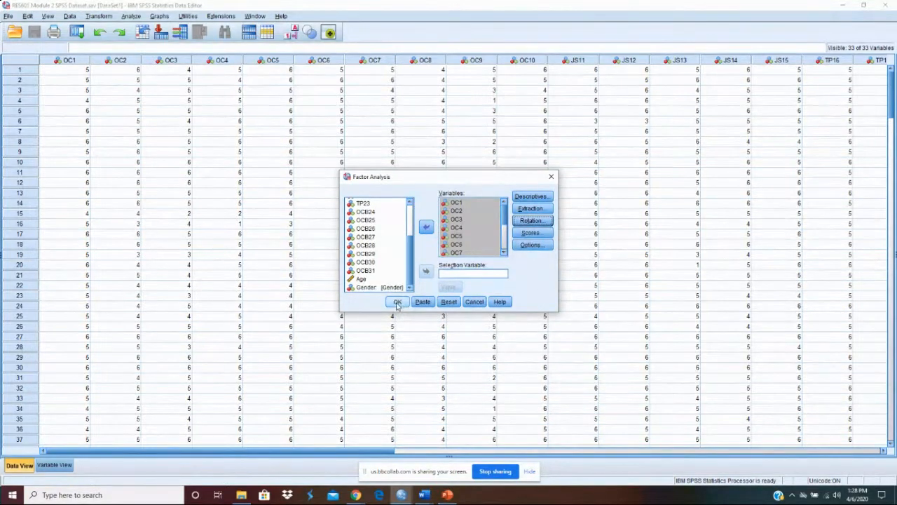
Run the factor analysis and scroll through communalities, total variance explained and the pattern matrix.
{"action": "left_click", "coordinate": [396, 302]}
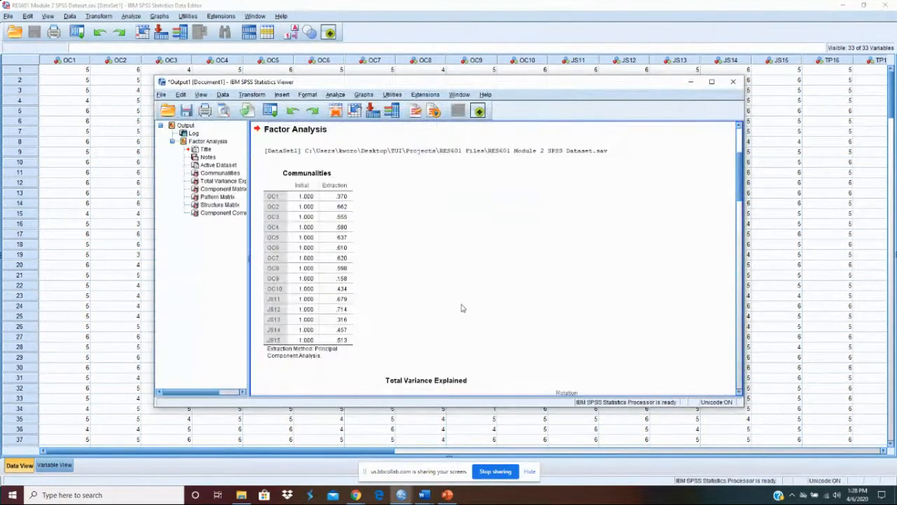
{"action": "scroll", "scroll_direction": "down", "scroll_amount": 3}
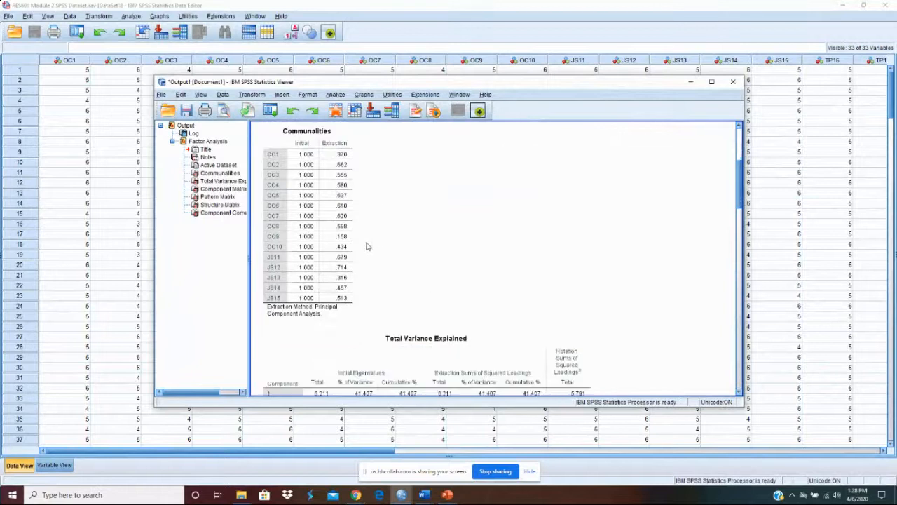
{"action": "scroll", "scroll_direction": "down", "scroll_amount": 3}
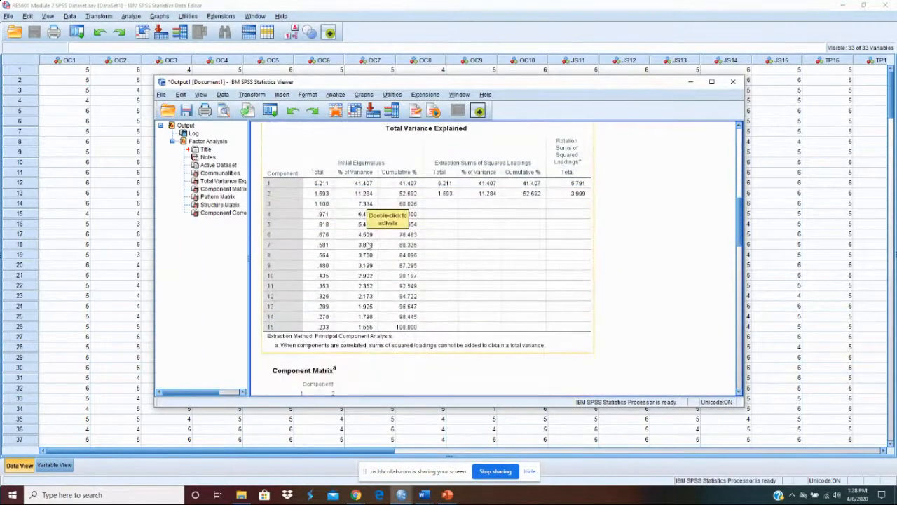
{"action": "scroll", "scroll_direction": "down", "scroll_amount": 3}
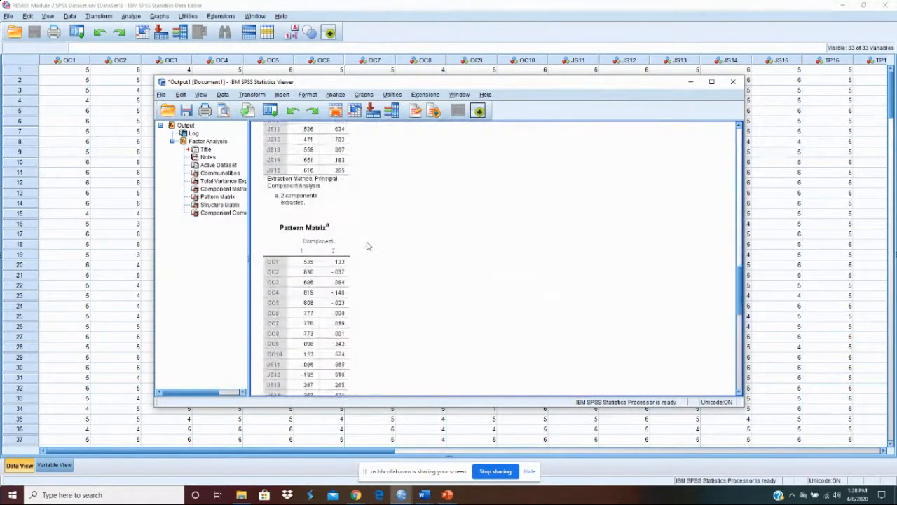
{"action": "scroll", "scroll_direction": "down", "scroll_amount": 3}
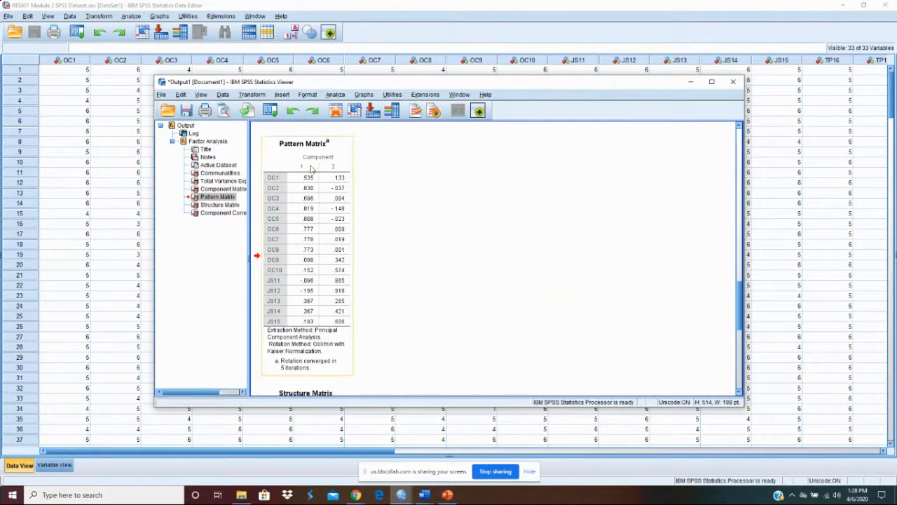
{"action": "mouse_move", "coordinate": [314, 278]}
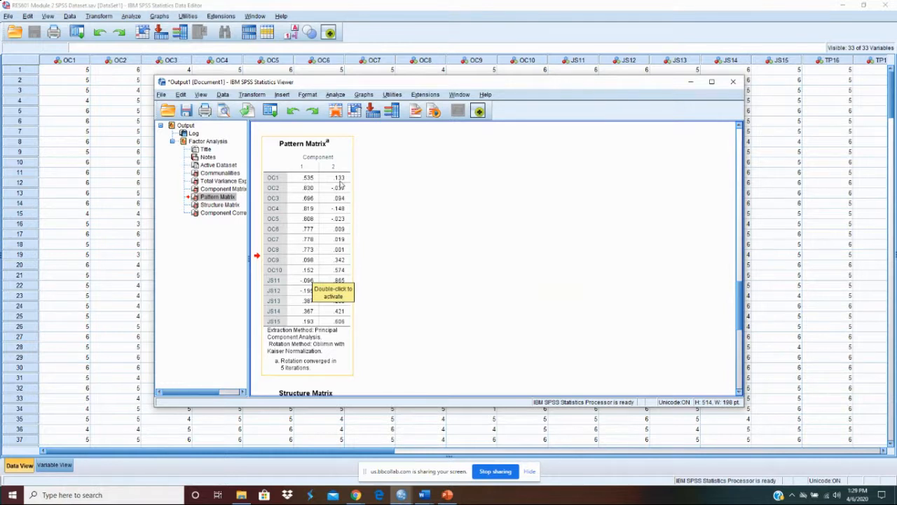
{"action": "mouse_move", "coordinate": [316, 182]}
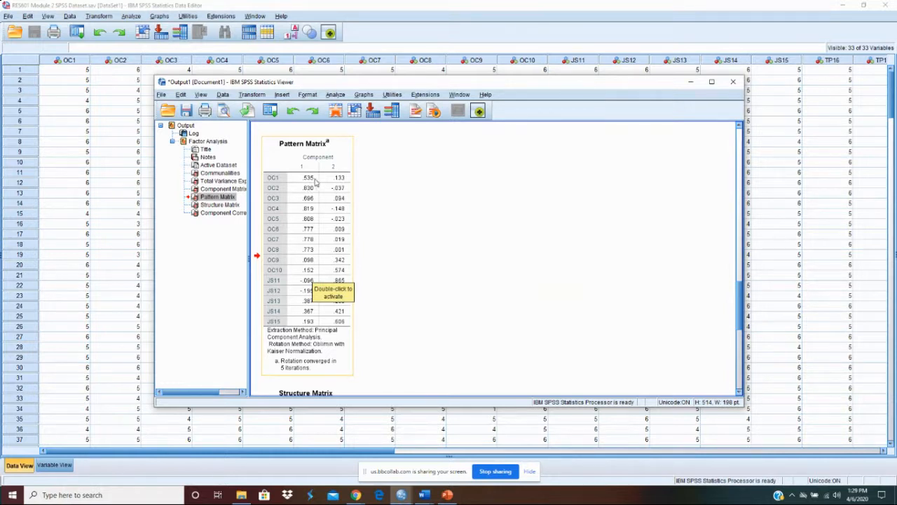
{"action": "mouse_move", "coordinate": [315, 205]}
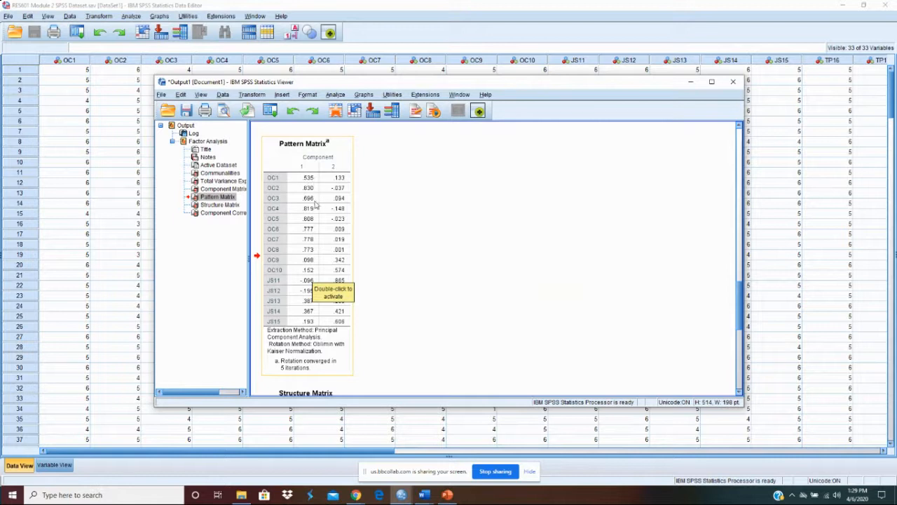
{"action": "mouse_move", "coordinate": [308, 263]}
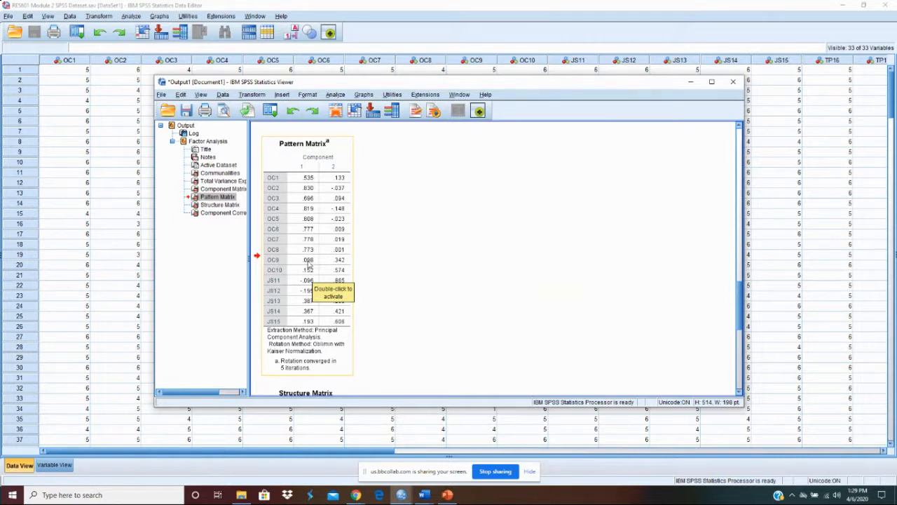
{"action": "mouse_move", "coordinate": [319, 272]}
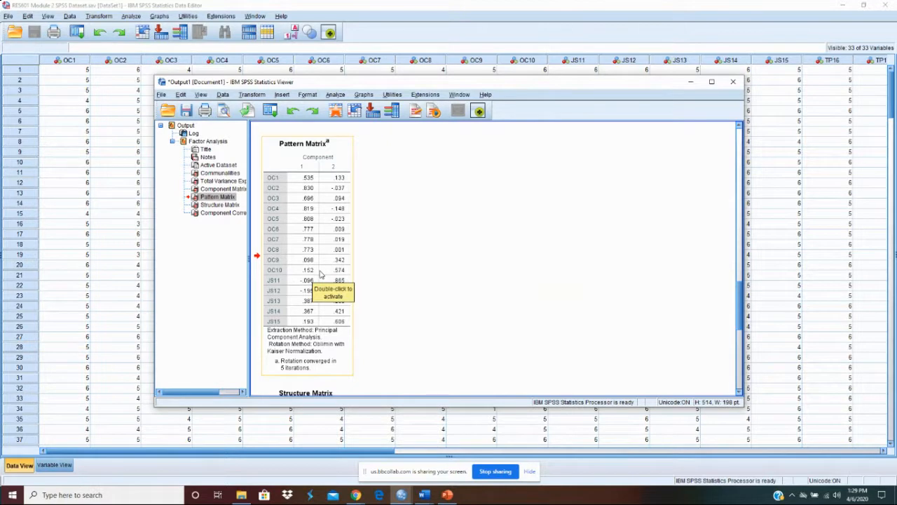
{"action": "mouse_move", "coordinate": [314, 243]}
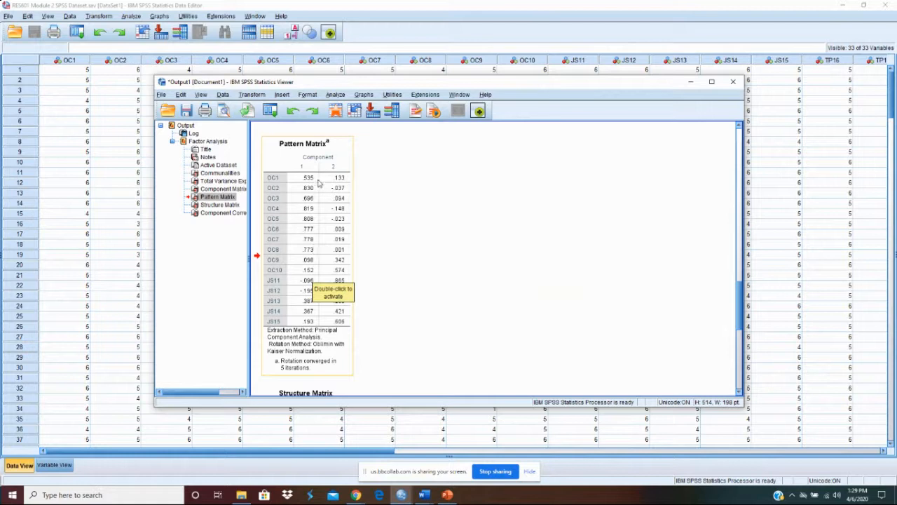
{"action": "mouse_move", "coordinate": [309, 174]}
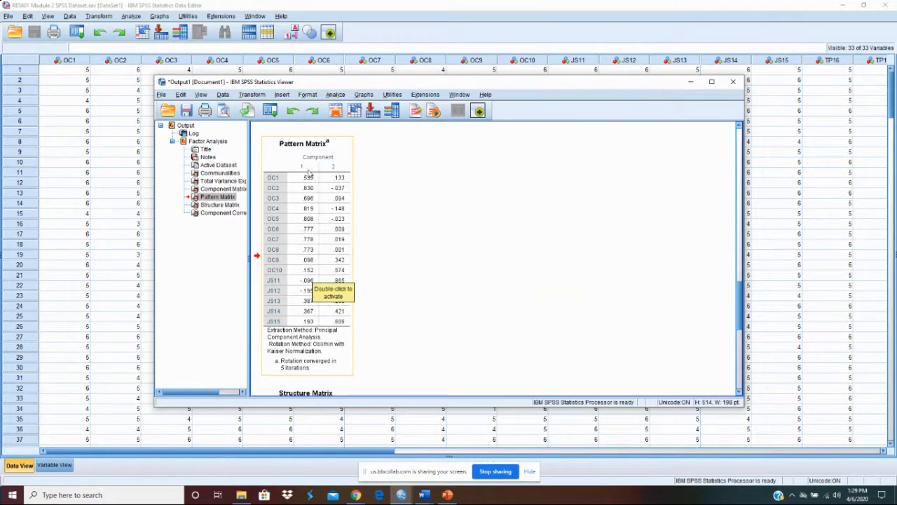
{"action": "mouse_move", "coordinate": [317, 272]}
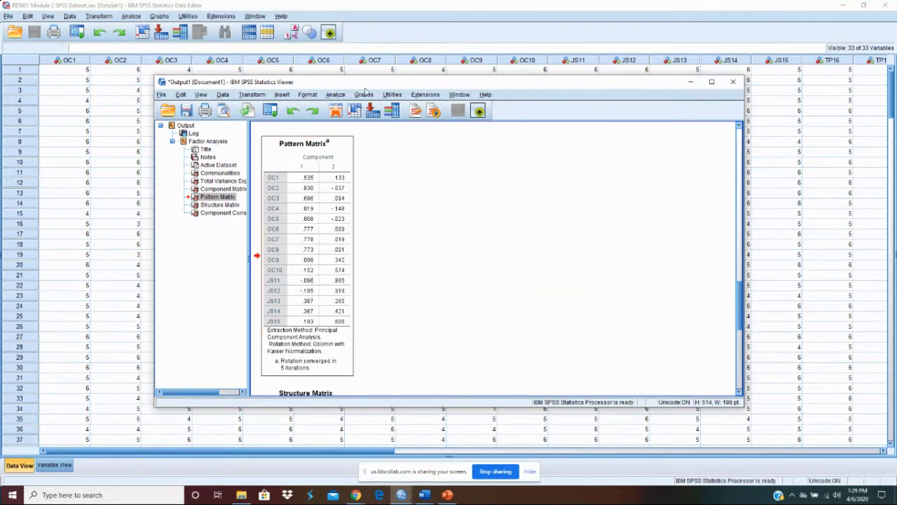
{"action": "mouse_move", "coordinate": [359, 129]}
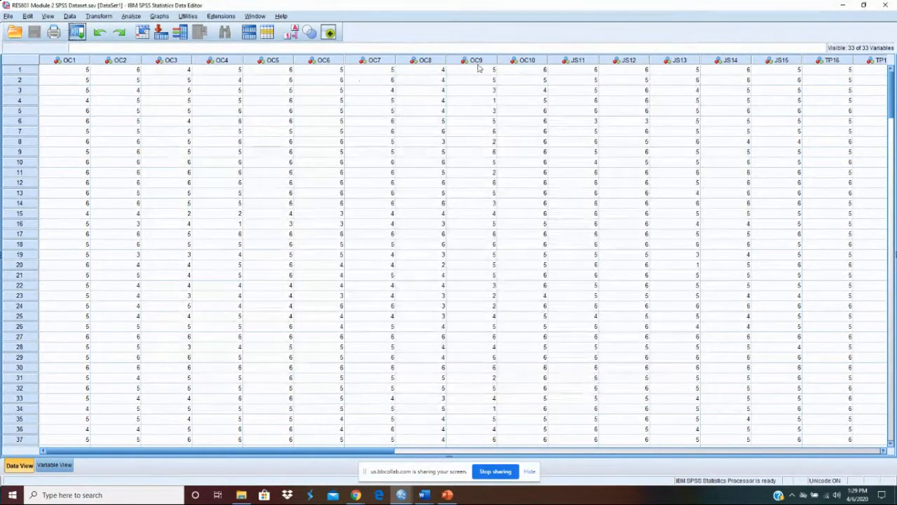
Clear the OC9 and OC10 item columns from the Data View.
{"action": "left_click", "coordinate": [477, 59]}
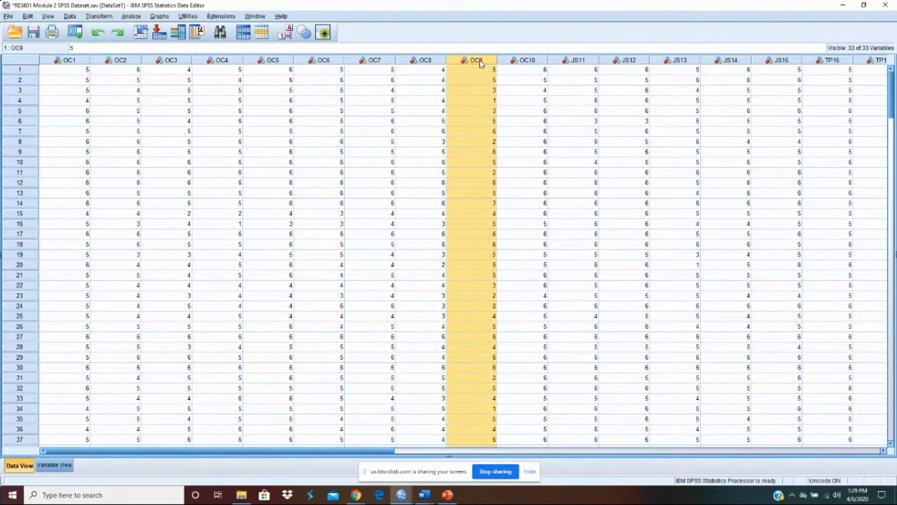
{"action": "right_click", "coordinate": [477, 58]}
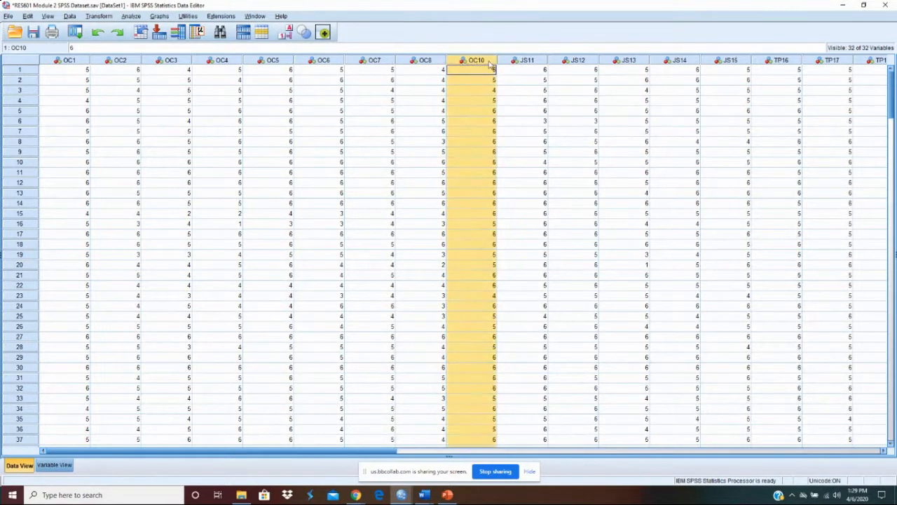
{"action": "left_click", "coordinate": [475, 58]}
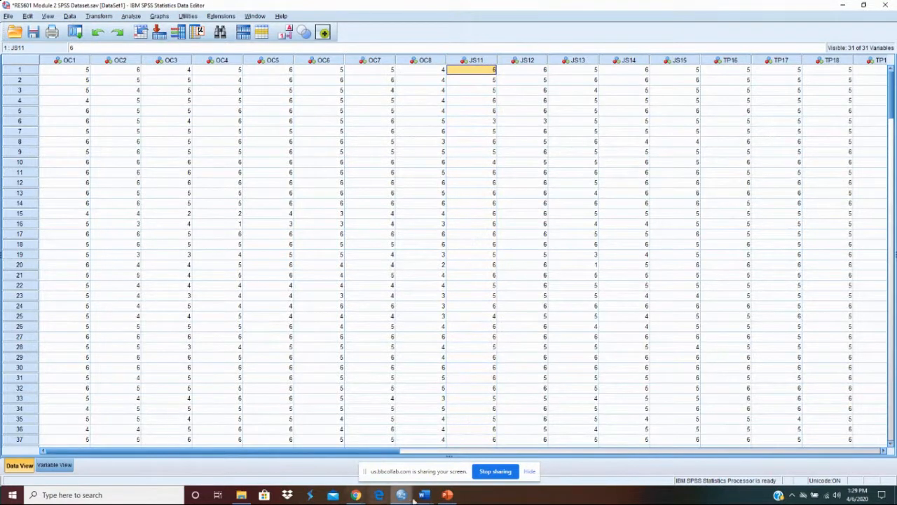
{"action": "mouse_move", "coordinate": [401, 495]}
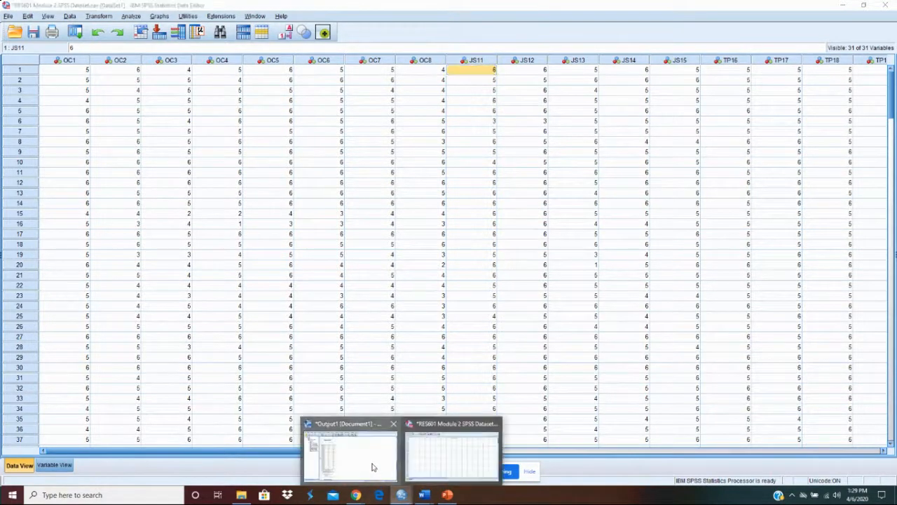
{"action": "left_click", "coordinate": [349, 451]}
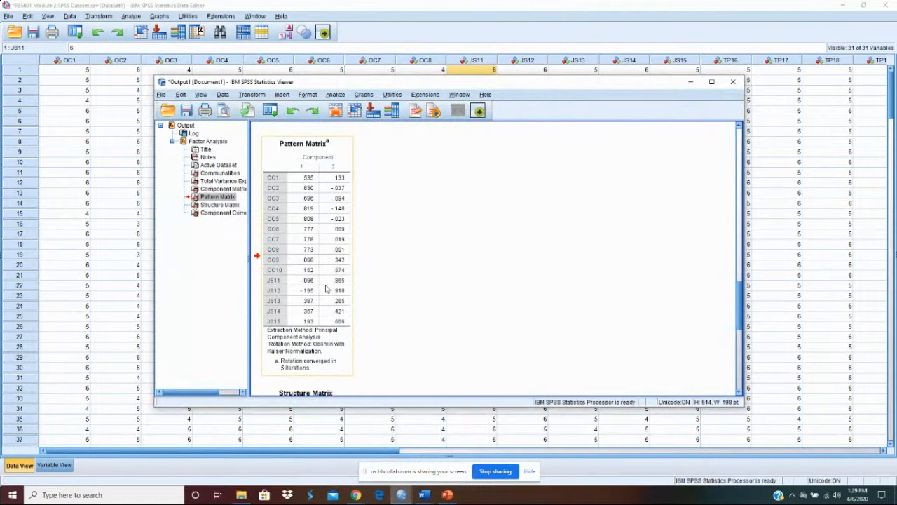
{"action": "mouse_move", "coordinate": [311, 168]}
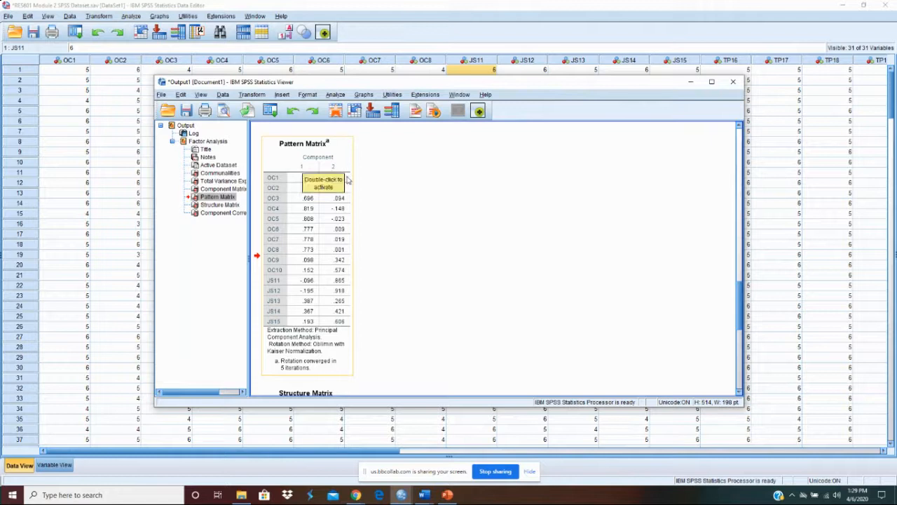
{"action": "mouse_move", "coordinate": [344, 286]}
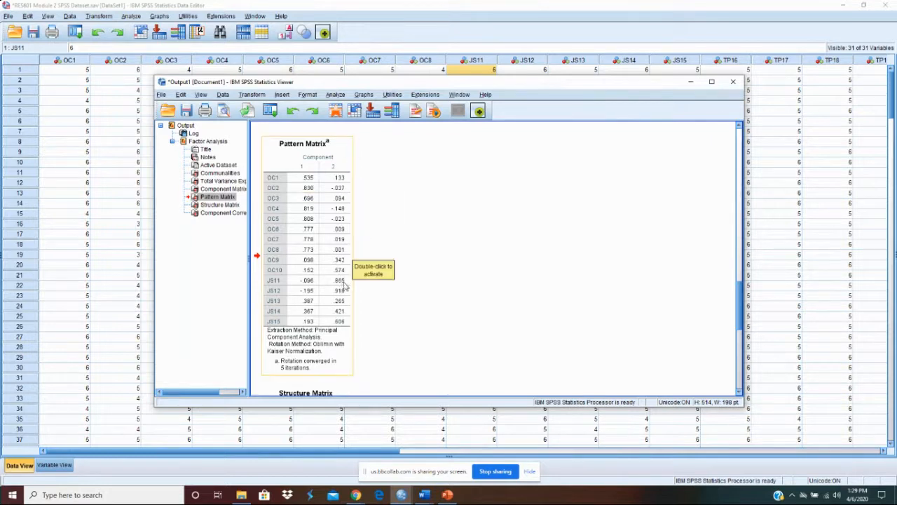
{"action": "mouse_move", "coordinate": [339, 301]}
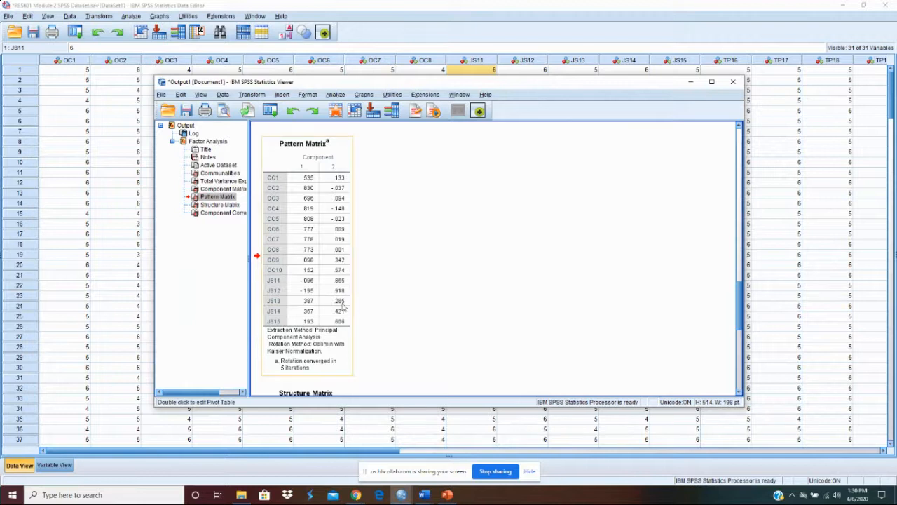
{"action": "mouse_move", "coordinate": [339, 311]}
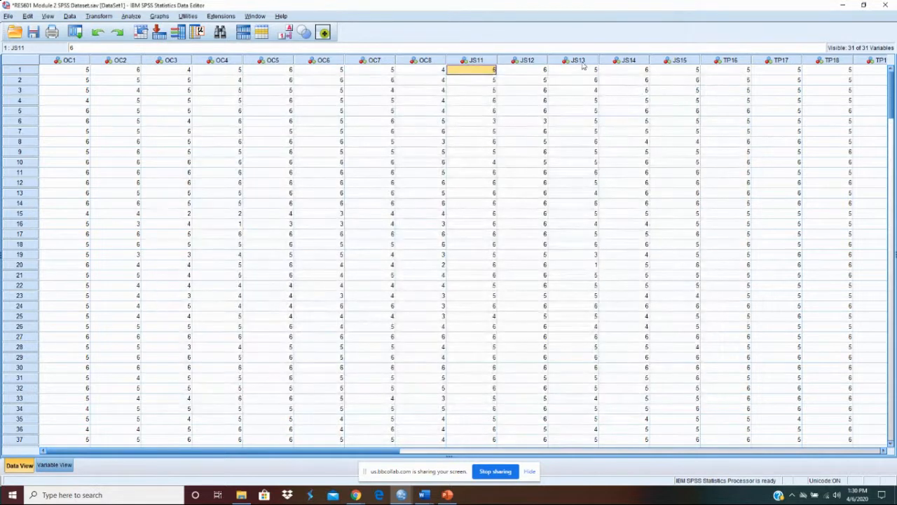
Clear the JS13 item column from the Data View.
{"action": "left_click", "coordinate": [578, 59]}
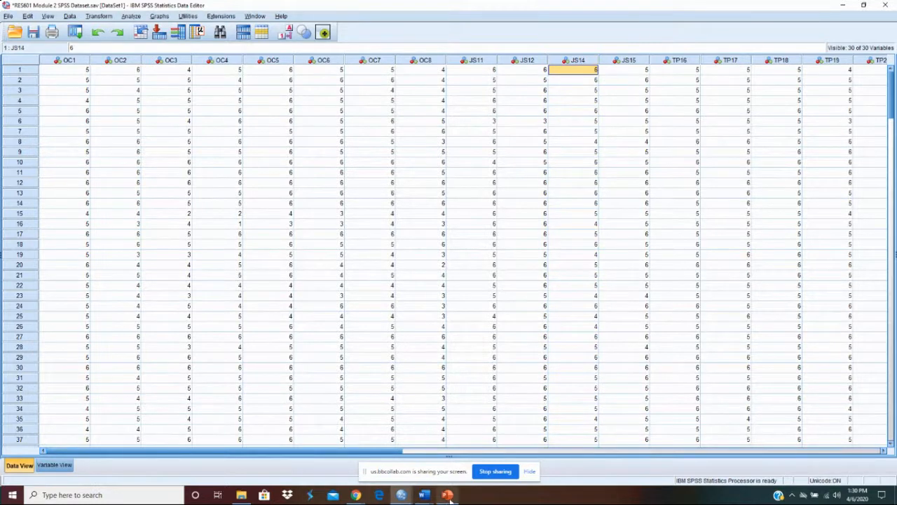
{"action": "mouse_move", "coordinate": [400, 495]}
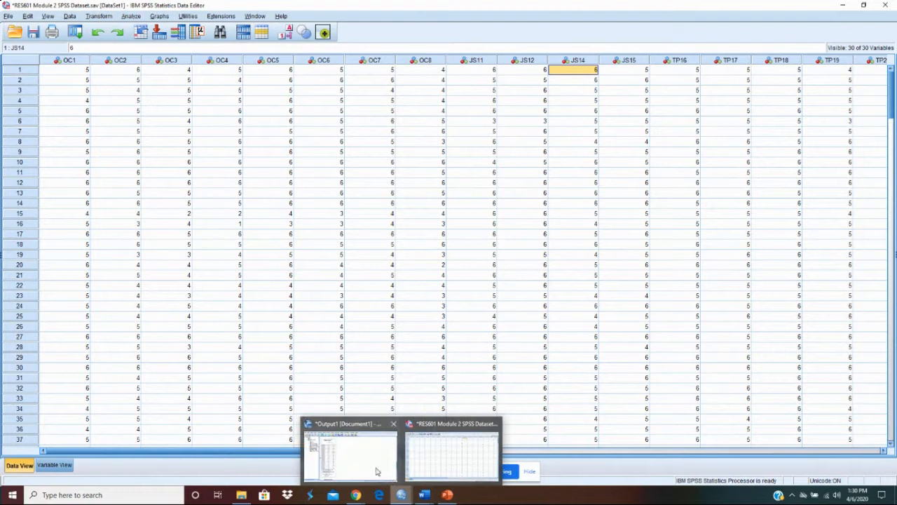
Rerun the factor analysis with the same OC and JS variables on the 30-variable dataset.
{"action": "left_click", "coordinate": [348, 452]}
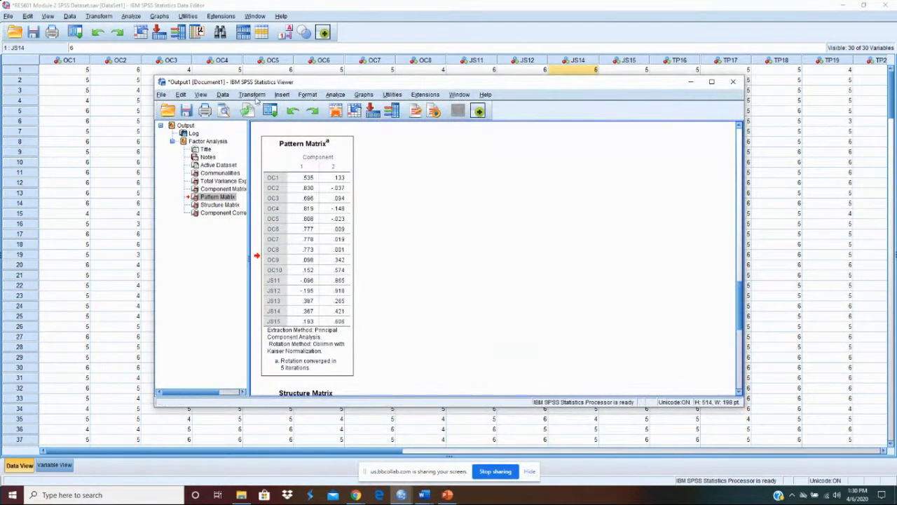
{"action": "left_click", "coordinate": [335, 94]}
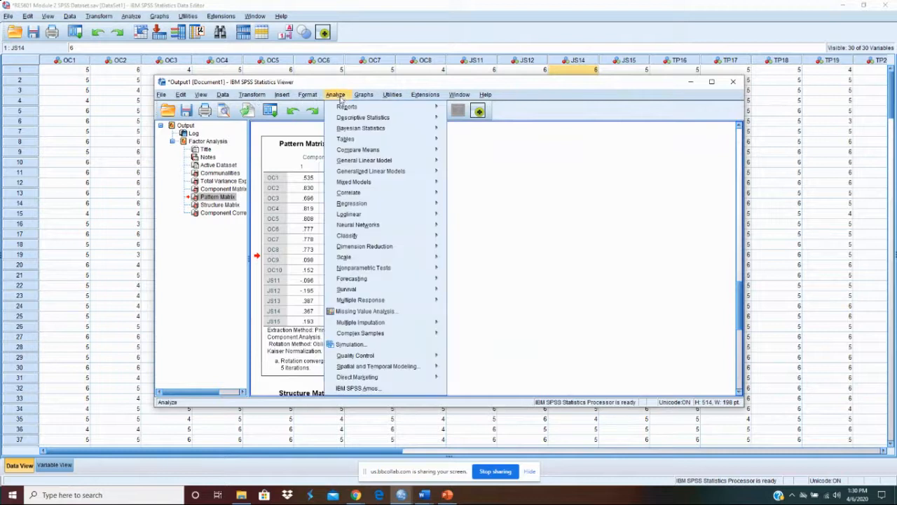
{"action": "mouse_move", "coordinate": [364, 247]}
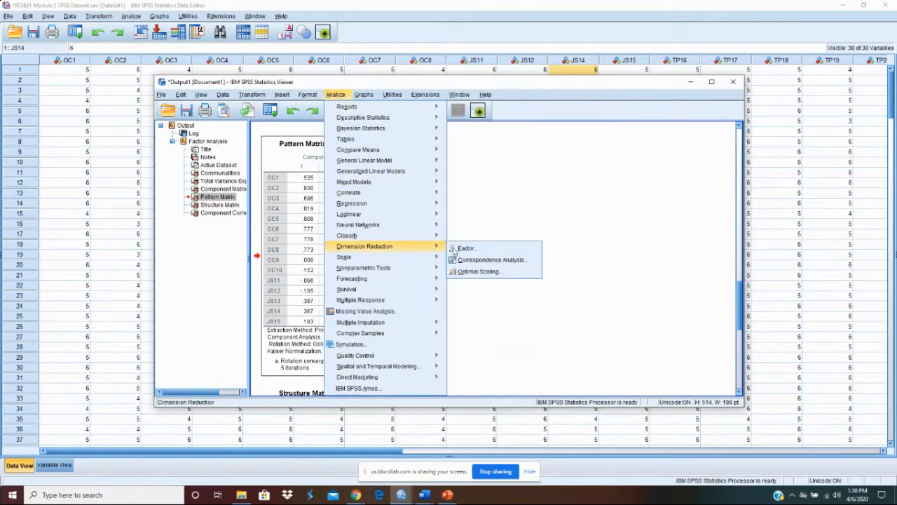
{"action": "left_click", "coordinate": [465, 248]}
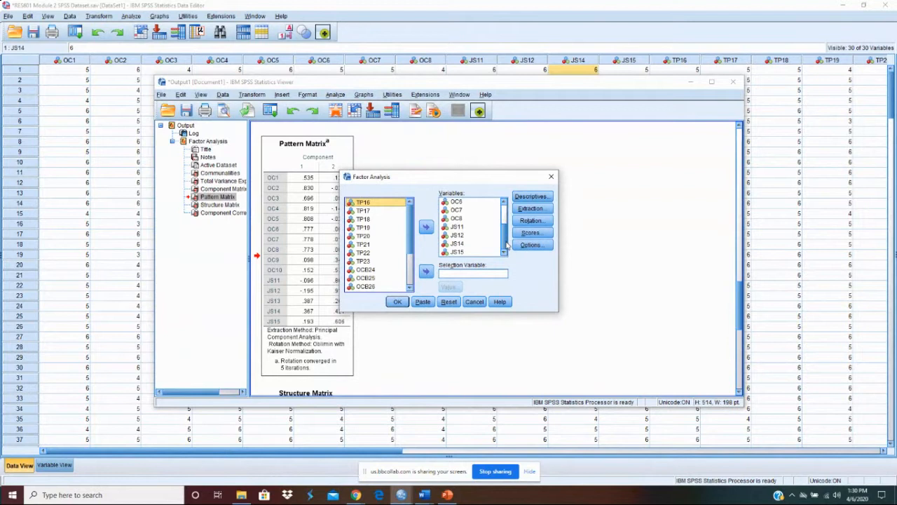
{"action": "left_click", "coordinate": [397, 301]}
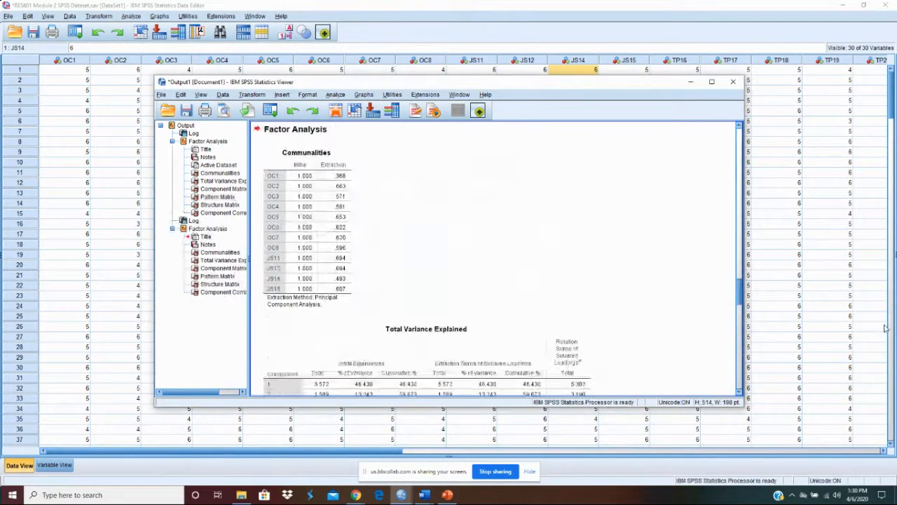
{"action": "mouse_move", "coordinate": [421, 227]}
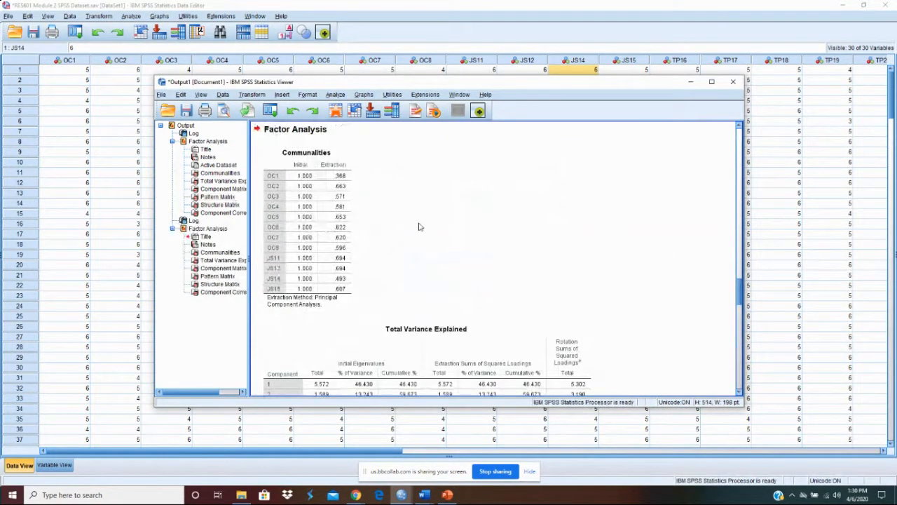
Scroll the rerun output down to the two-component pattern matrix.
{"action": "scroll", "scroll_direction": "down", "scroll_amount": 3}
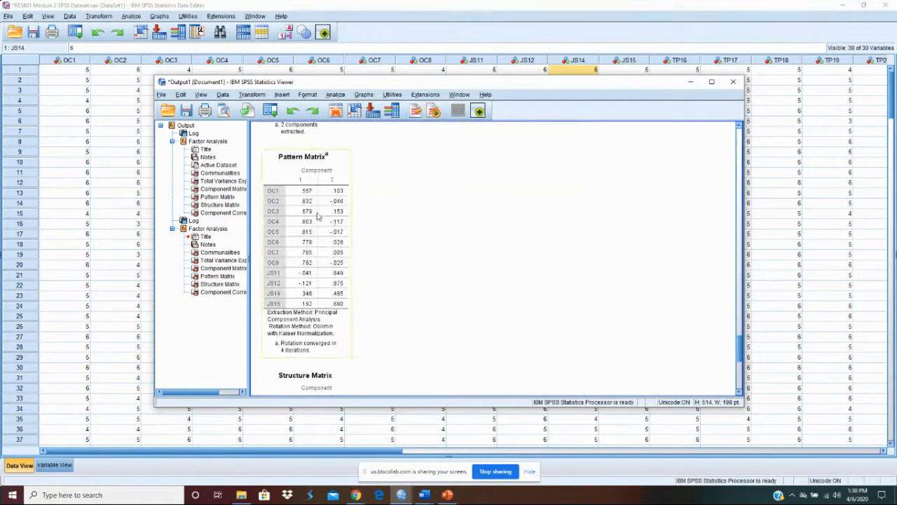
{"action": "mouse_move", "coordinate": [315, 259]}
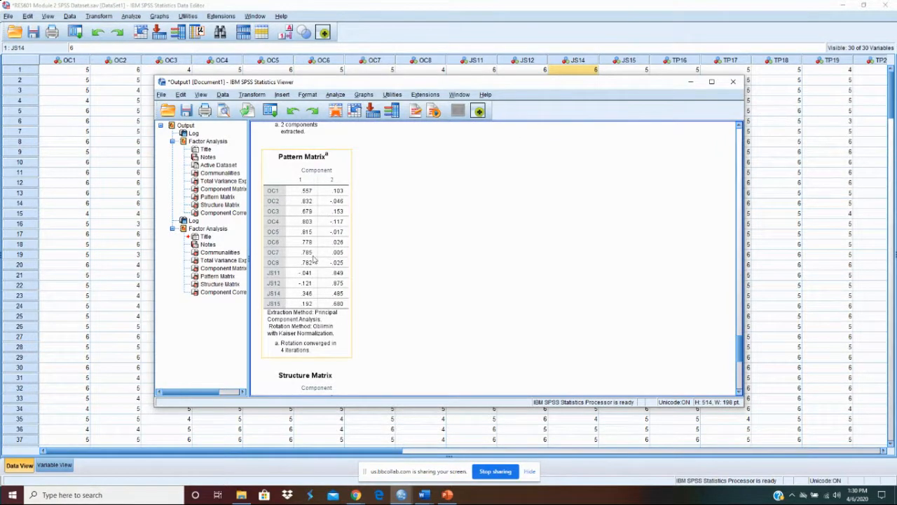
{"action": "mouse_move", "coordinate": [315, 264]}
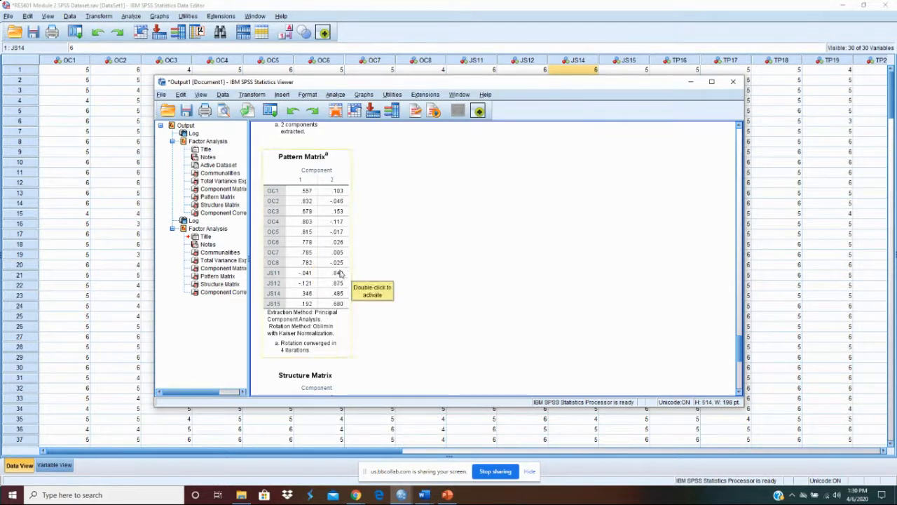
{"action": "mouse_move", "coordinate": [343, 314]}
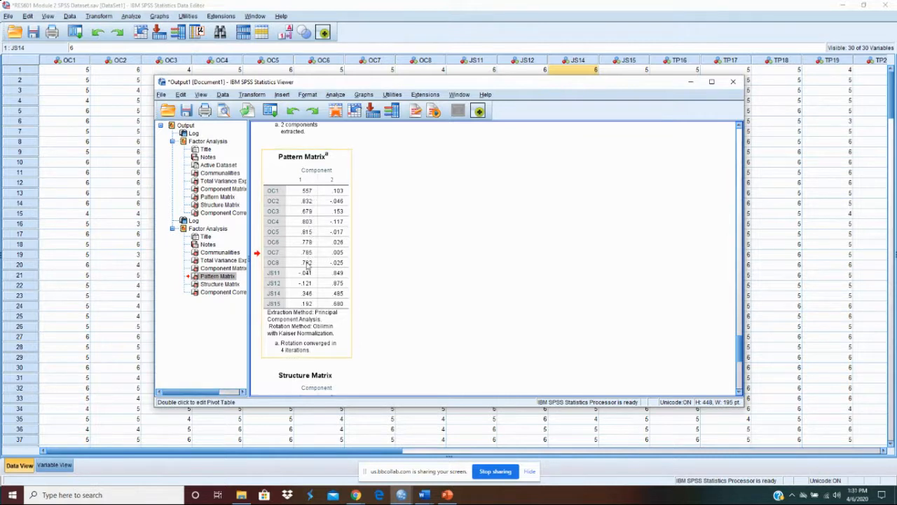
{"action": "mouse_move", "coordinate": [347, 305]}
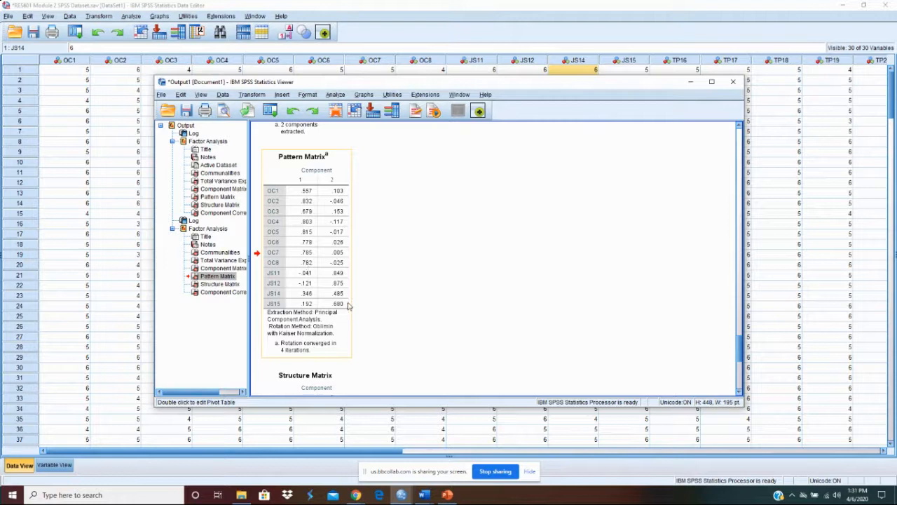
{"action": "mouse_move", "coordinate": [315, 202]}
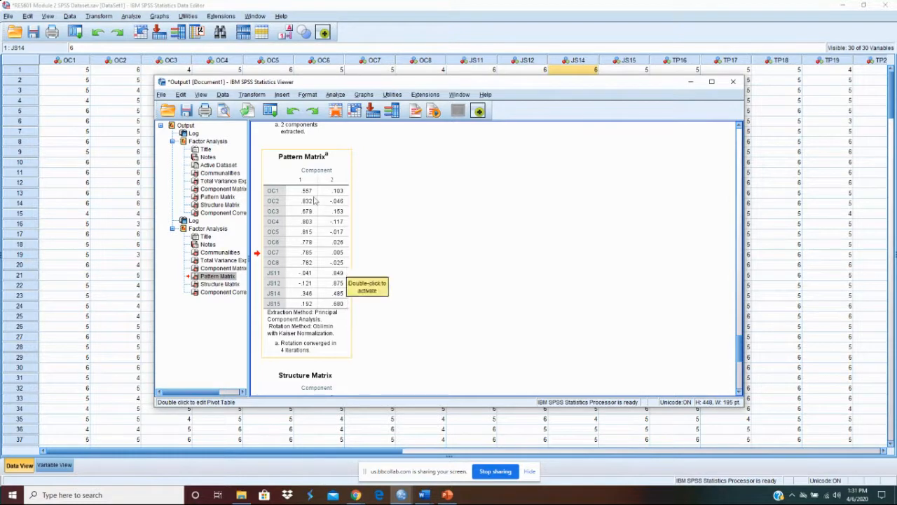
{"action": "mouse_move", "coordinate": [303, 182]}
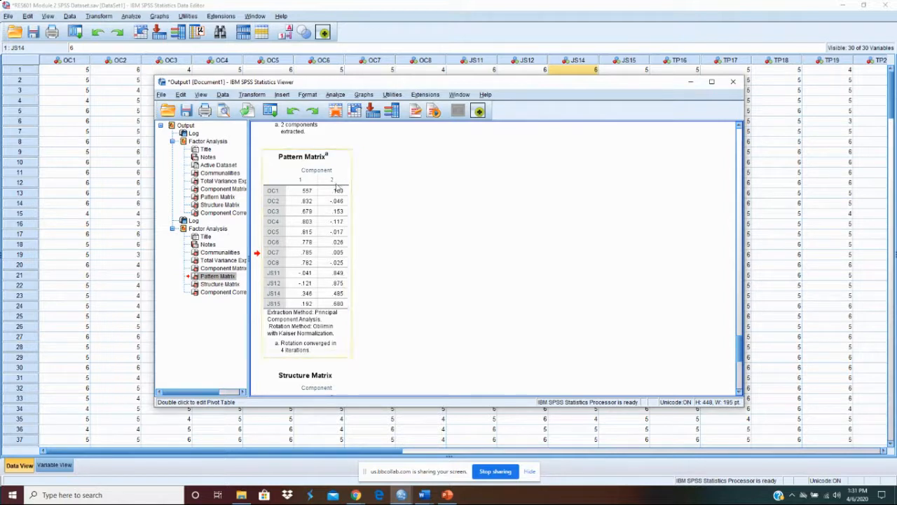
{"action": "mouse_move", "coordinate": [339, 191]}
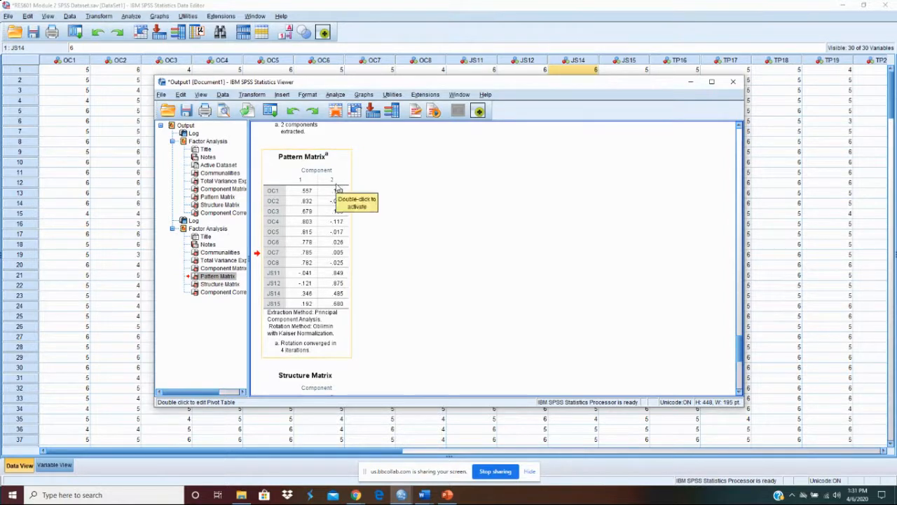
{"action": "mouse_move", "coordinate": [343, 255]}
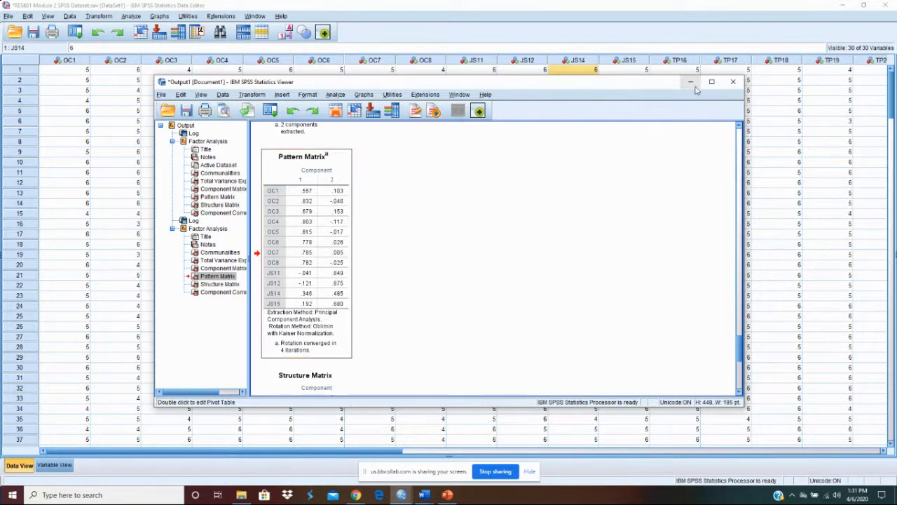
{"action": "mouse_move", "coordinate": [645, 82]}
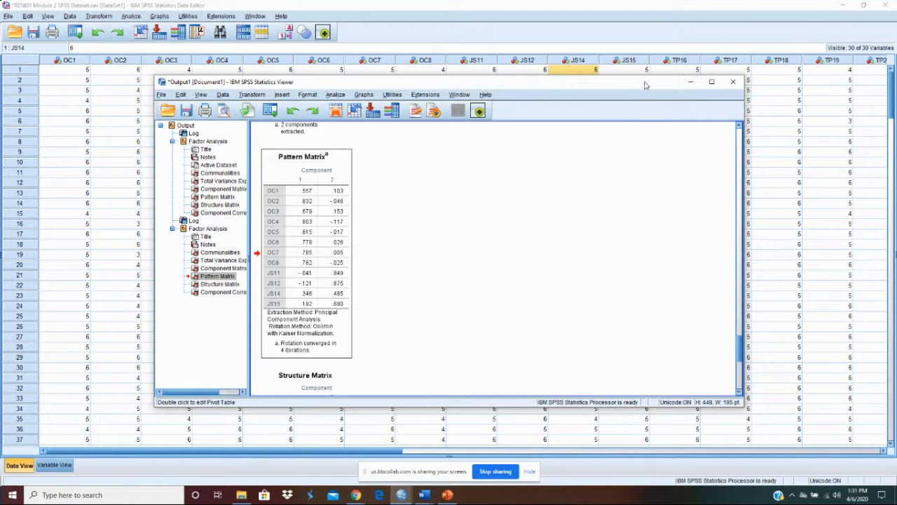
{"action": "mouse_move", "coordinate": [295, 295]}
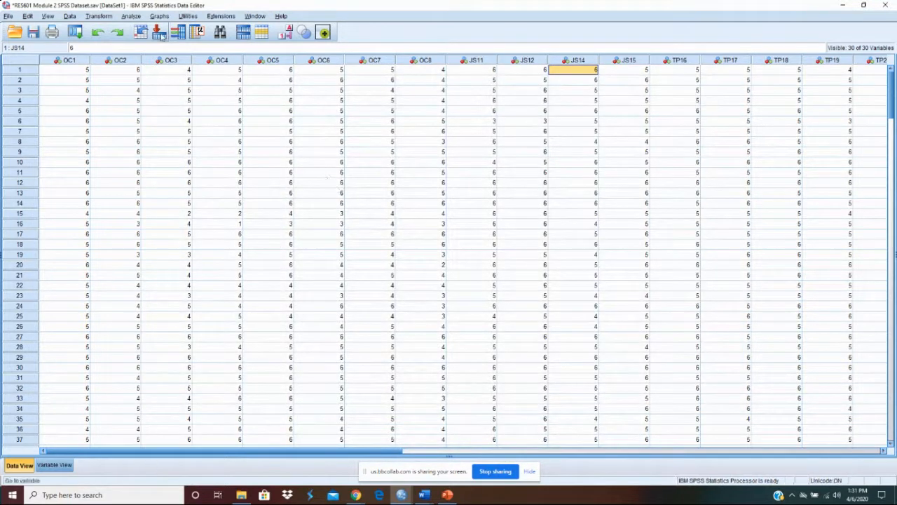
Begin a Compute Variable with target variable name OC.
{"action": "left_click", "coordinate": [98, 15]}
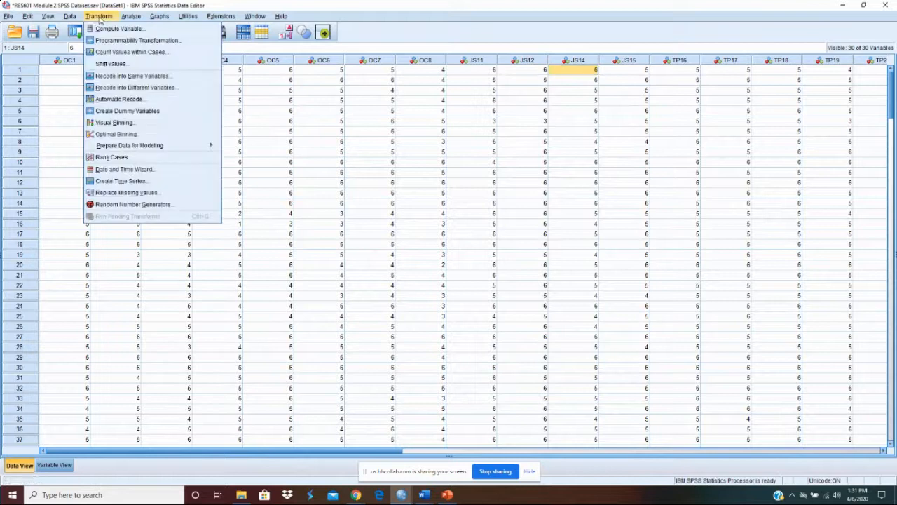
{"action": "left_click", "coordinate": [118, 28]}
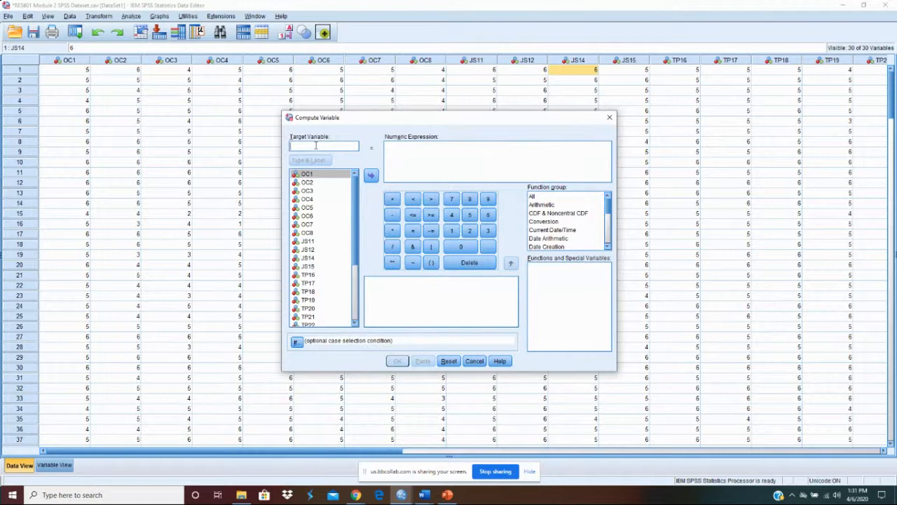
{"action": "type", "text": "Organ"}
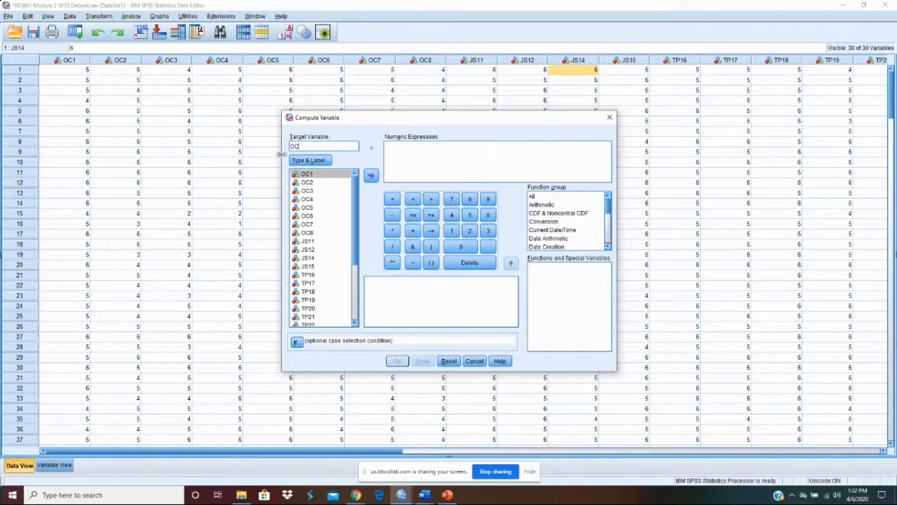
Label the new OC variable 'Org Com' via Type & Label.
{"action": "left_click", "coordinate": [309, 160]}
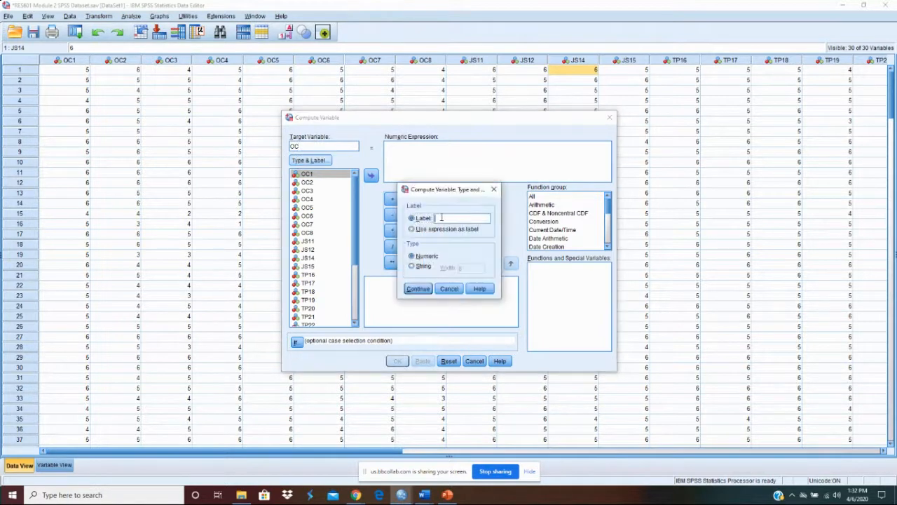
{"action": "type", "text": "Out"}
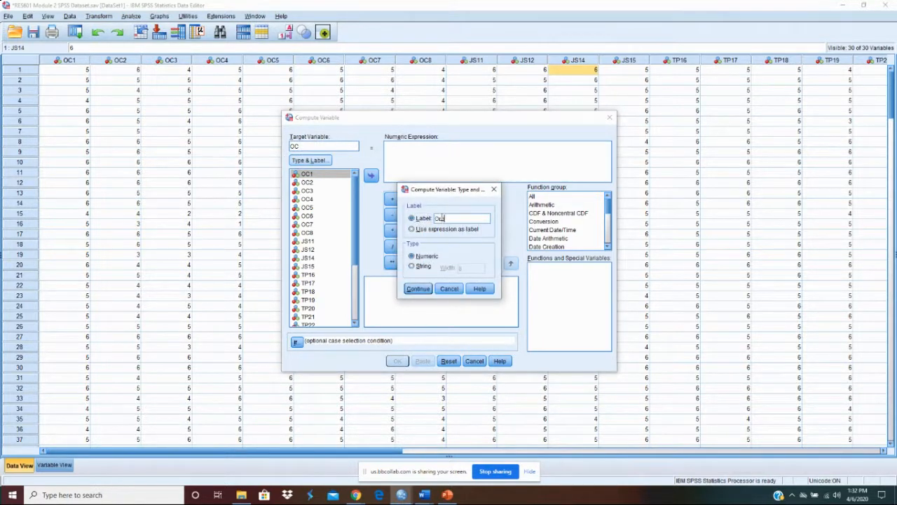
{"action": "type", "text": "Com"}
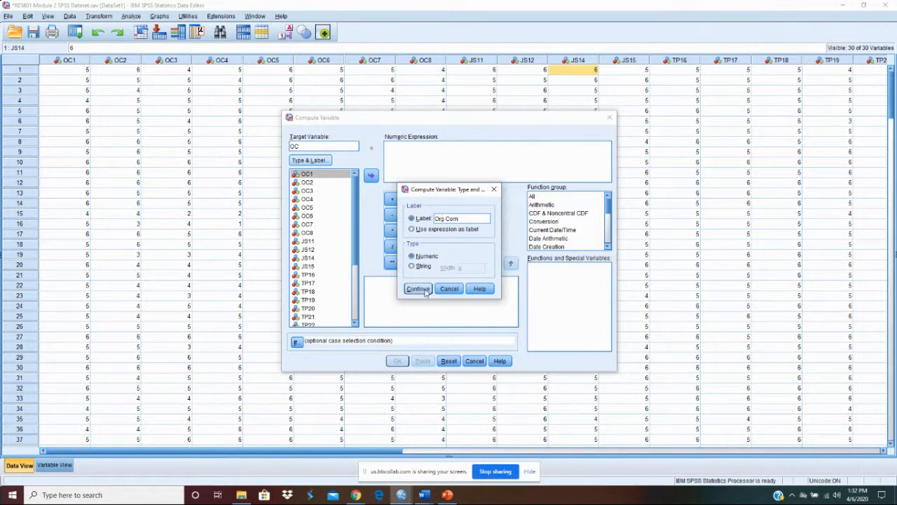
{"action": "left_click", "coordinate": [418, 289]}
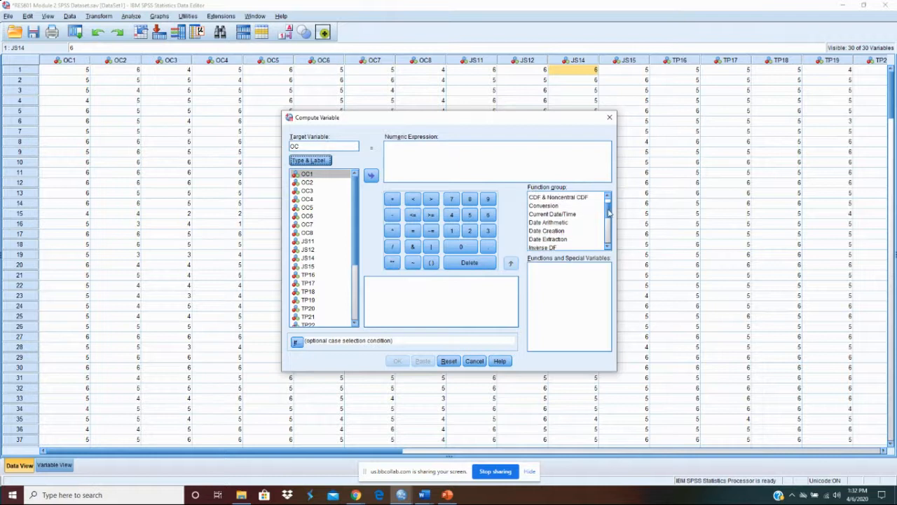
Build MEAN(OC1,...,OC8) from the Statistical function group and run the OC computation.
{"action": "scroll", "scroll_direction": "down", "scroll_amount": 3}
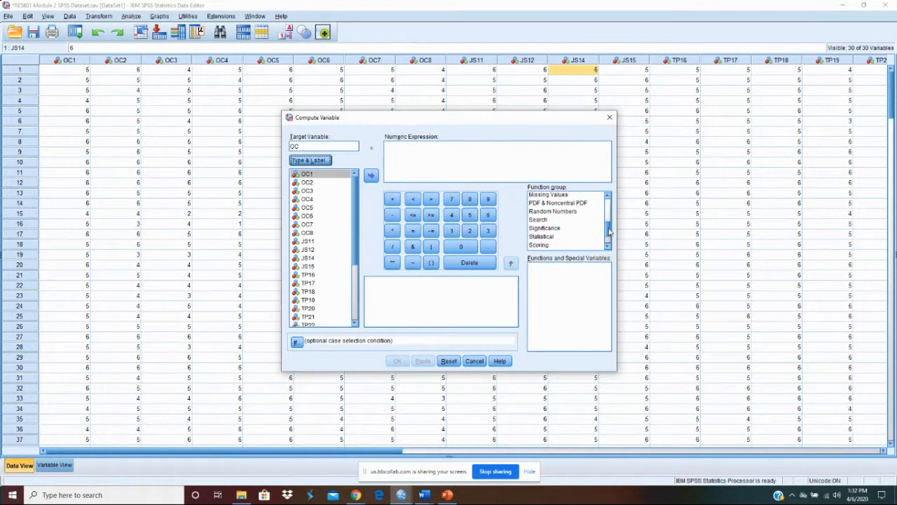
{"action": "left_click", "coordinate": [542, 236]}
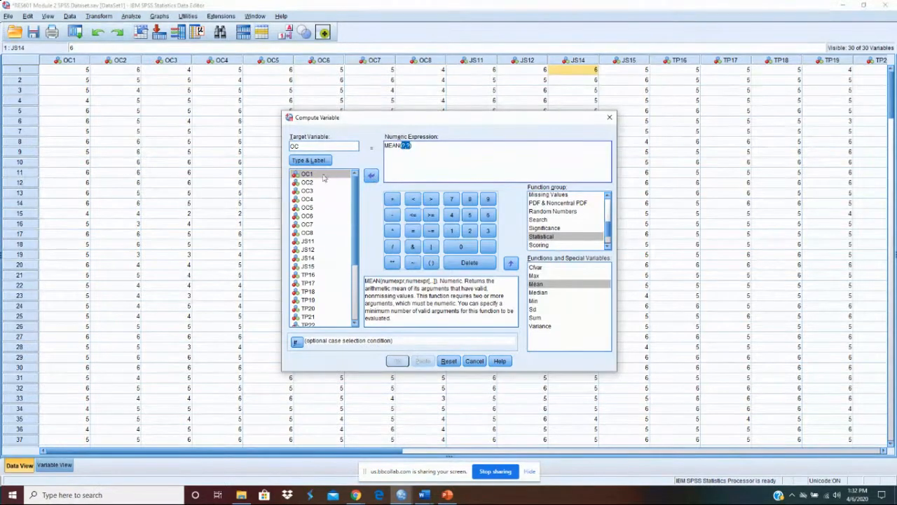
{"action": "left_click", "coordinate": [370, 175]}
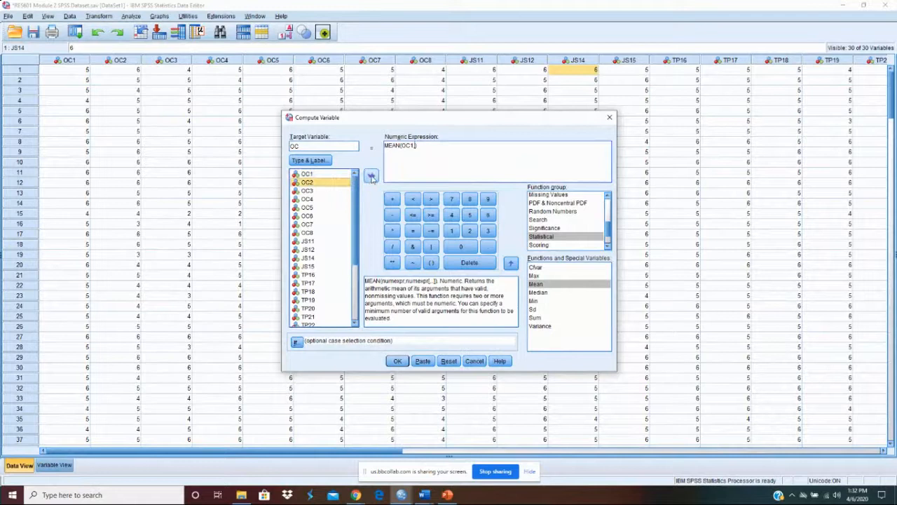
{"action": "left_click", "coordinate": [371, 177]}
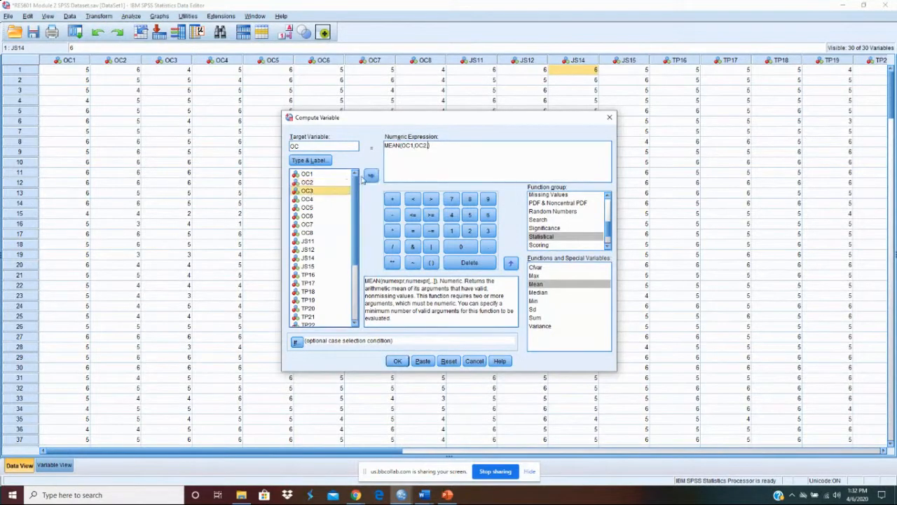
{"action": "left_click", "coordinate": [370, 175]}
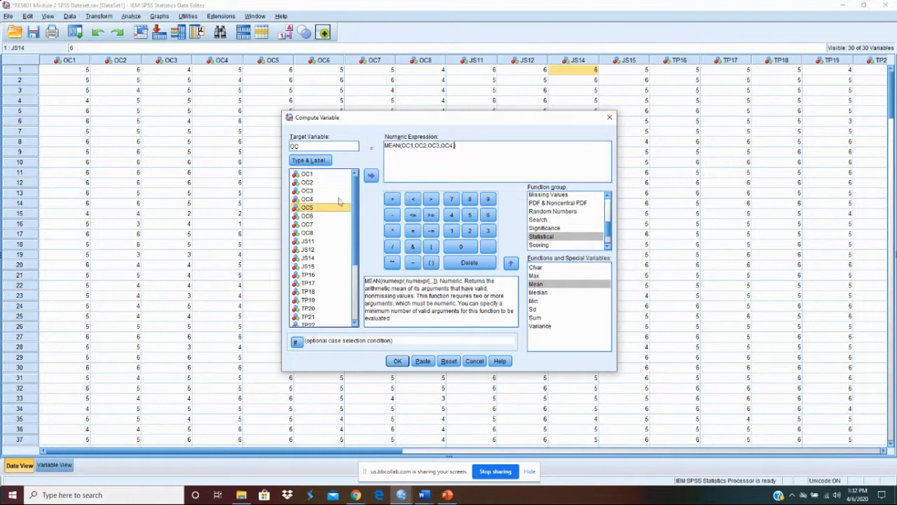
{"action": "left_click", "coordinate": [370, 175]}
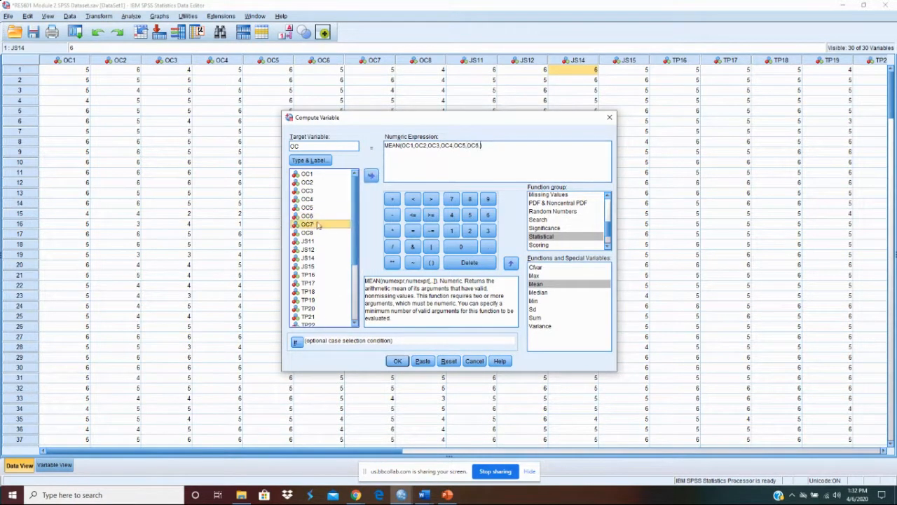
{"action": "left_click", "coordinate": [370, 175]}
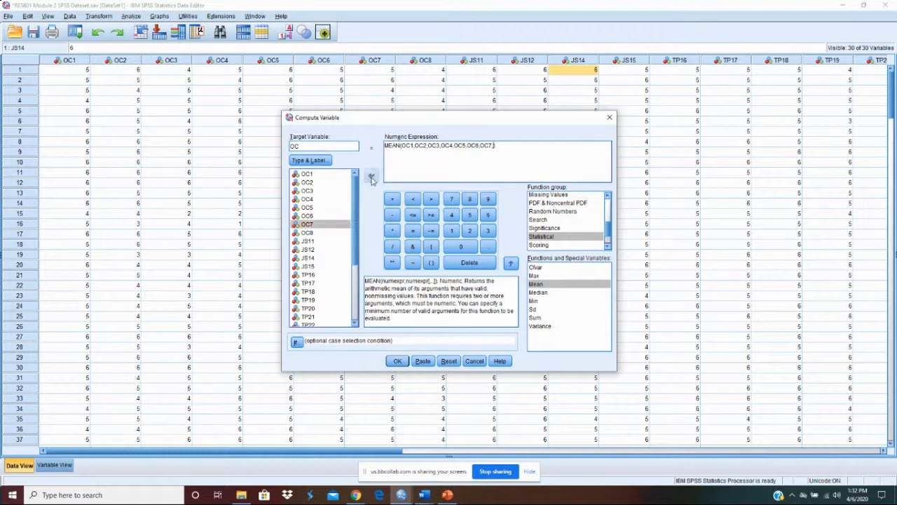
{"action": "left_click", "coordinate": [372, 176]}
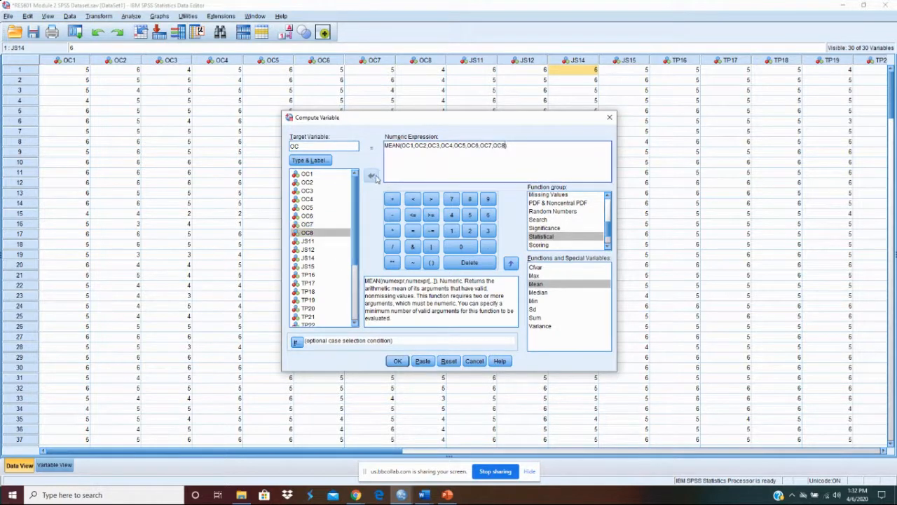
{"action": "mouse_move", "coordinate": [432, 352]}
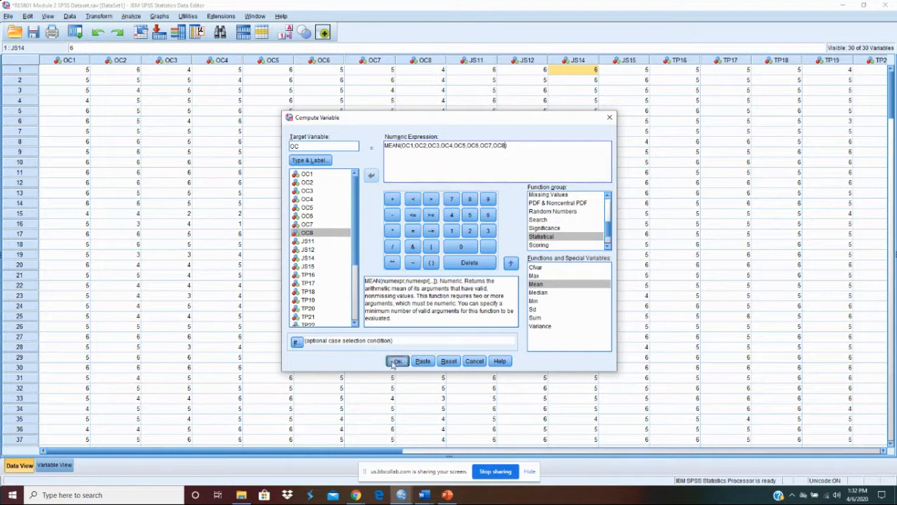
{"action": "left_click", "coordinate": [396, 360]}
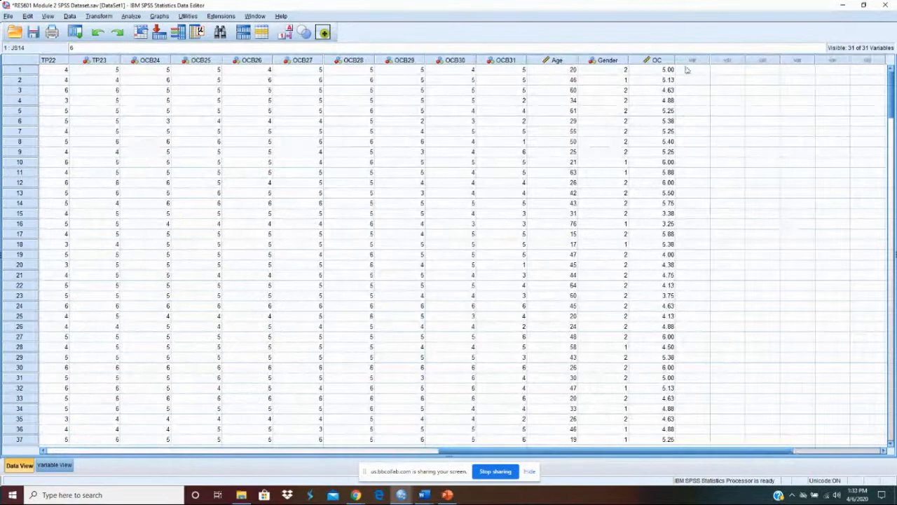
{"action": "mouse_move", "coordinate": [670, 123]}
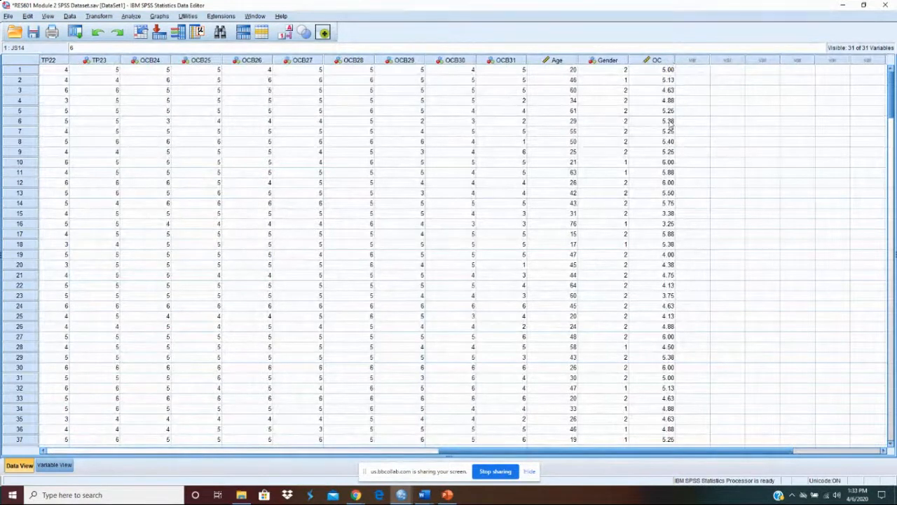
Scroll the Data View to inspect the new OC column of mean scores.
{"action": "scroll", "scroll_direction": "down", "scroll_amount": 3}
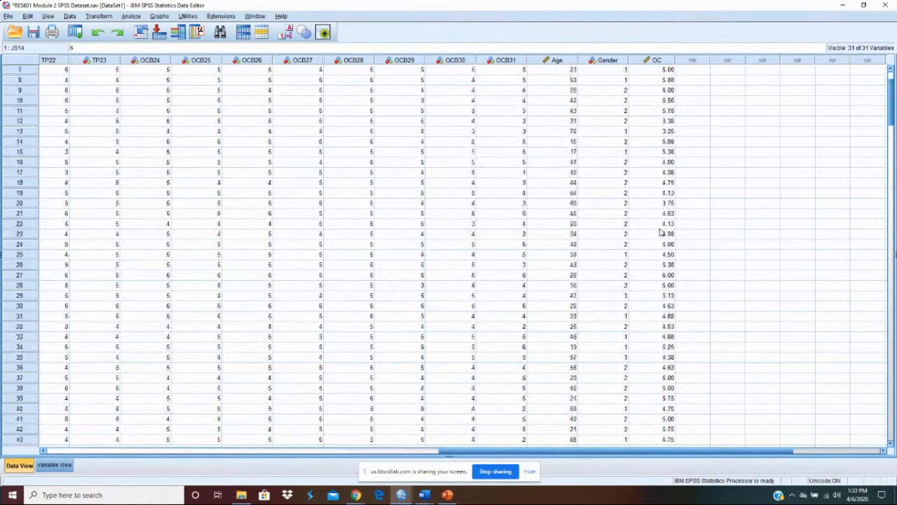
{"action": "scroll", "scroll_direction": "up", "scroll_amount": 3}
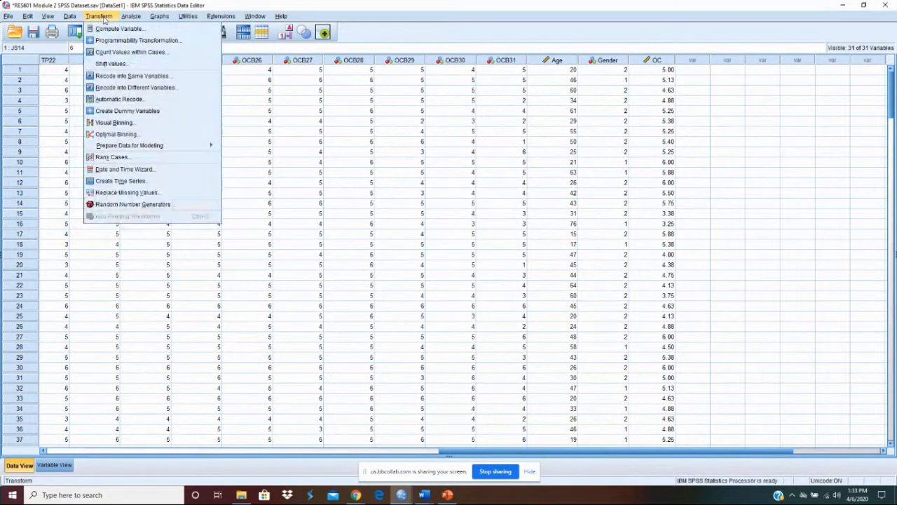
Start a new computed variable JS and relabel it from Org Com to Job.
{"action": "left_click", "coordinate": [120, 28]}
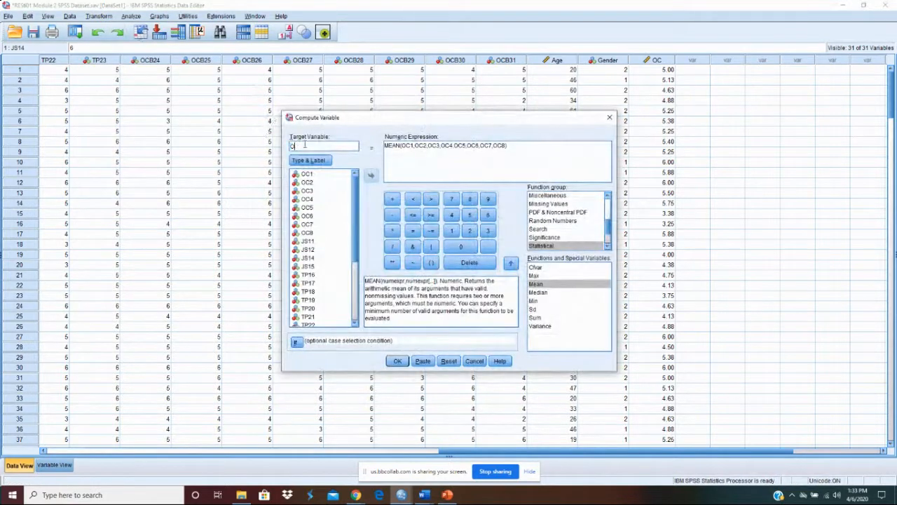
{"action": "type", "text": "JS"}
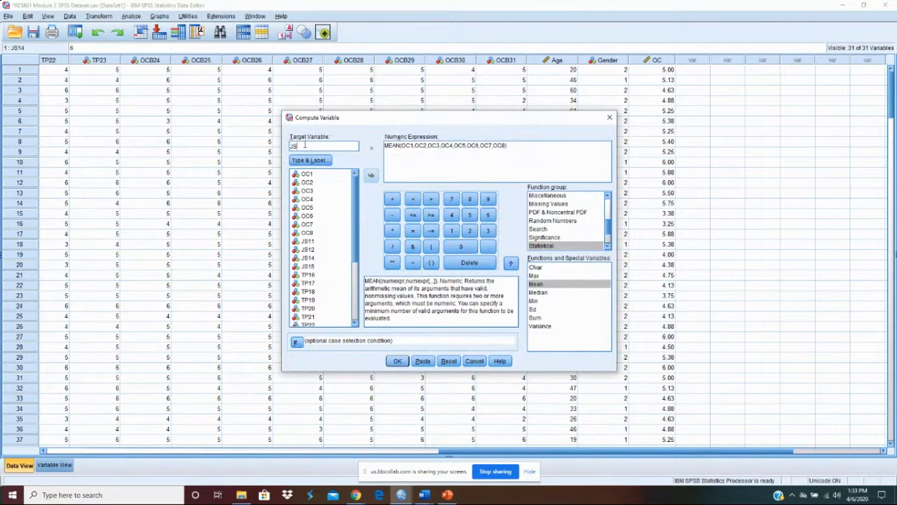
{"action": "left_click", "coordinate": [308, 160]}
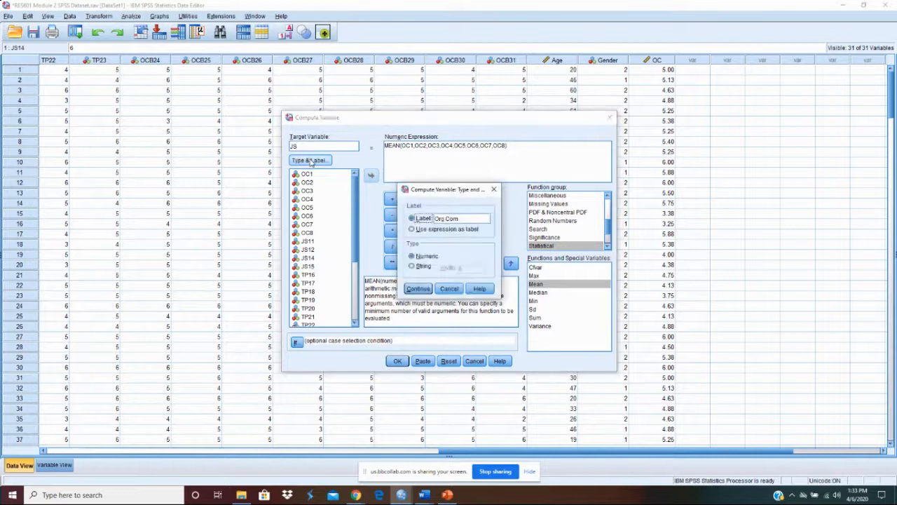
{"action": "triple_click", "coordinate": [460, 219]}
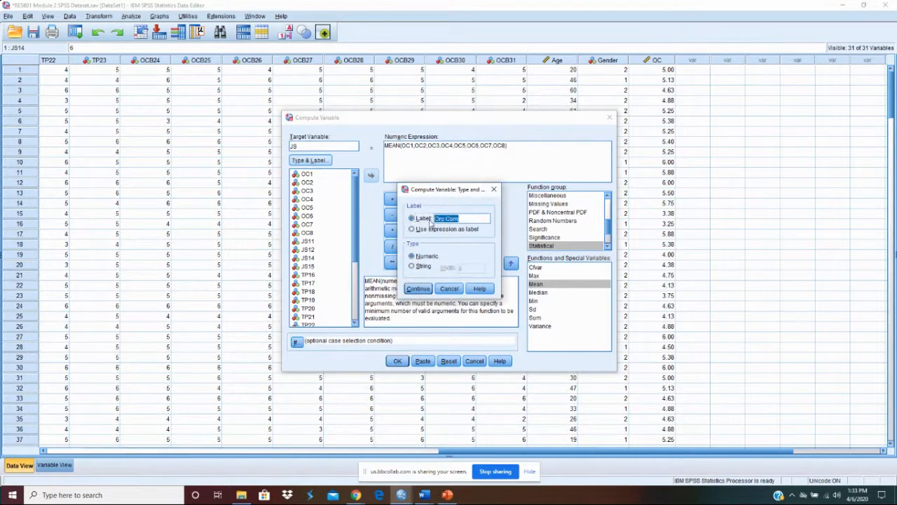
{"action": "type", "text": "Job Sat"}
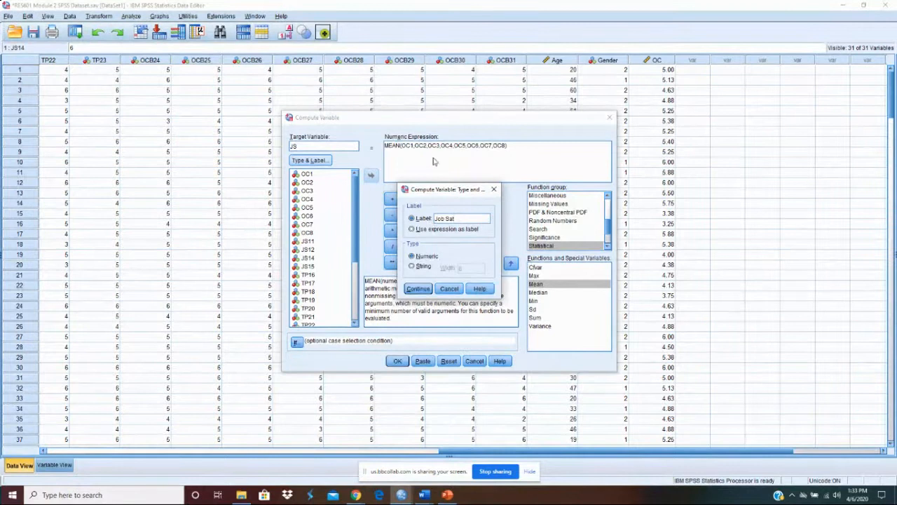
{"action": "mouse_move", "coordinate": [442, 162]}
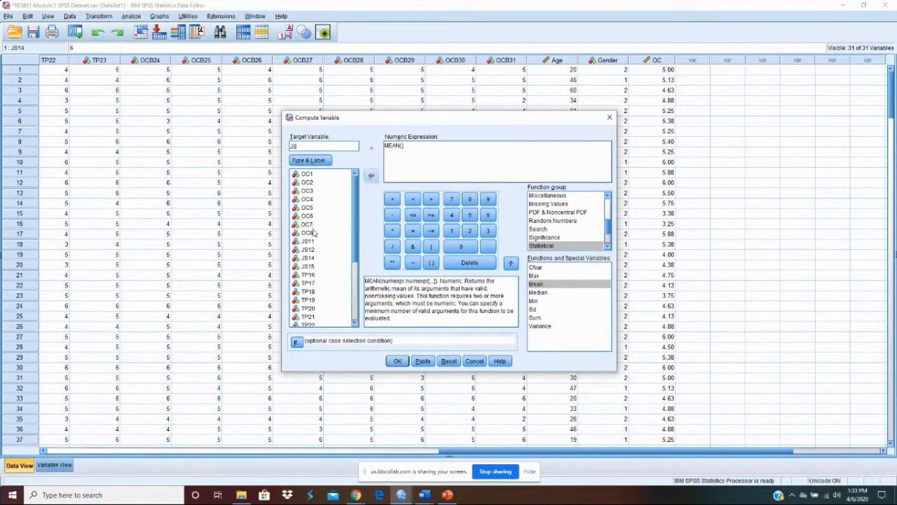
Build MEAN(JS11,JS12,JS14,JS15) and run the JS computation.
{"action": "double_click", "coordinate": [308, 241]}
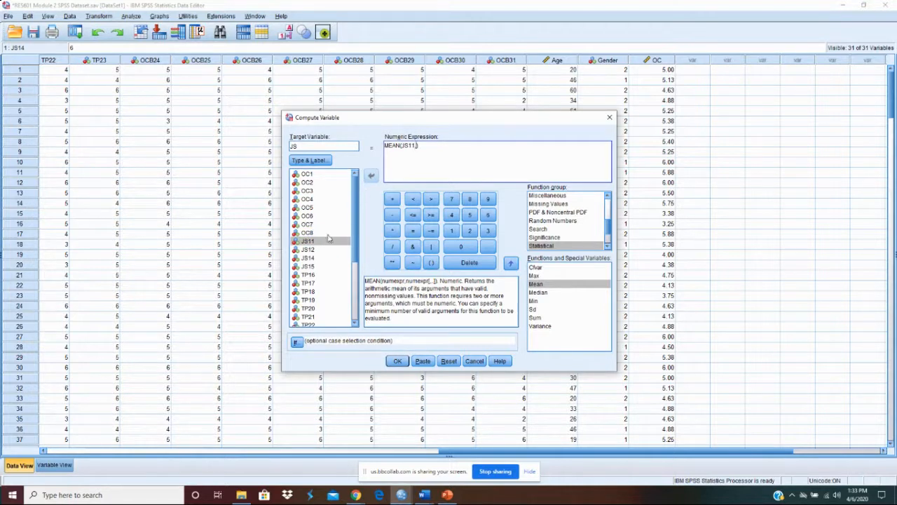
{"action": "double_click", "coordinate": [307, 249]}
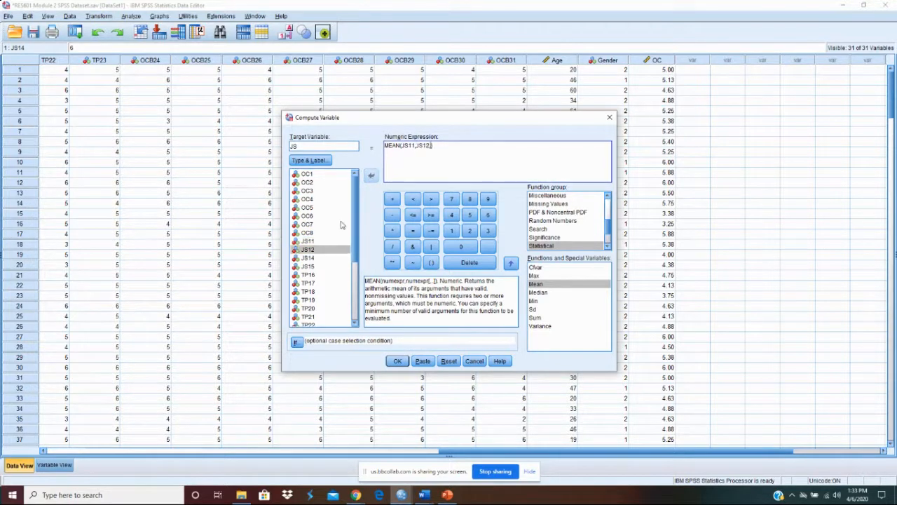
{"action": "left_click", "coordinate": [308, 258]}
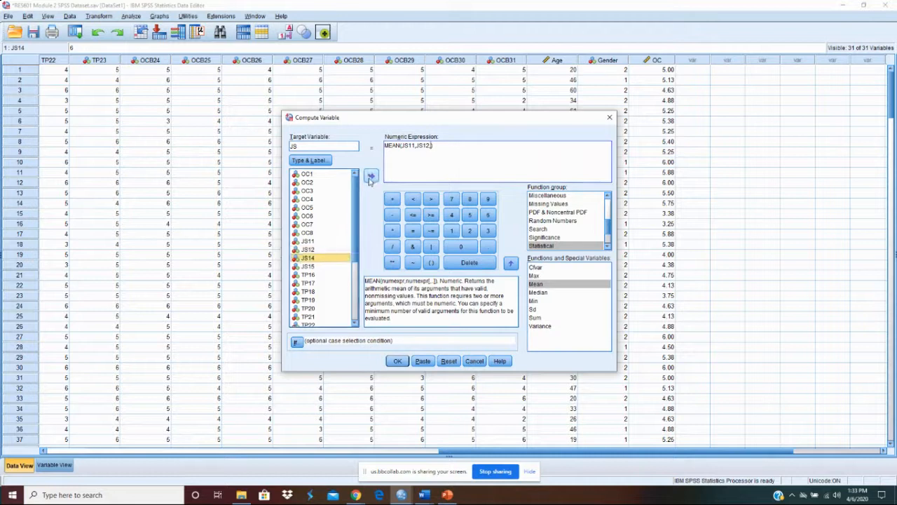
{"action": "left_click", "coordinate": [370, 176]}
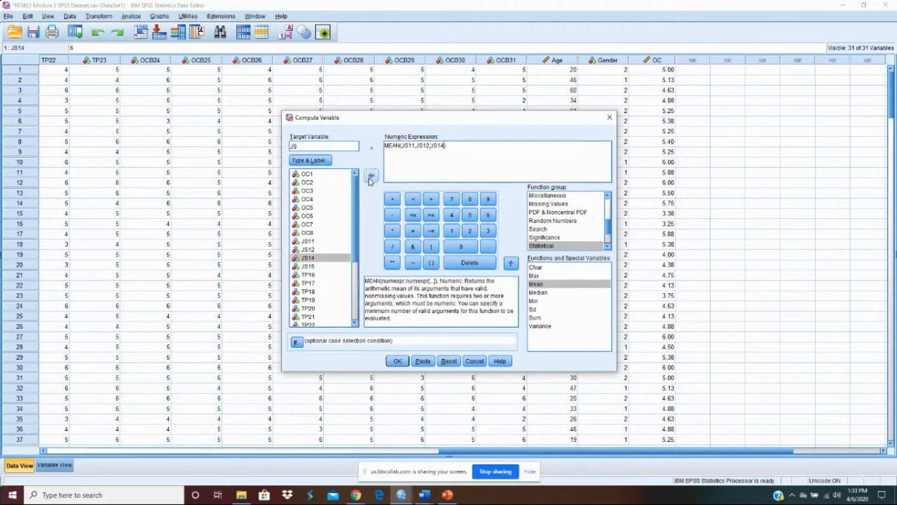
{"action": "left_click", "coordinate": [309, 266]}
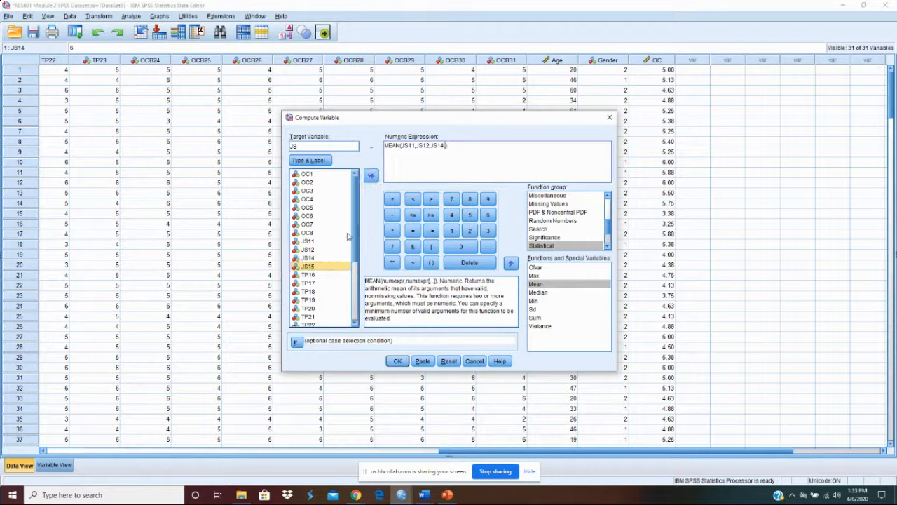
{"action": "left_click", "coordinate": [370, 175]}
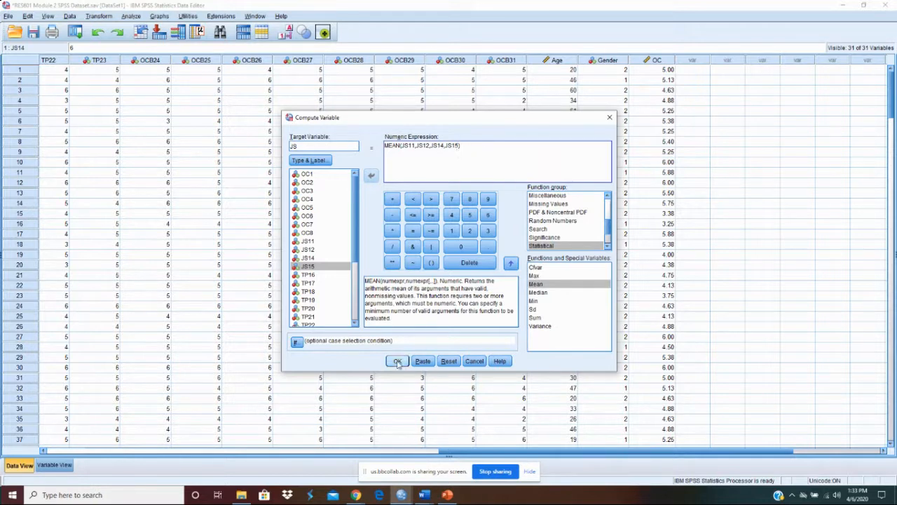
{"action": "left_click", "coordinate": [398, 362]}
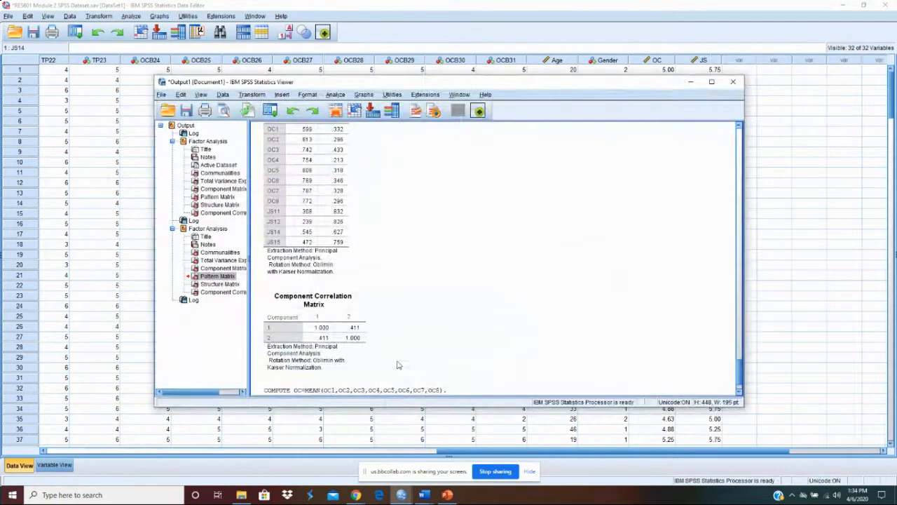
{"action": "mouse_move", "coordinate": [623, 84]}
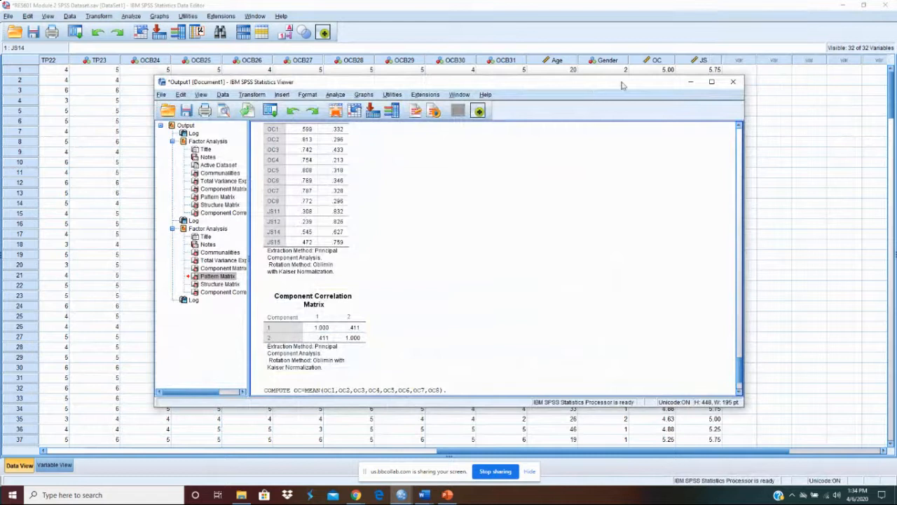
Dismiss the results to see the JS column, then return to the Transform options.
{"action": "left_click", "coordinate": [712, 81]}
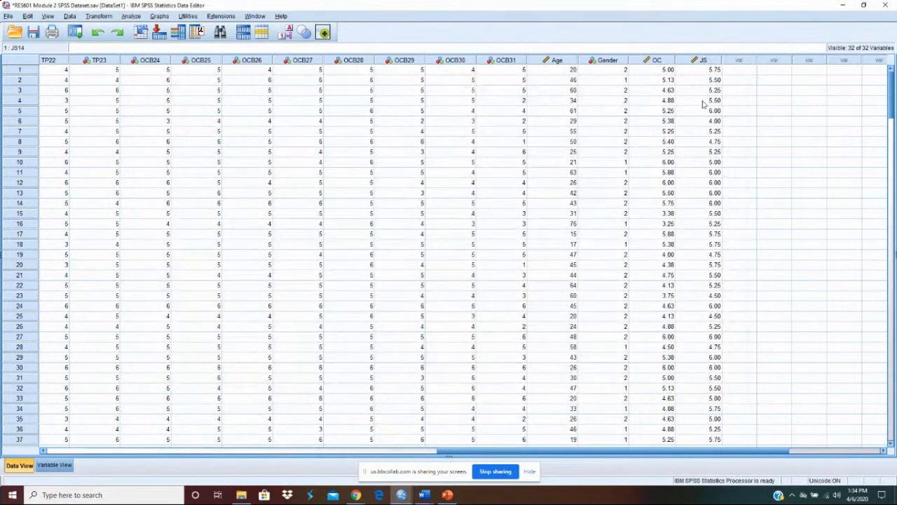
{"action": "mouse_move", "coordinate": [278, 177]}
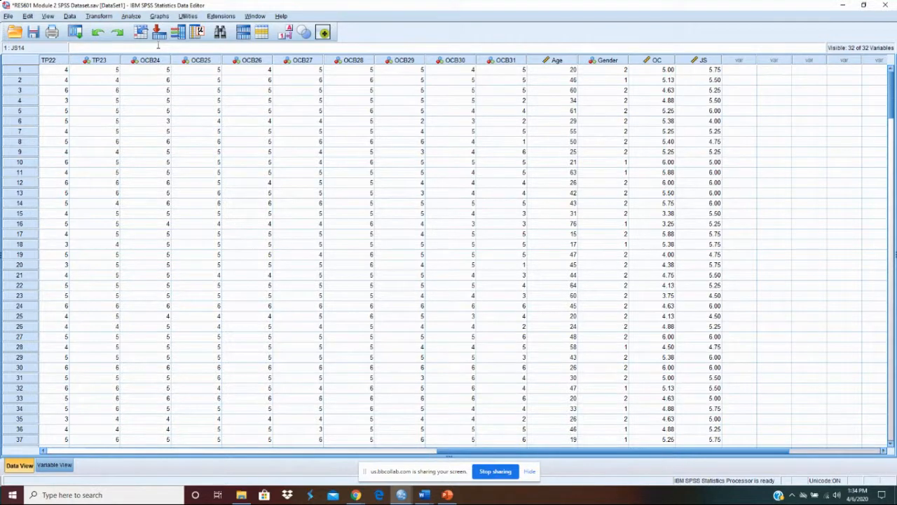
{"action": "left_click", "coordinate": [98, 17]}
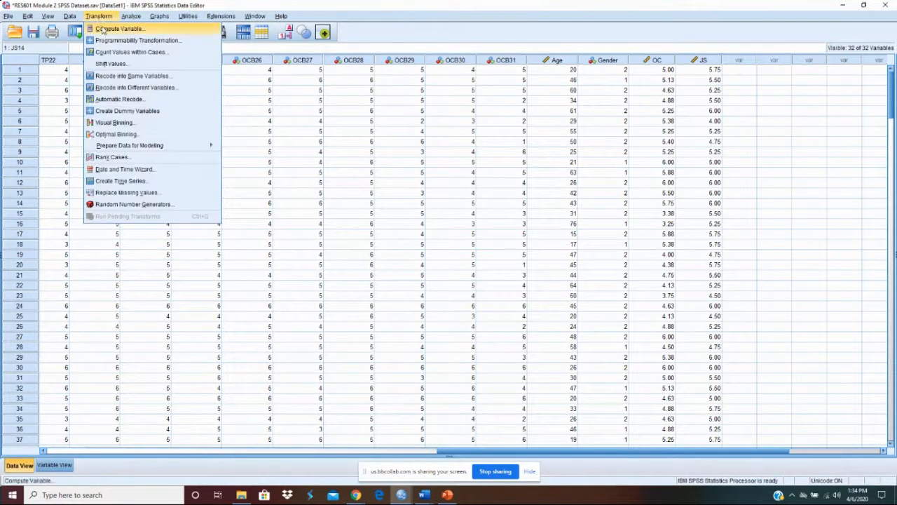
Start a new computed variable EA labelled Eng Att.
{"action": "left_click", "coordinate": [120, 28]}
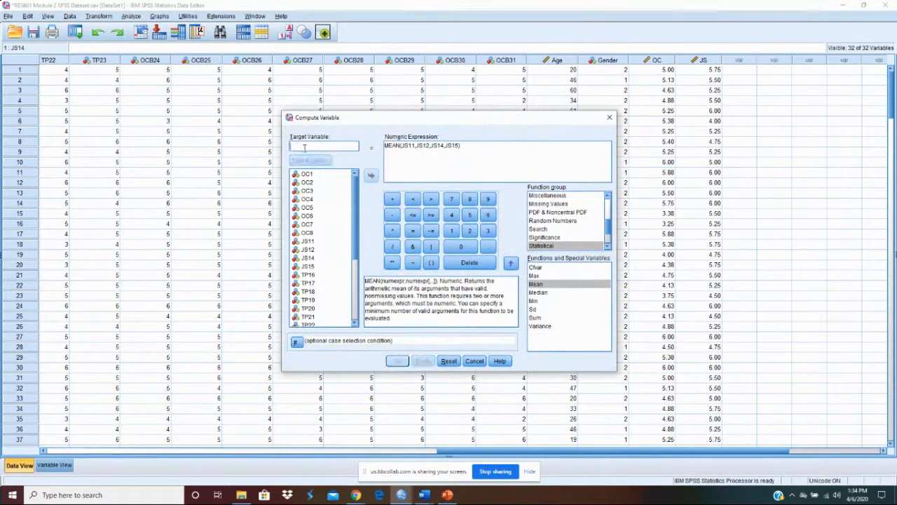
{"action": "type", "text": "EA"}
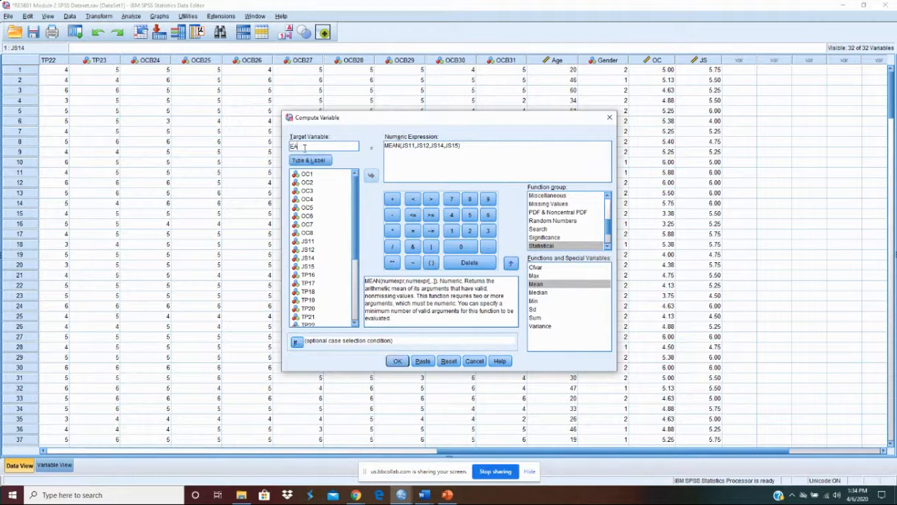
{"action": "left_click", "coordinate": [308, 160]}
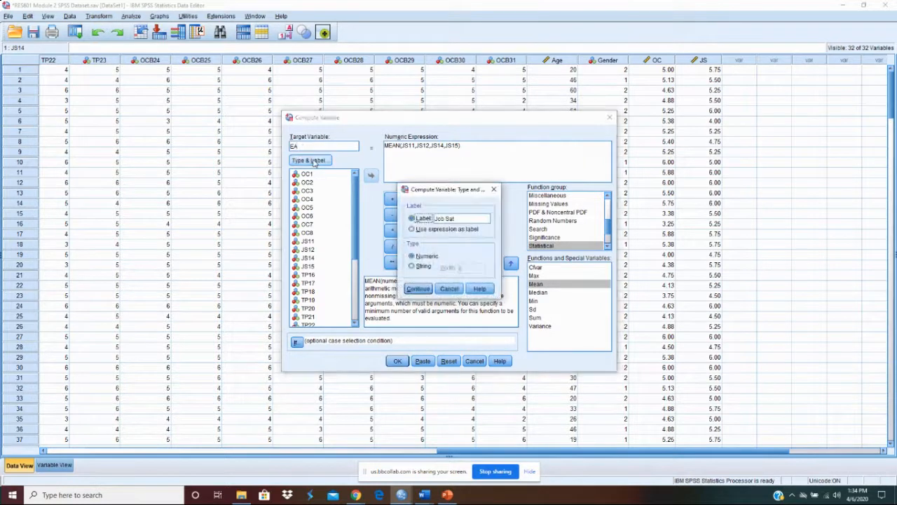
{"action": "triple_click", "coordinate": [460, 219]}
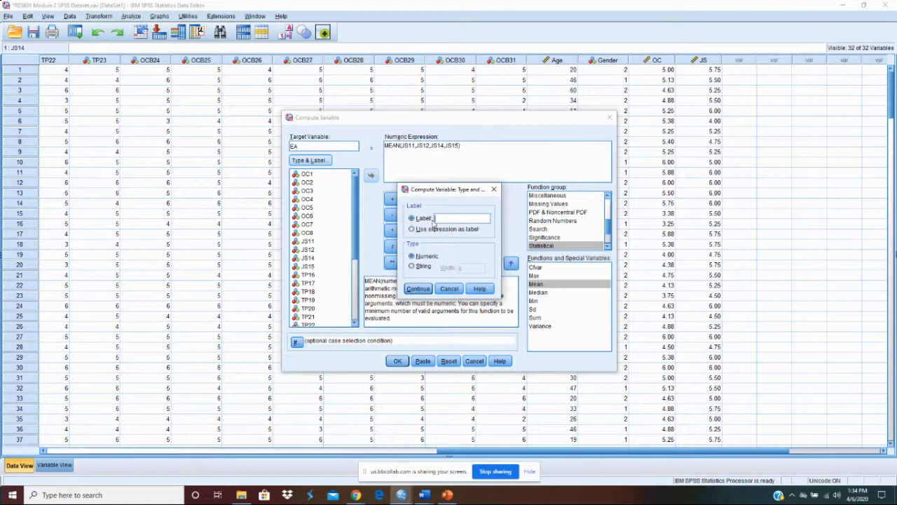
{"action": "type", "text": "Eng"}
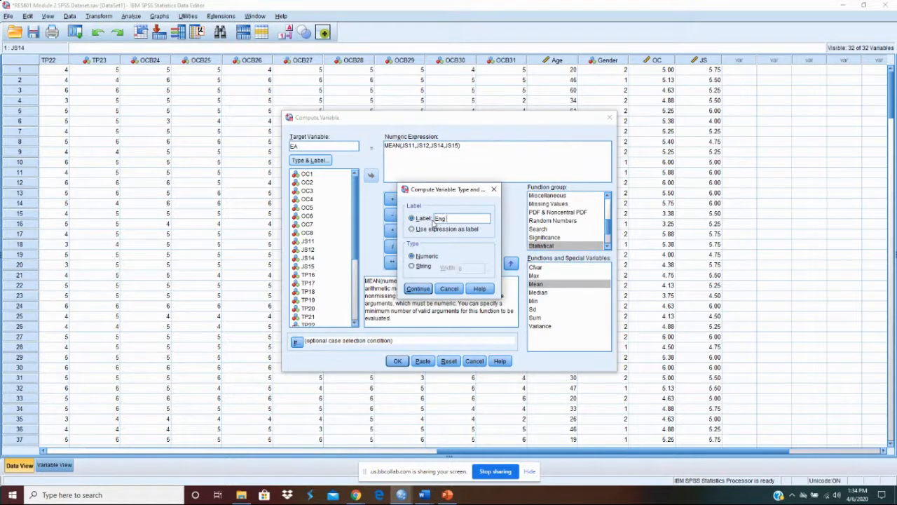
{"action": "type", "text": "Att"}
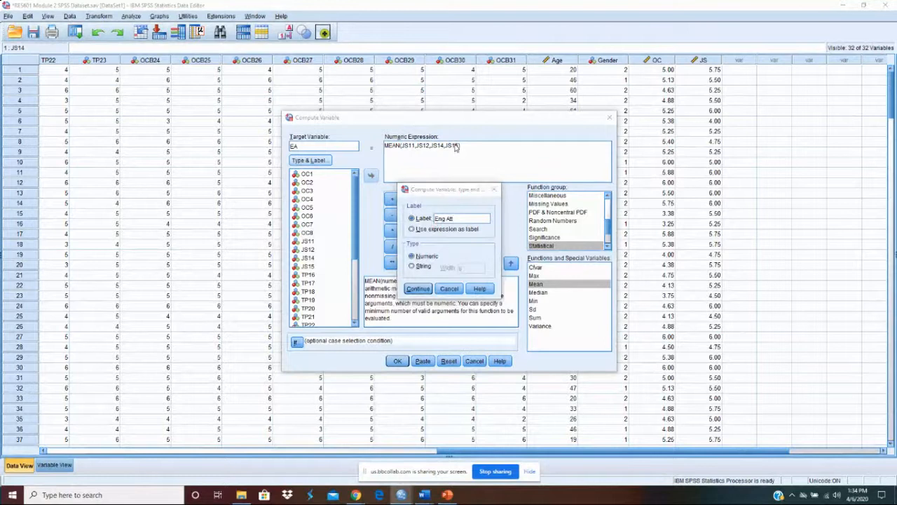
{"action": "left_click", "coordinate": [418, 289]}
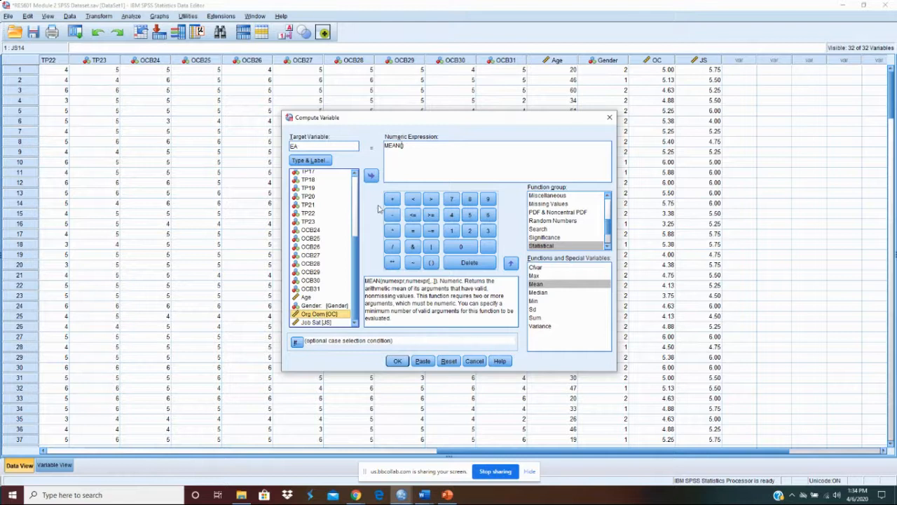
Build MEAN(OC,JS) and run the EA computation.
{"action": "left_click", "coordinate": [370, 175]}
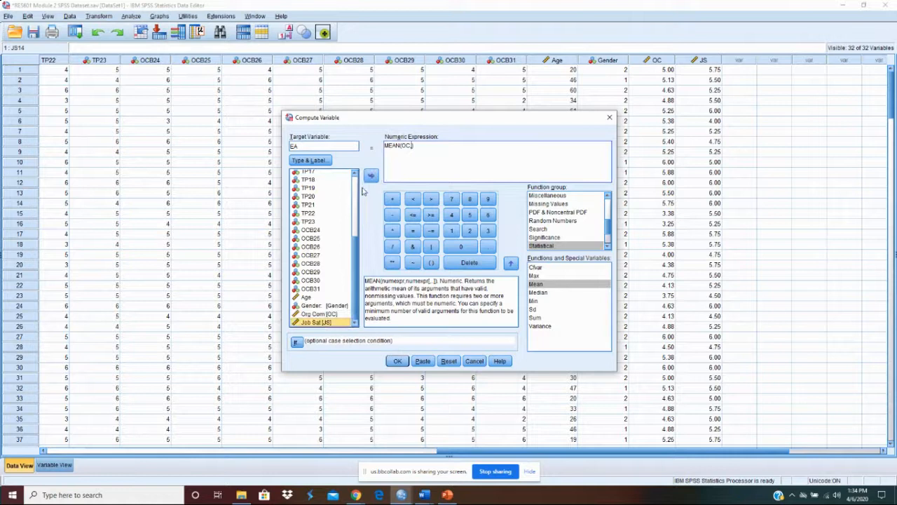
{"action": "type", "text": "JS"}
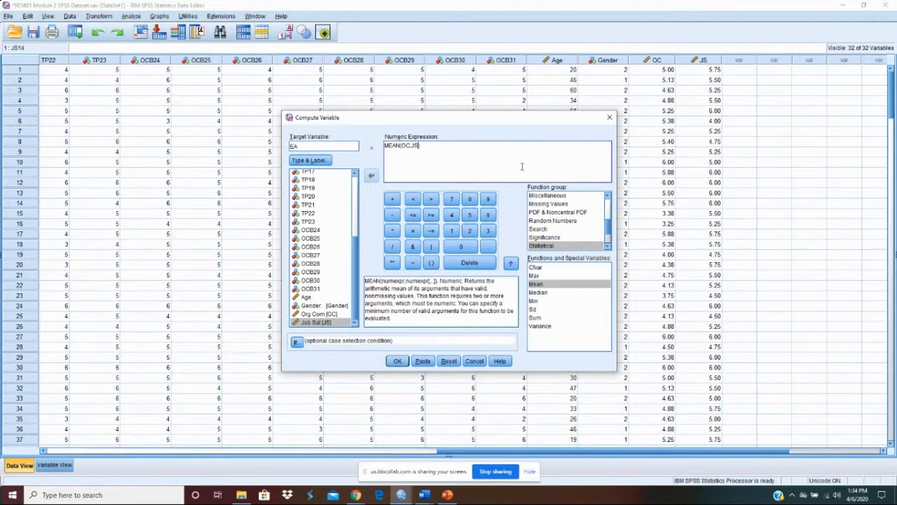
{"action": "mouse_move", "coordinate": [353, 283]}
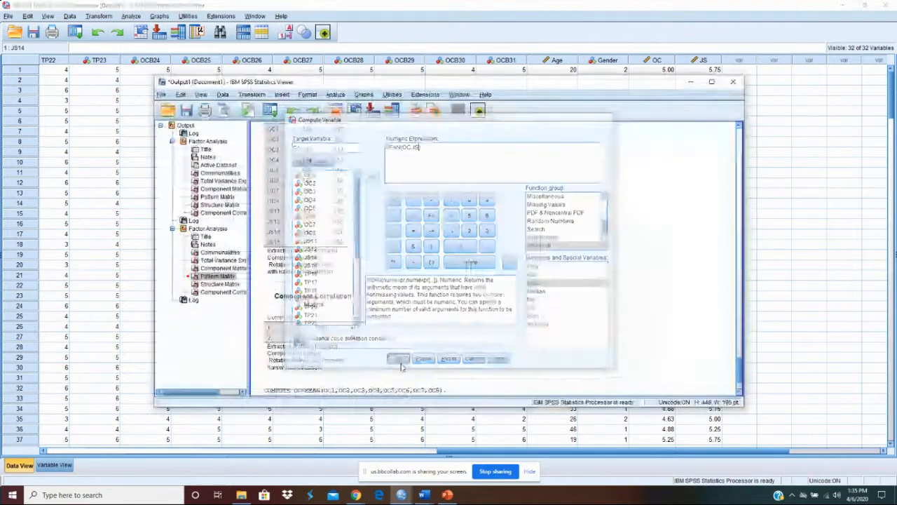
{"action": "left_click", "coordinate": [398, 359]}
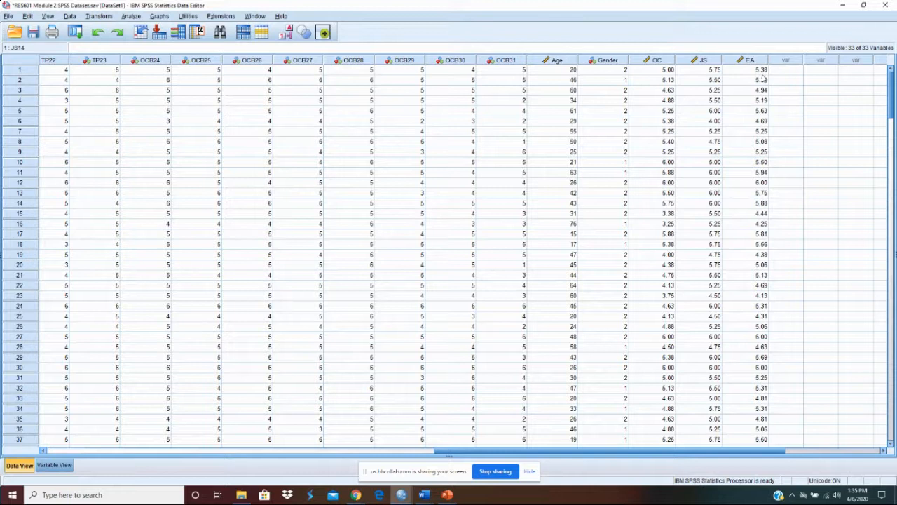
{"action": "mouse_move", "coordinate": [235, 134]}
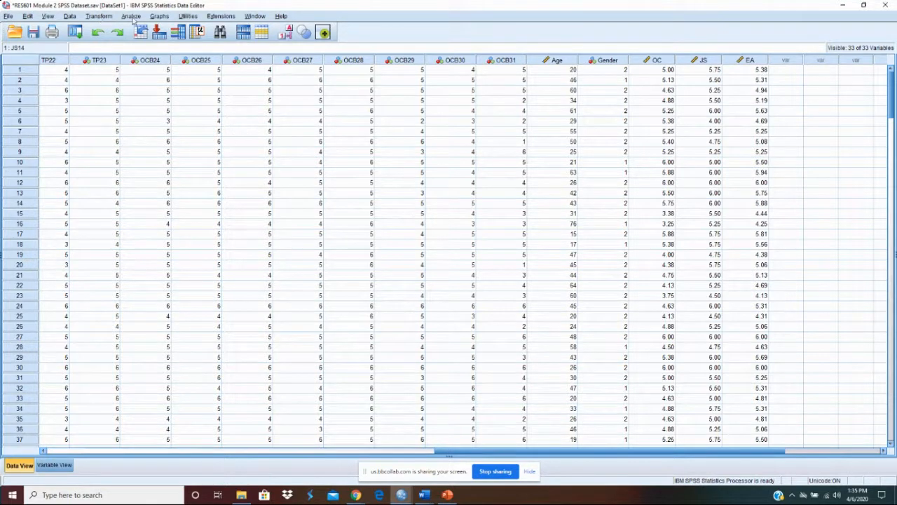
Bring up the Analyze menu over the dataset with the new EA column.
{"action": "left_click", "coordinate": [132, 16]}
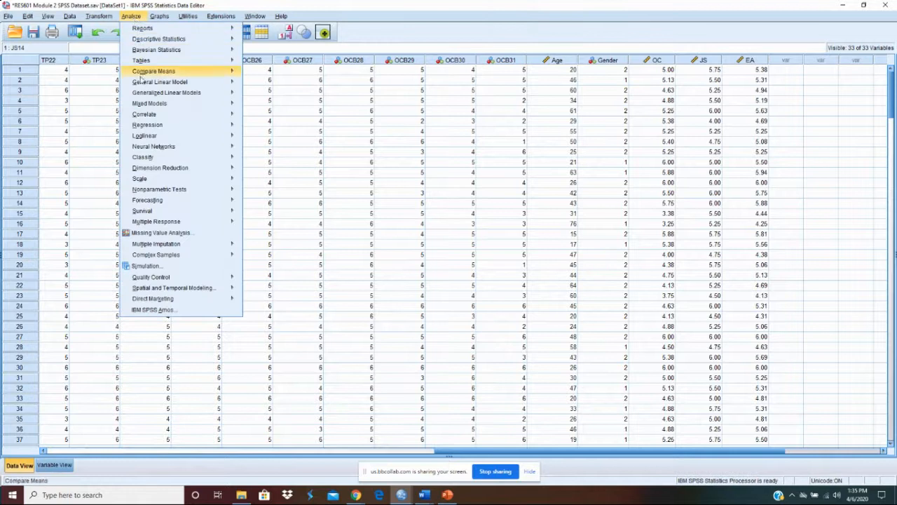
{"action": "mouse_move", "coordinate": [154, 146]}
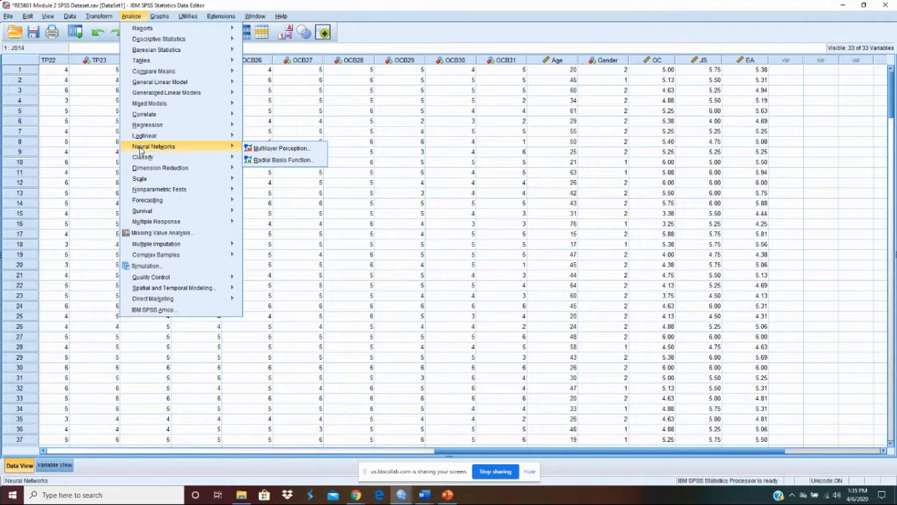
{"action": "mouse_move", "coordinate": [159, 187]}
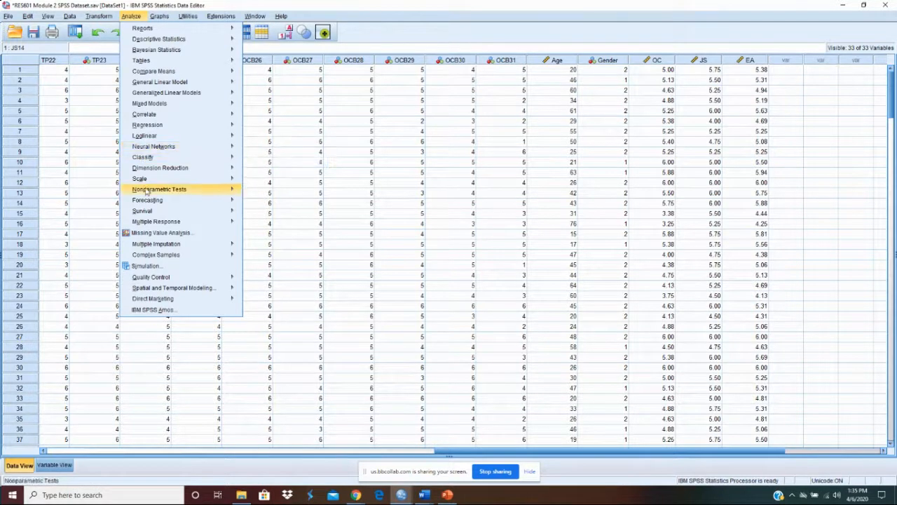
{"action": "mouse_move", "coordinate": [160, 233]}
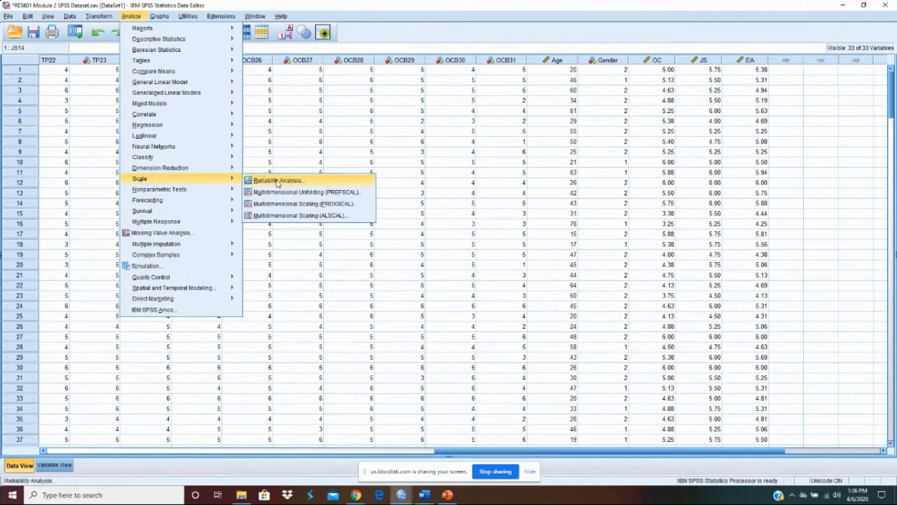
Run a Cronbach's alpha reliability analysis with OC1–OC8 as scale items.
{"action": "left_click", "coordinate": [278, 179]}
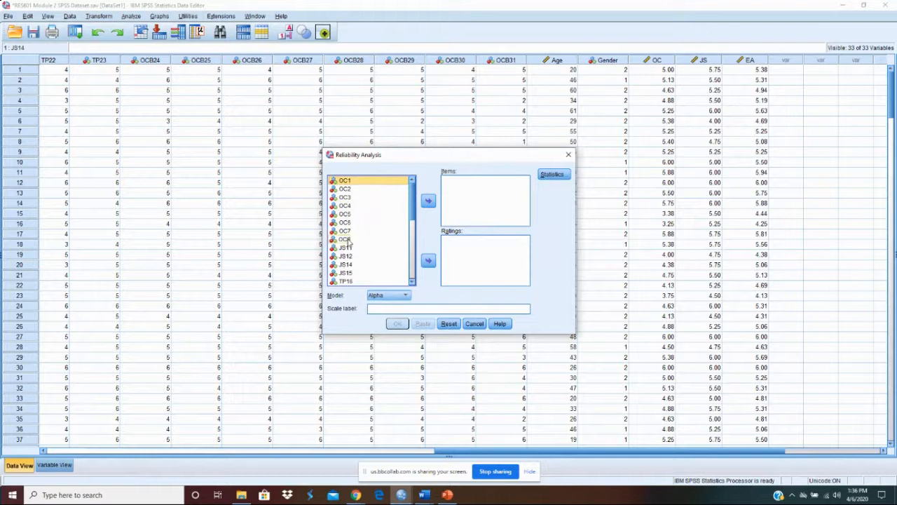
{"action": "left_click", "coordinate": [429, 200]}
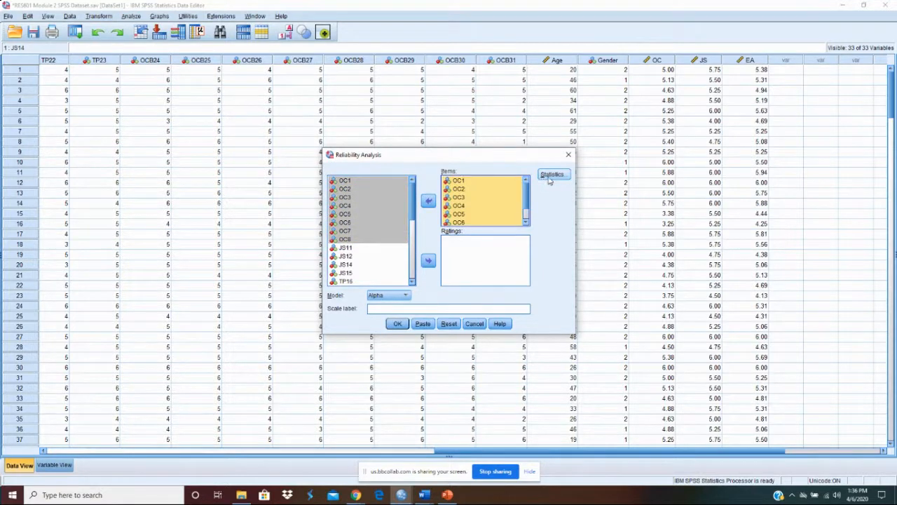
{"action": "left_click", "coordinate": [552, 174]}
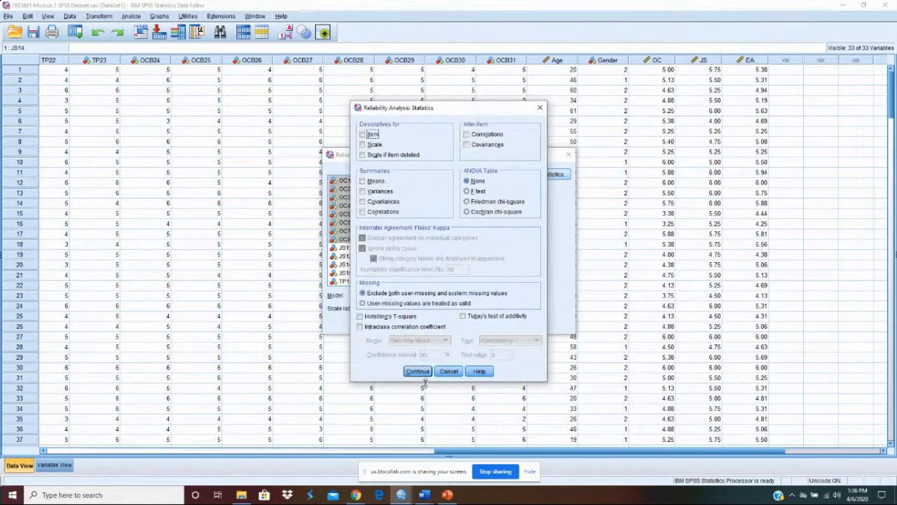
{"action": "left_click", "coordinate": [418, 370]}
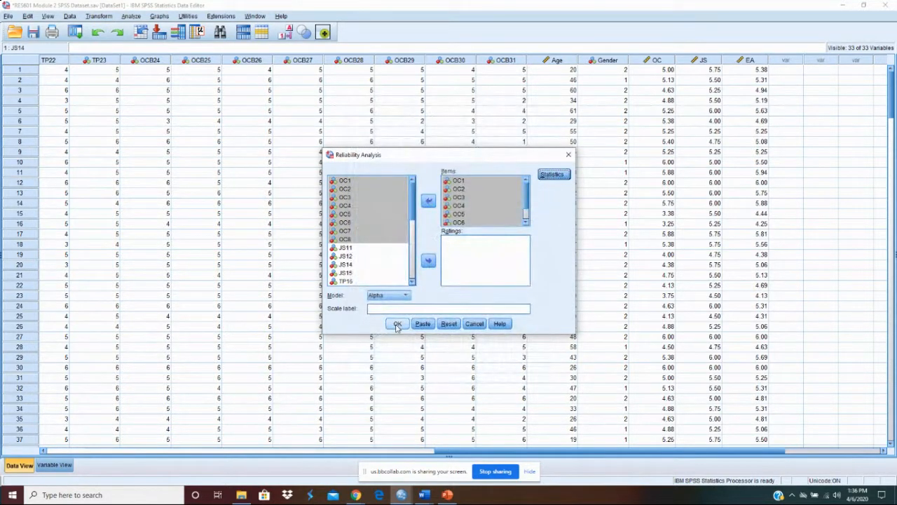
{"action": "left_click", "coordinate": [396, 323]}
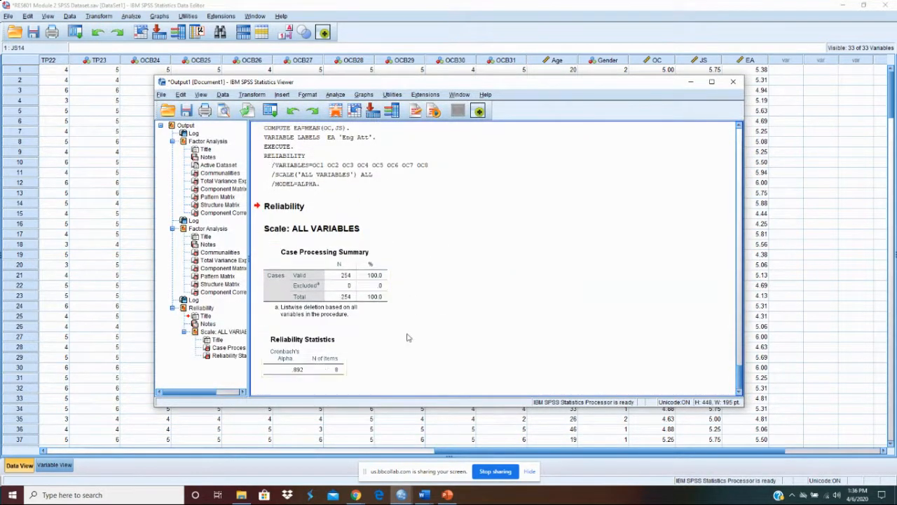
{"action": "mouse_move", "coordinate": [395, 368]}
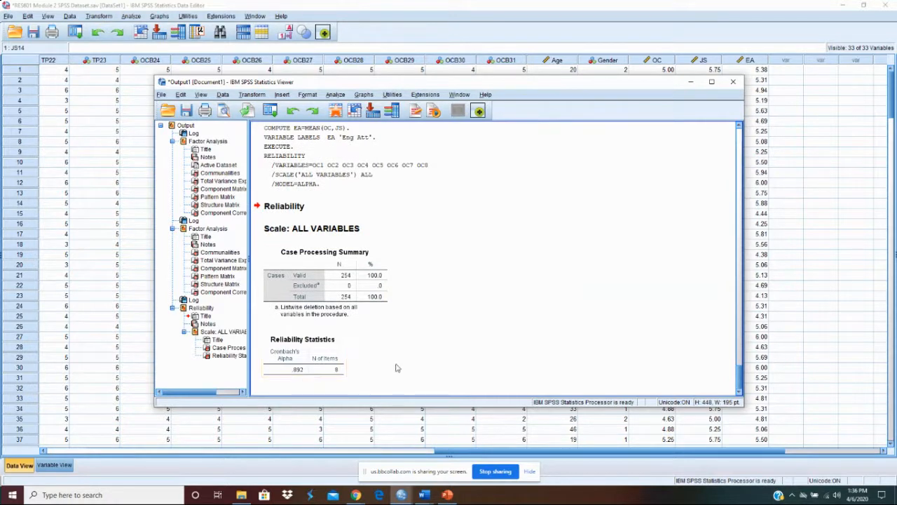
{"action": "scroll", "scroll_direction": "up", "scroll_amount": 3}
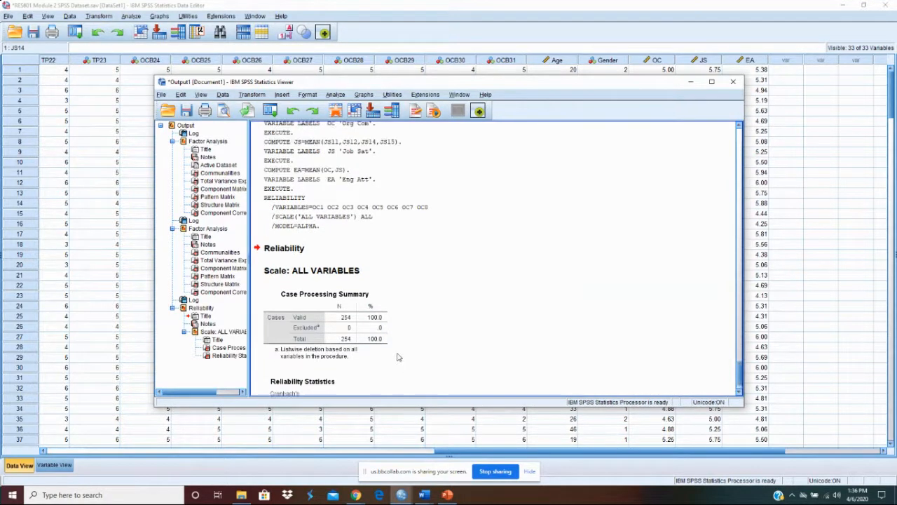
{"action": "scroll", "scroll_direction": "down", "scroll_amount": 3}
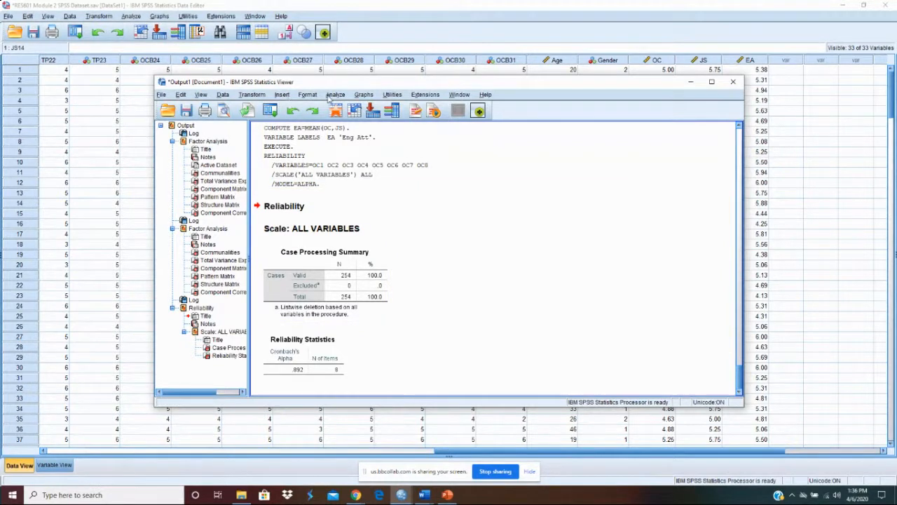
Rerun the OC reliability analysis with 'Scale if item deleted' statistics included.
{"action": "left_click", "coordinate": [335, 94]}
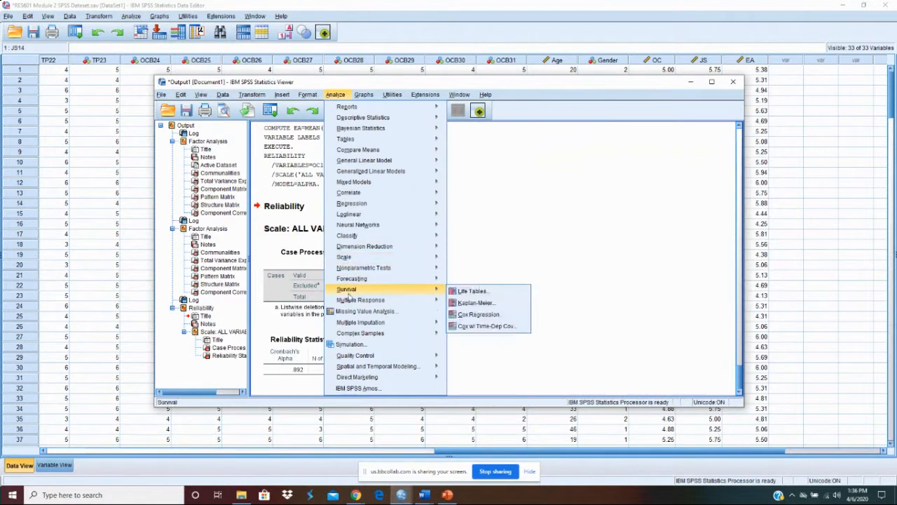
{"action": "left_click", "coordinate": [344, 256]}
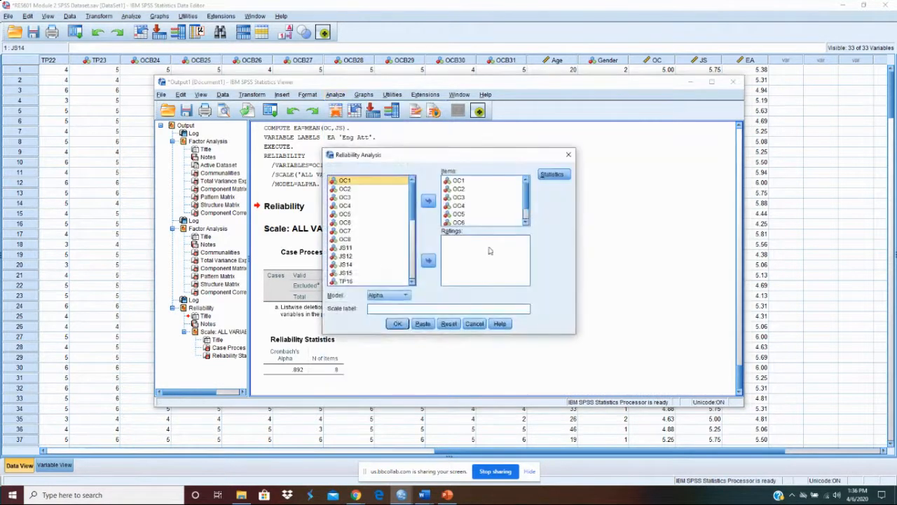
{"action": "left_click", "coordinate": [552, 174]}
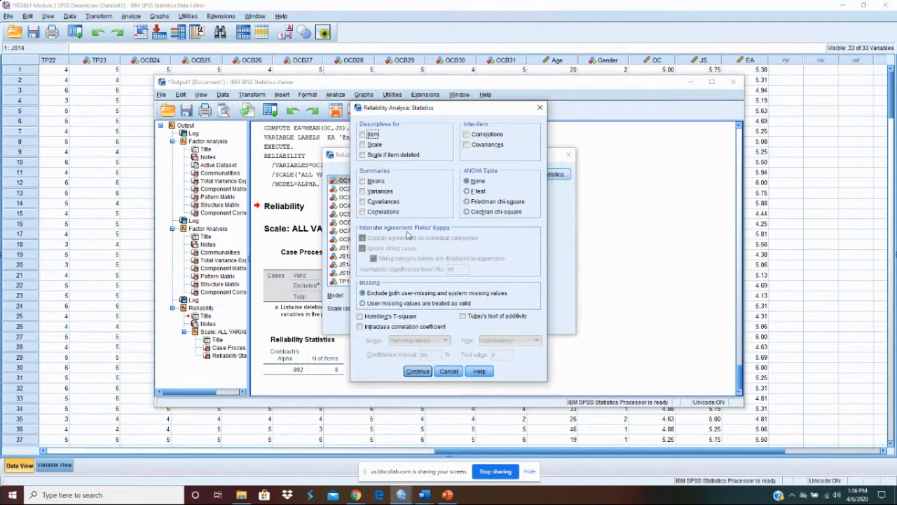
{"action": "left_click", "coordinate": [363, 154]}
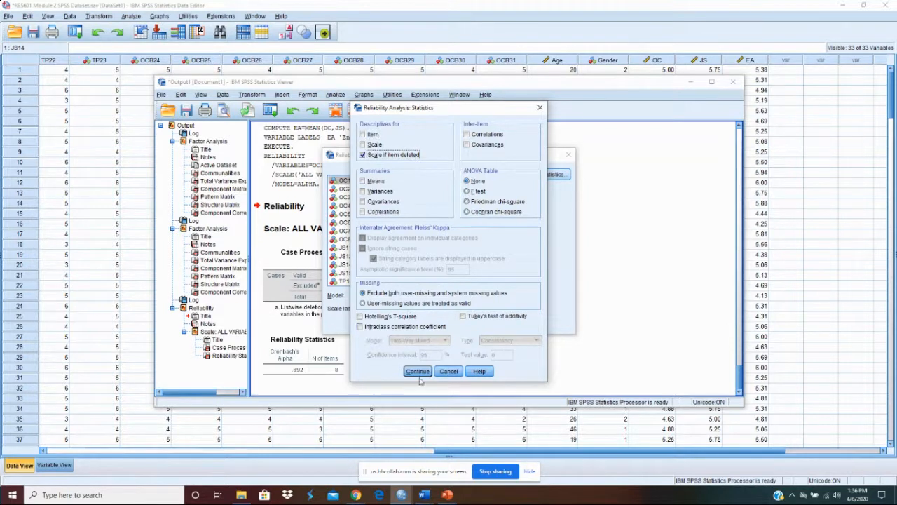
{"action": "left_click", "coordinate": [418, 370]}
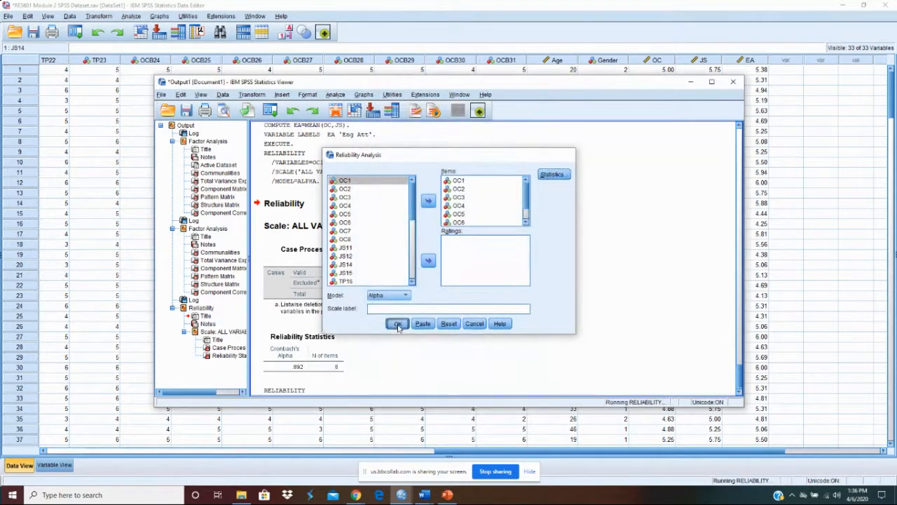
{"action": "left_click", "coordinate": [399, 323]}
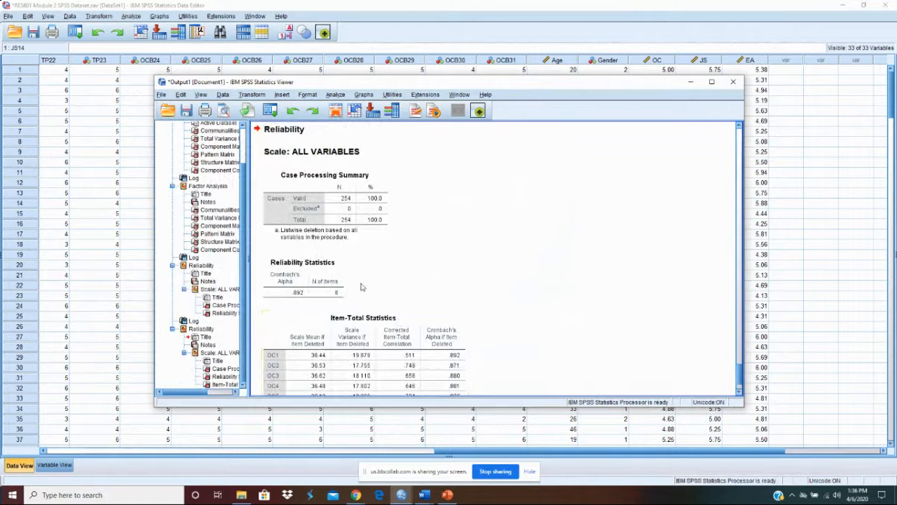
{"action": "scroll", "scroll_direction": "down", "scroll_amount": 3}
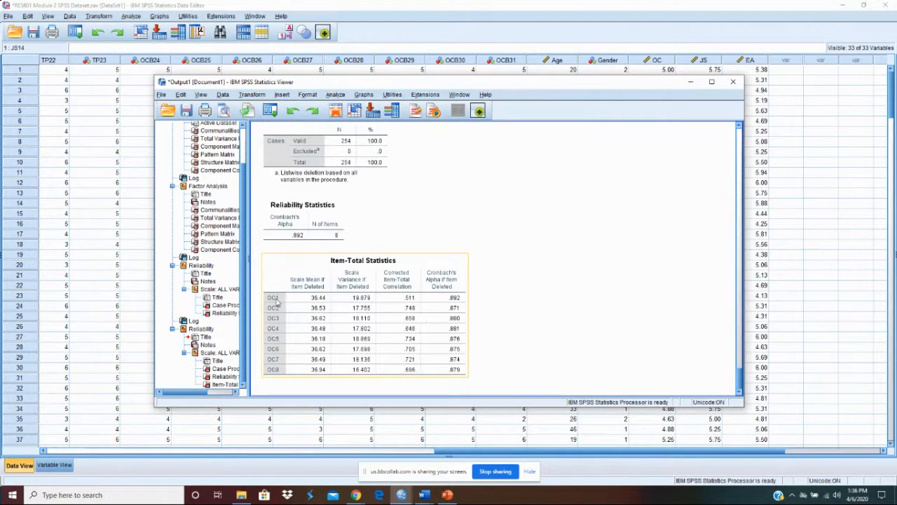
{"action": "mouse_move", "coordinate": [461, 300]}
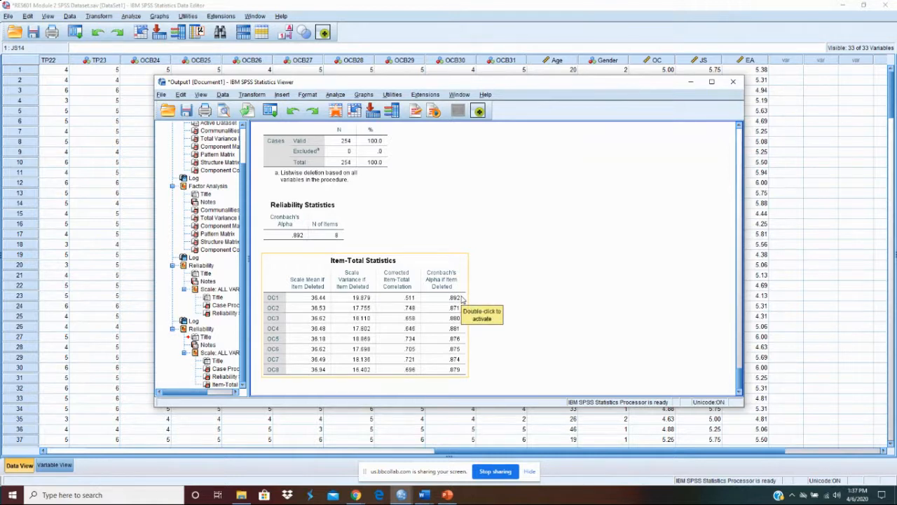
{"action": "mouse_move", "coordinate": [308, 250]}
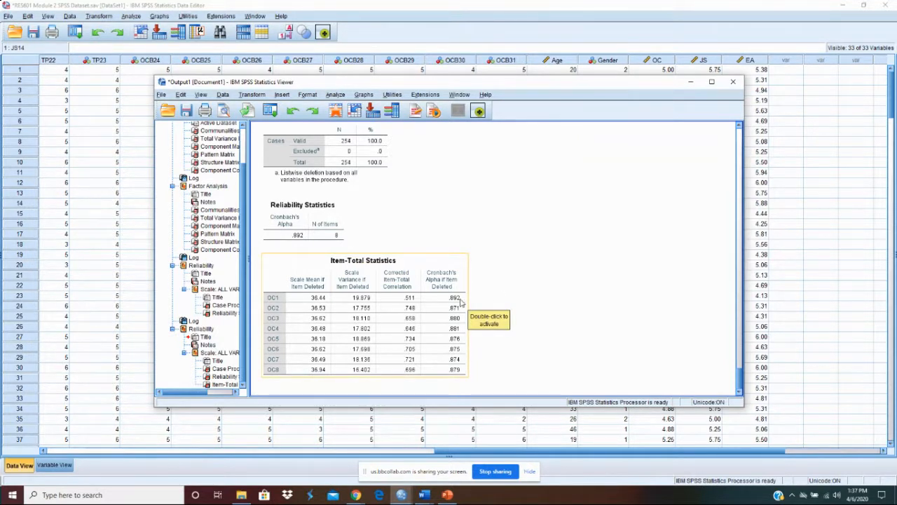
{"action": "mouse_move", "coordinate": [436, 221]}
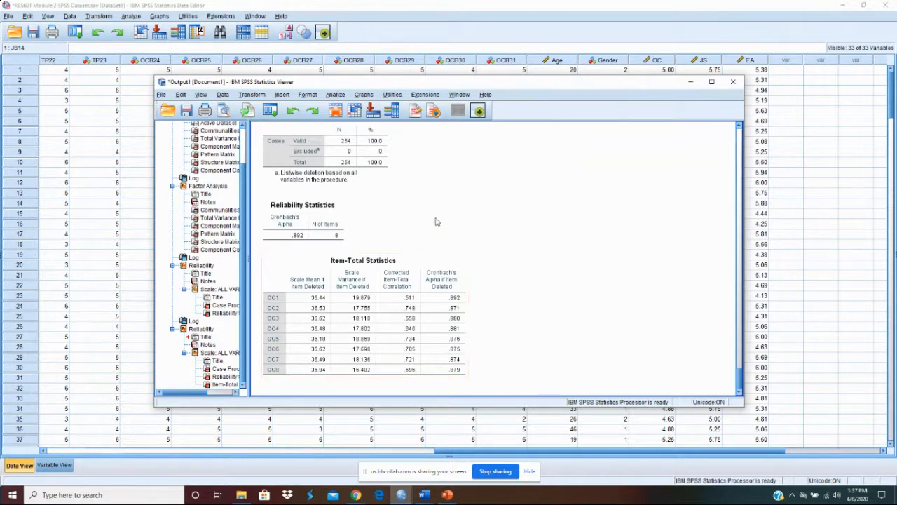
{"action": "mouse_move", "coordinate": [302, 252]}
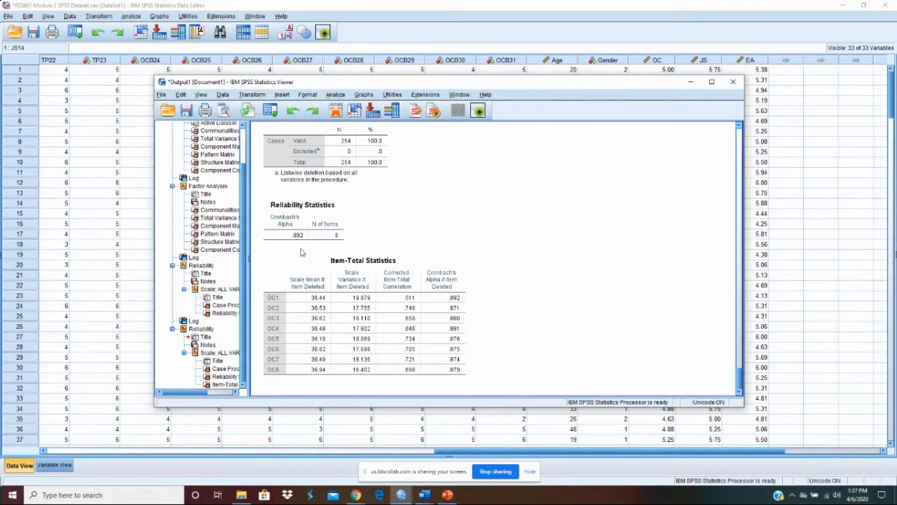
{"action": "left_click", "coordinate": [351, 259]}
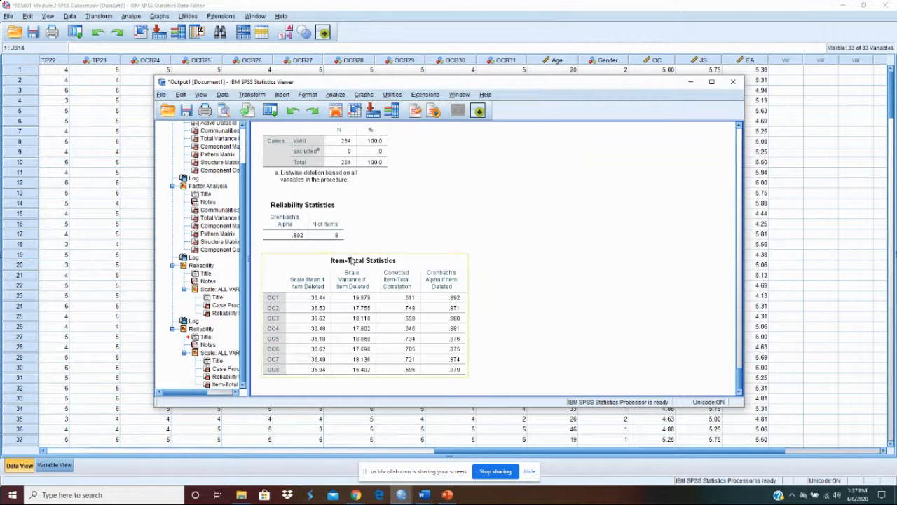
{"action": "scroll", "scroll_direction": "up", "scroll_amount": 3}
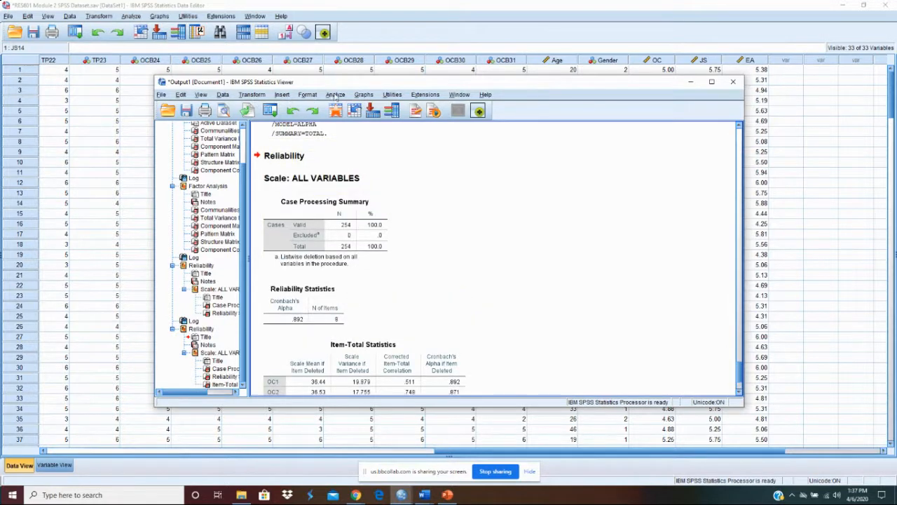
Swap the OC items for JS11, JS12, JS14, JS15 and run the reliability analysis.
{"action": "left_click", "coordinate": [337, 94]}
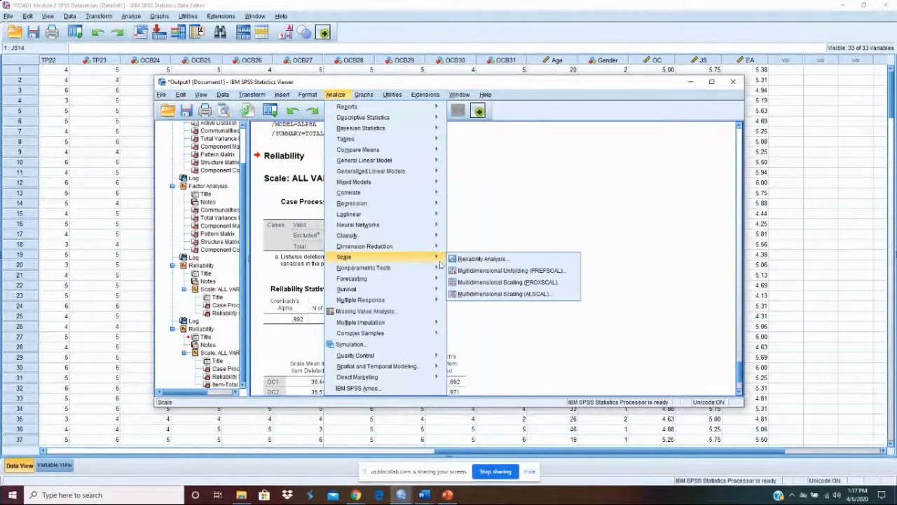
{"action": "left_click", "coordinate": [482, 258]}
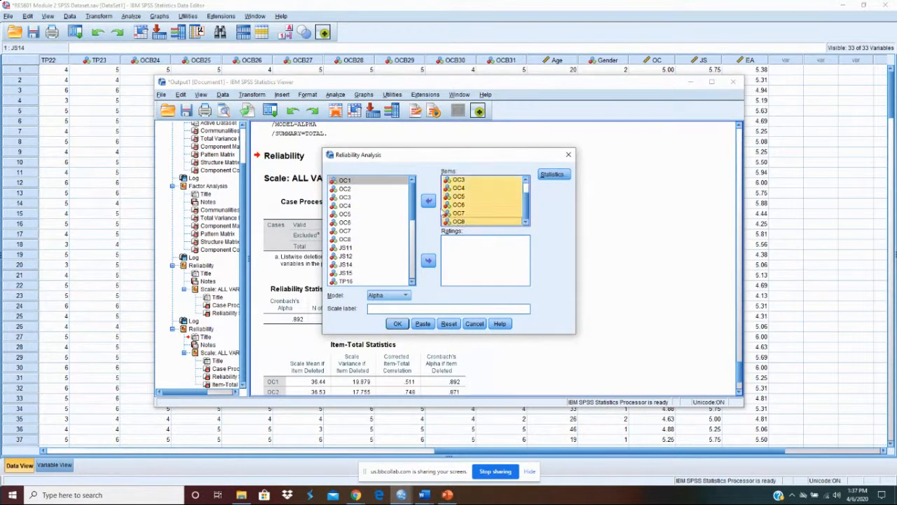
{"action": "left_click", "coordinate": [428, 200]}
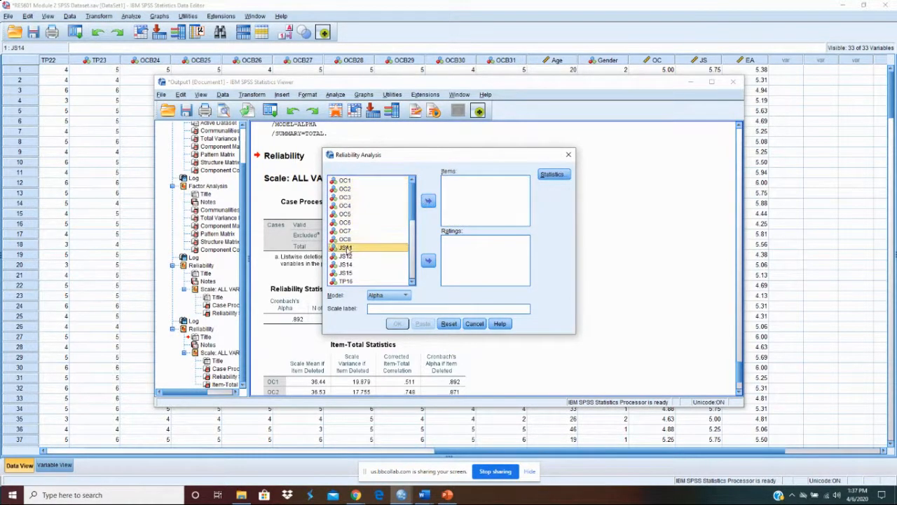
{"action": "left_click", "coordinate": [429, 201]}
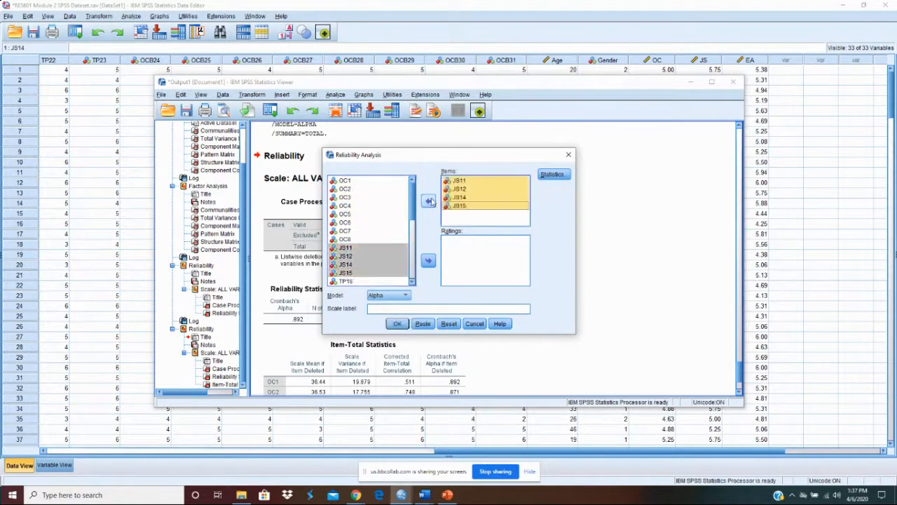
{"action": "left_click", "coordinate": [398, 322]}
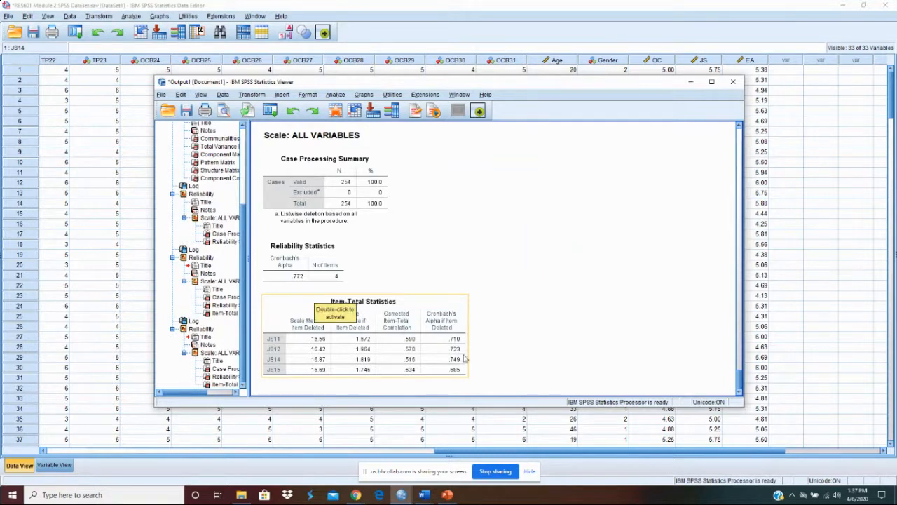
{"action": "mouse_move", "coordinate": [504, 331]}
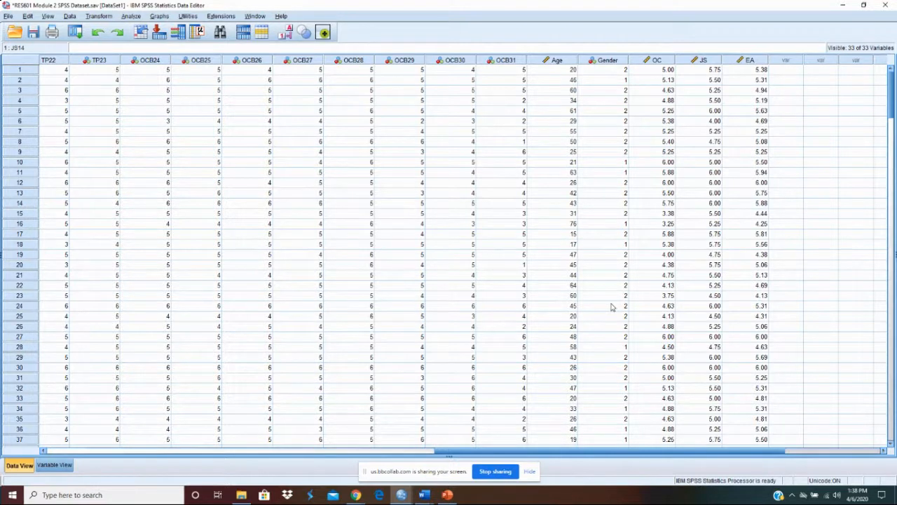
{"action": "mouse_move", "coordinate": [769, 118]}
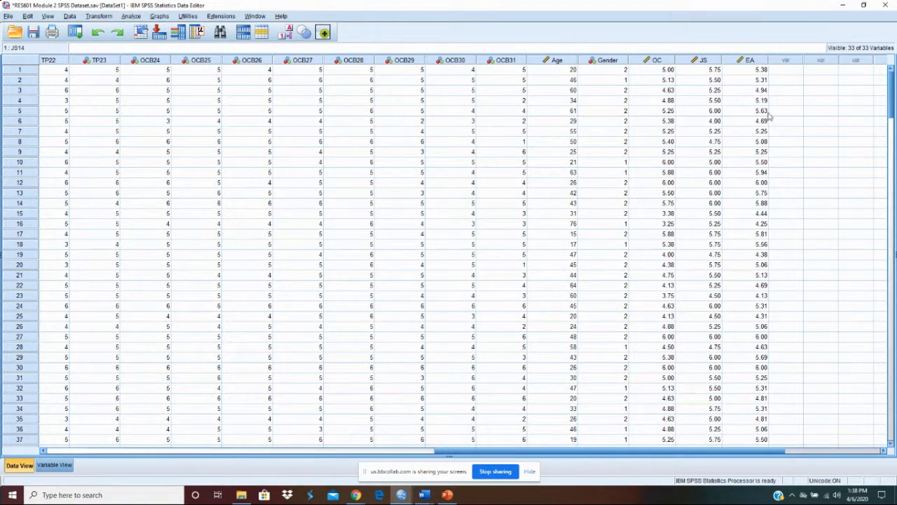
{"action": "mouse_move", "coordinate": [733, 328]}
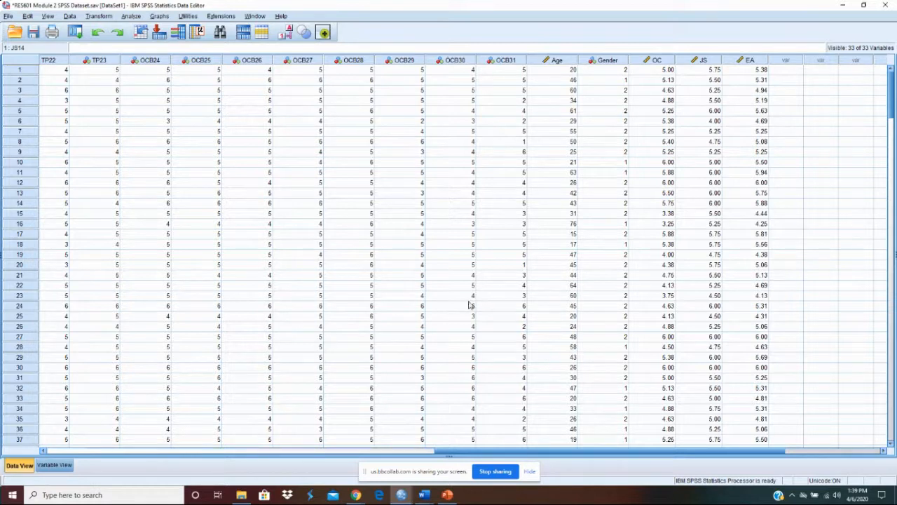
{"action": "mouse_move", "coordinate": [429, 342]}
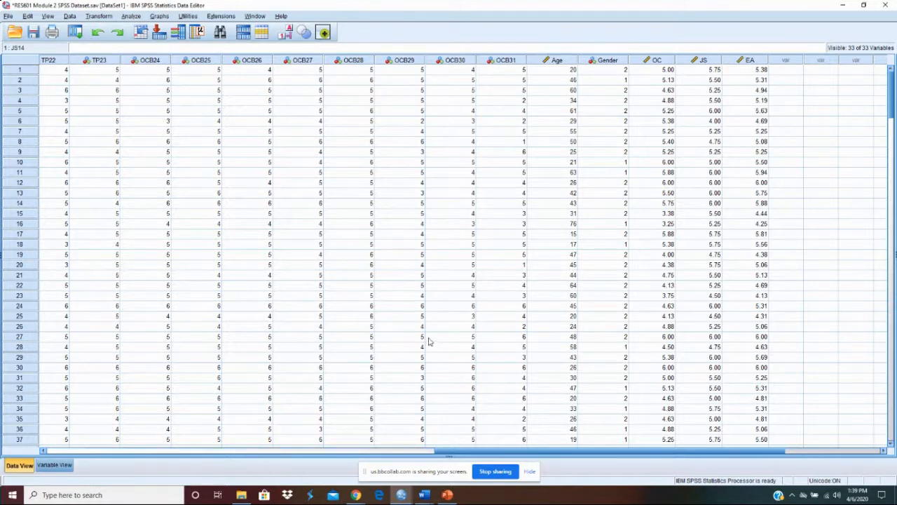